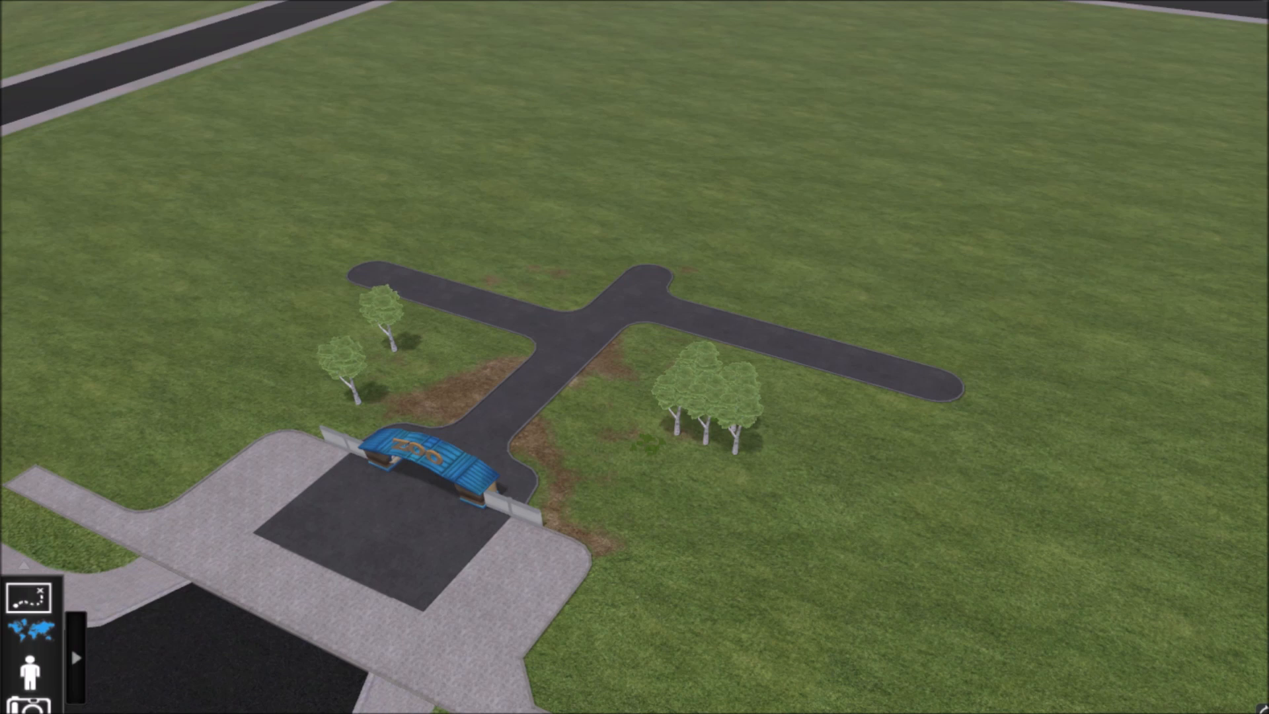
mouse_move(390, 666)
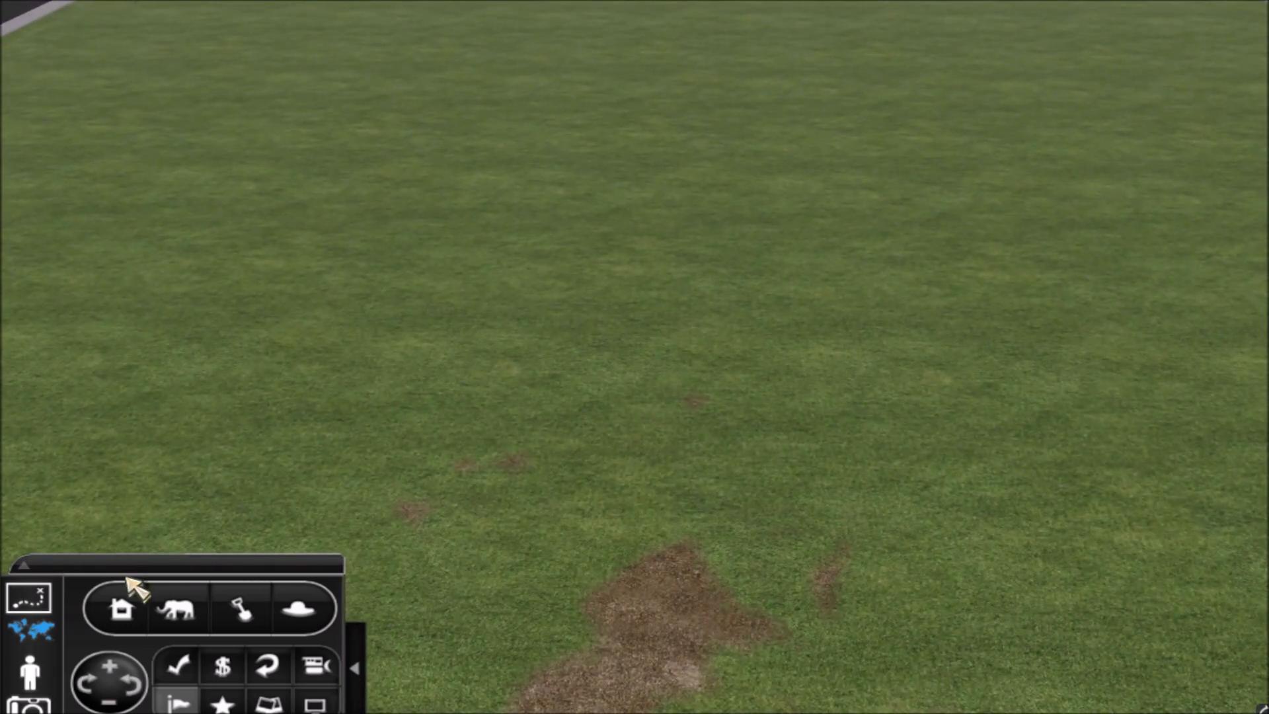
mouse_move(122, 609)
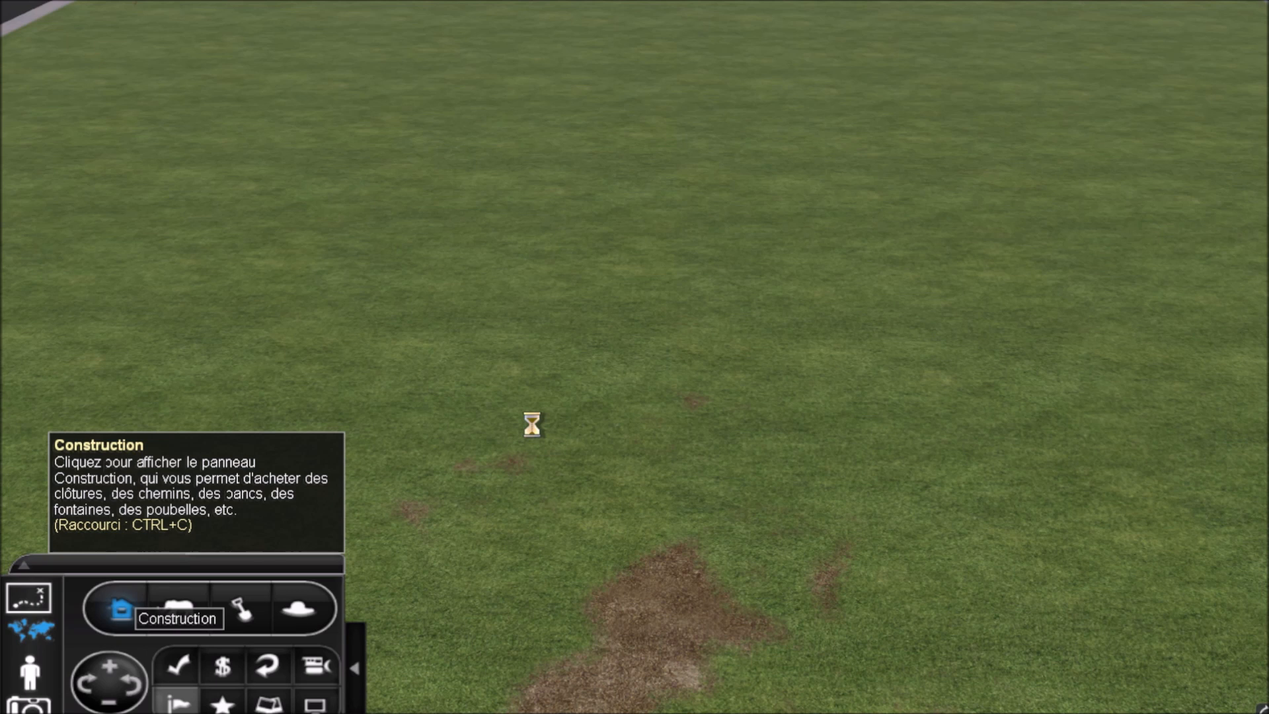
Step: Draw an elongated hexagonal fence outline around a patch of open grass in free mode
left_click(120, 608)
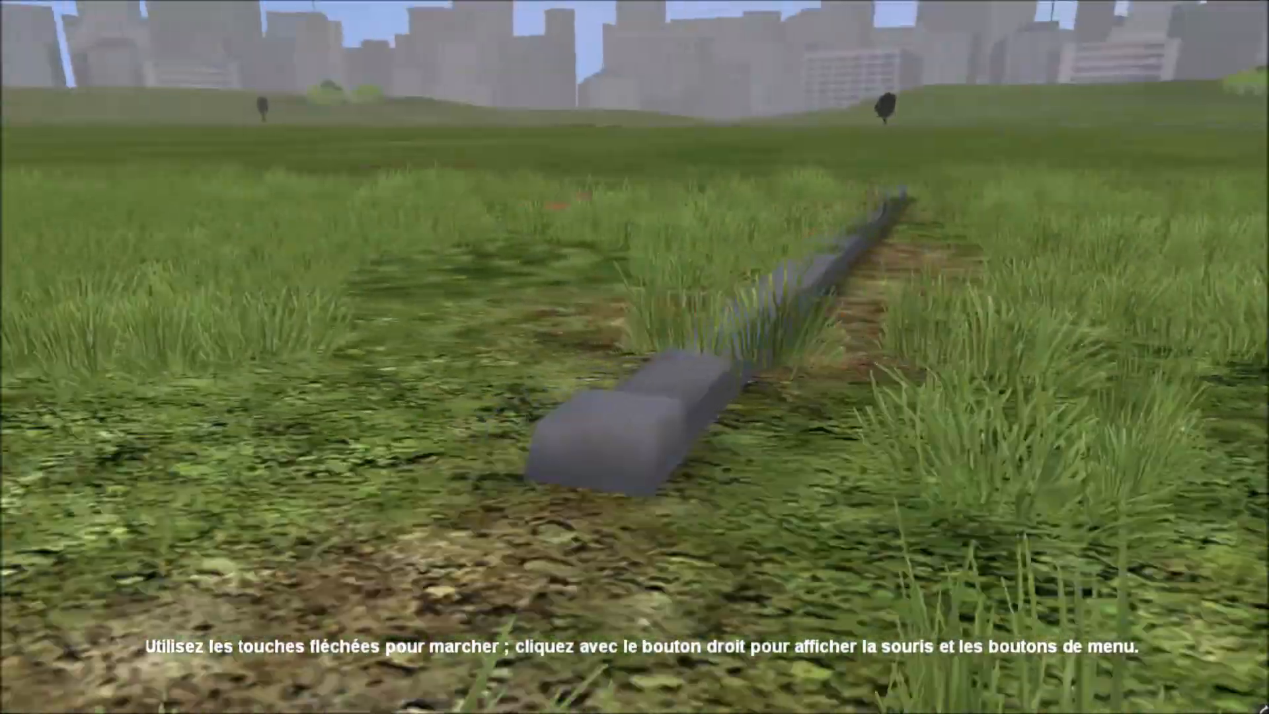
right_click(635, 356)
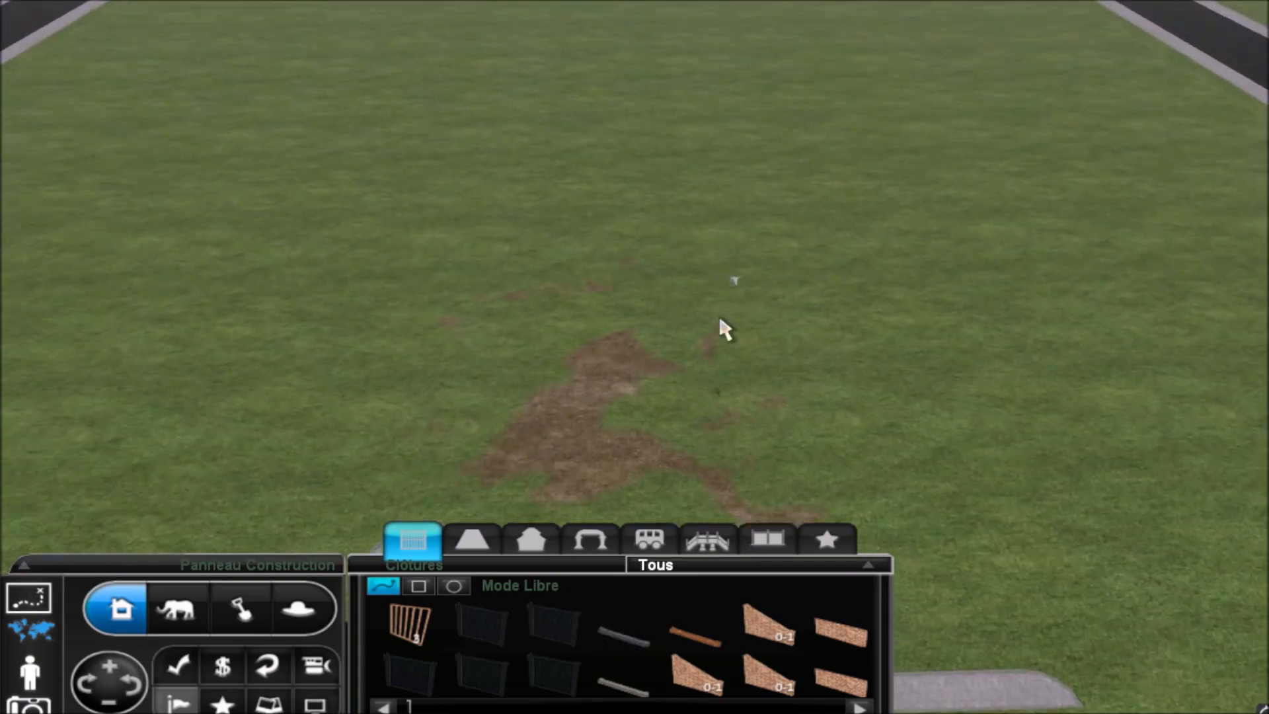
left_click(623, 630)
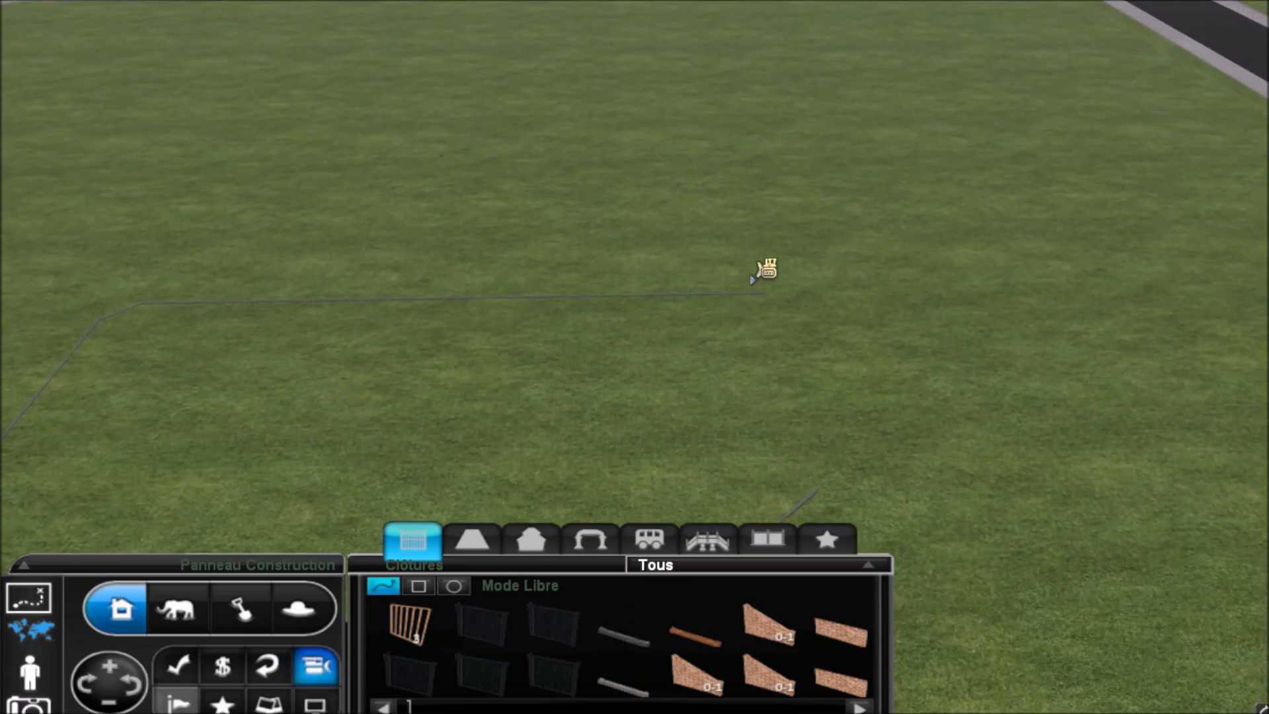
left_click(626, 630)
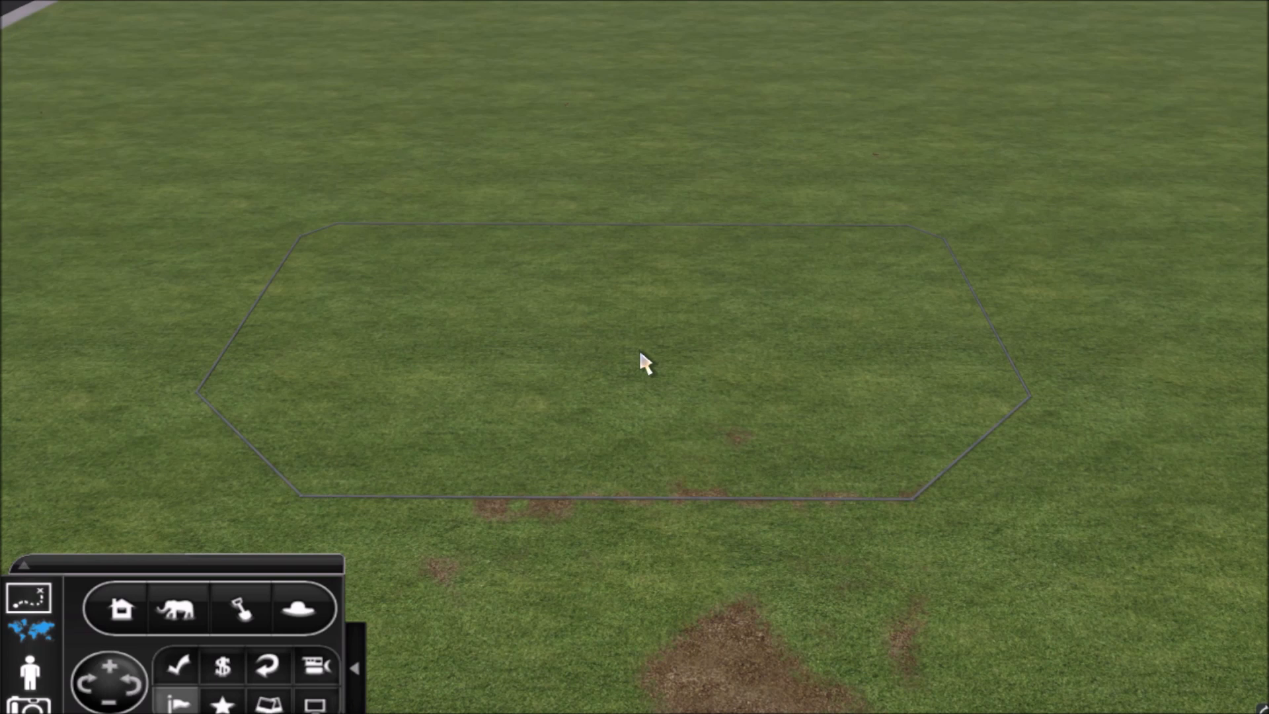
mouse_move(482, 698)
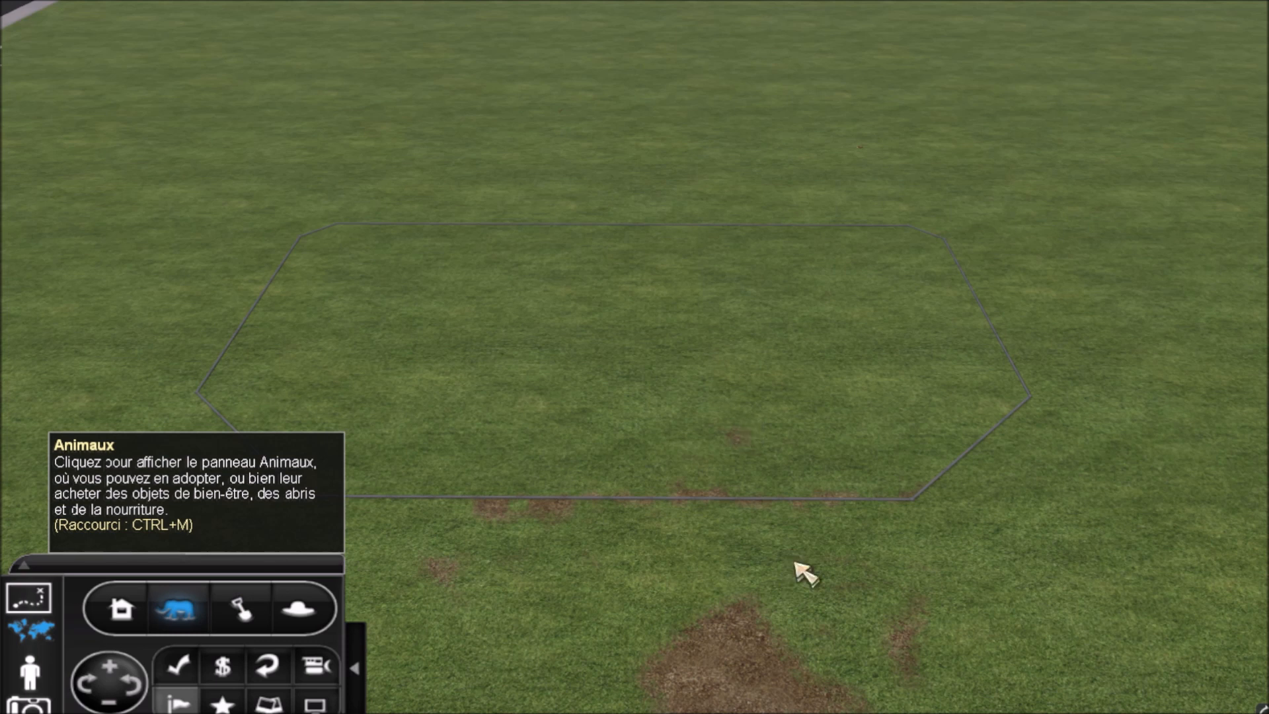
Step: Pick the 50,000 $ female orca from the Show Animals adoption list and hold it over the enclosure
left_click(177, 608)
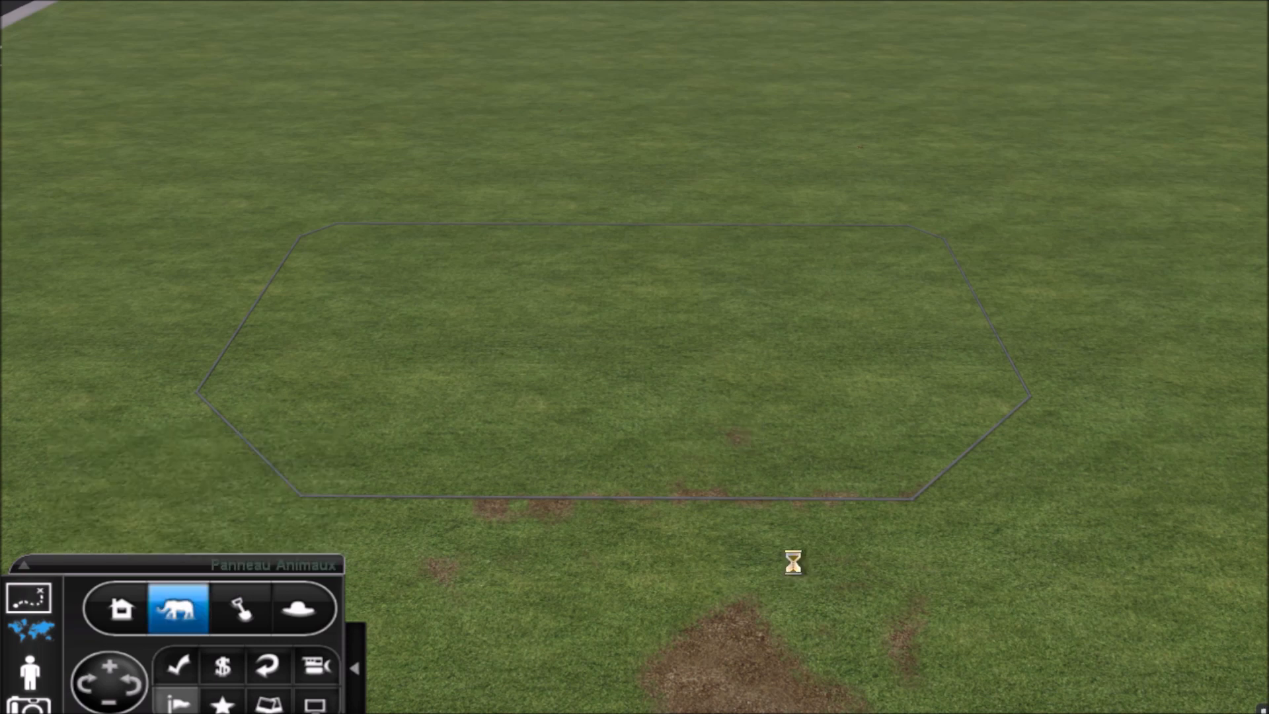
left_click(177, 608)
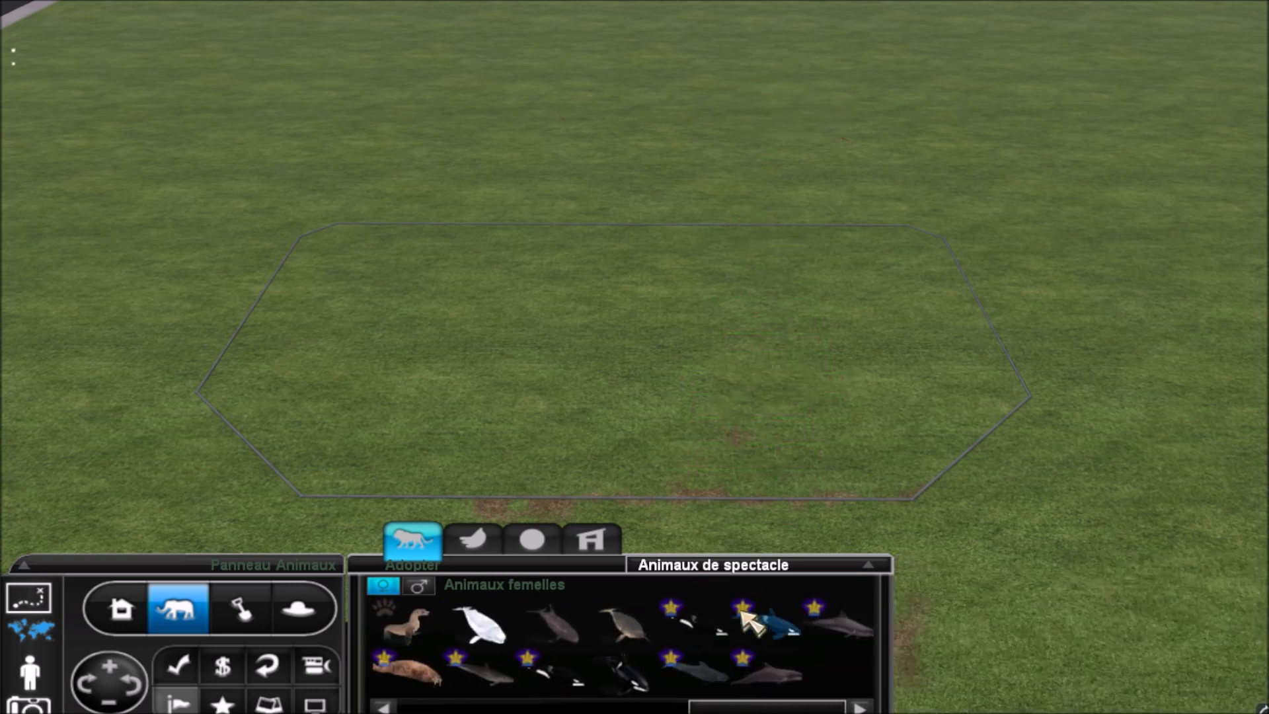
left_click(743, 620)
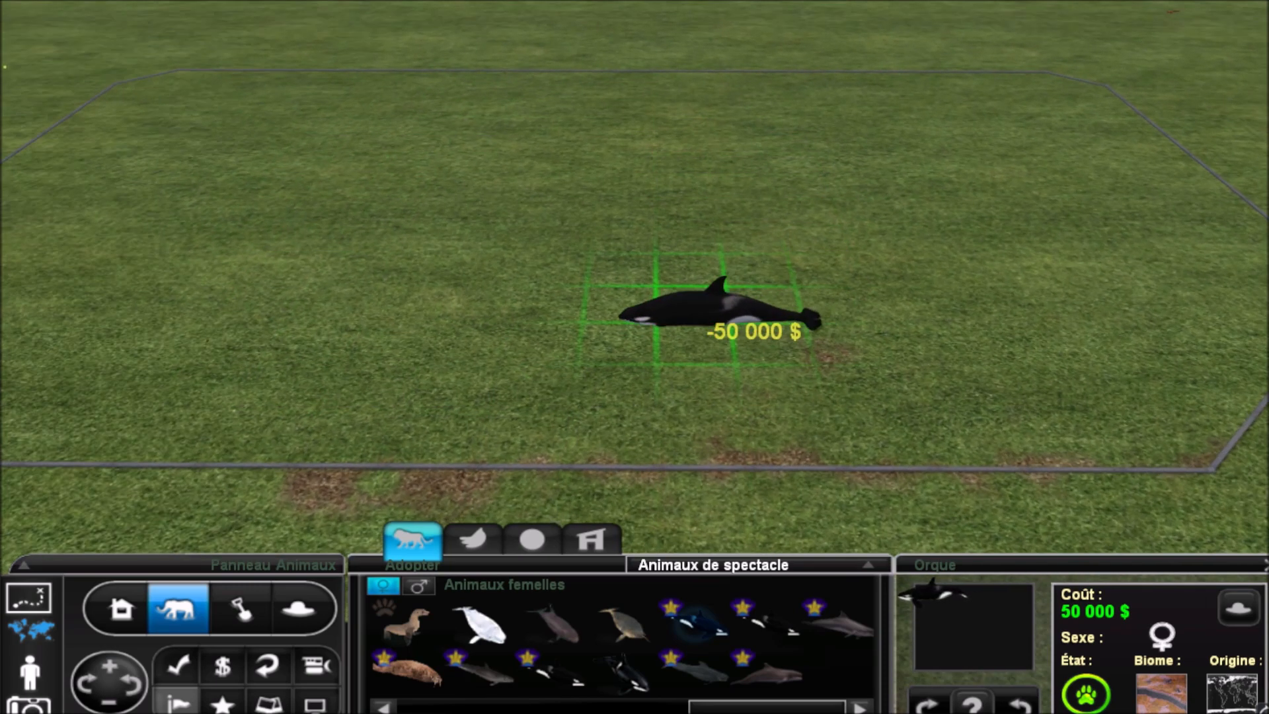
left_click(721, 307)
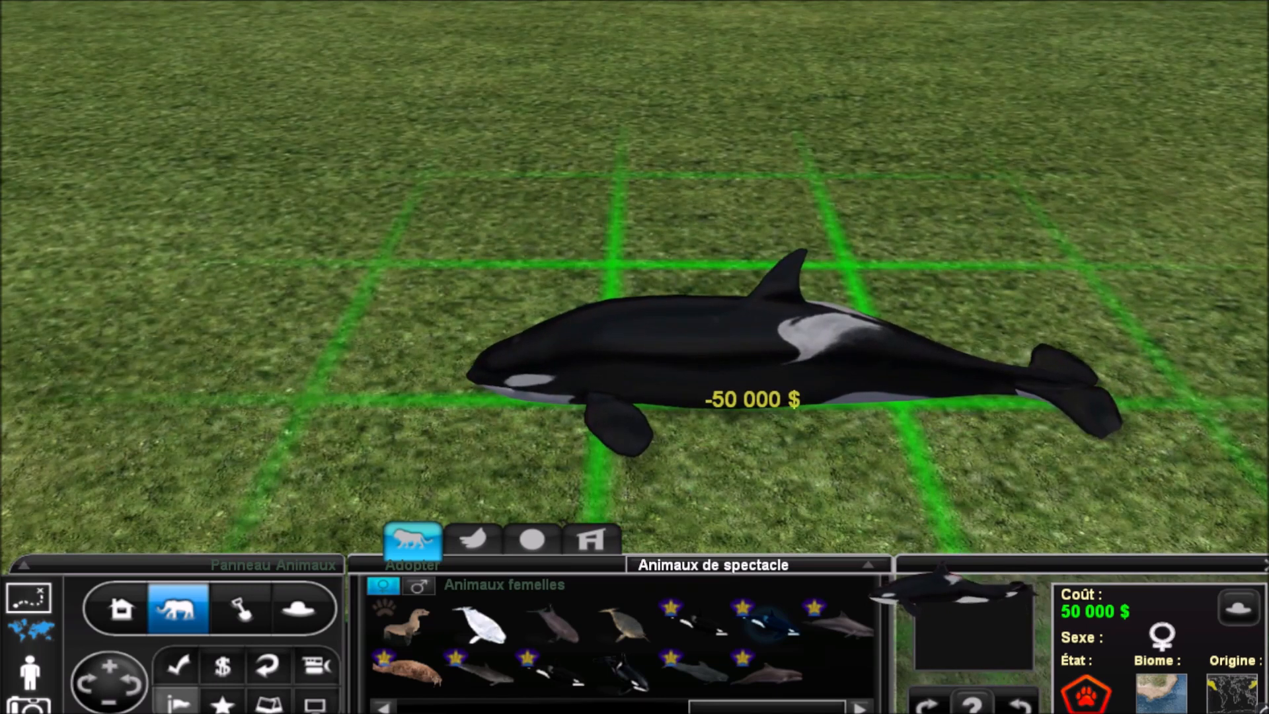
left_click(656, 348)
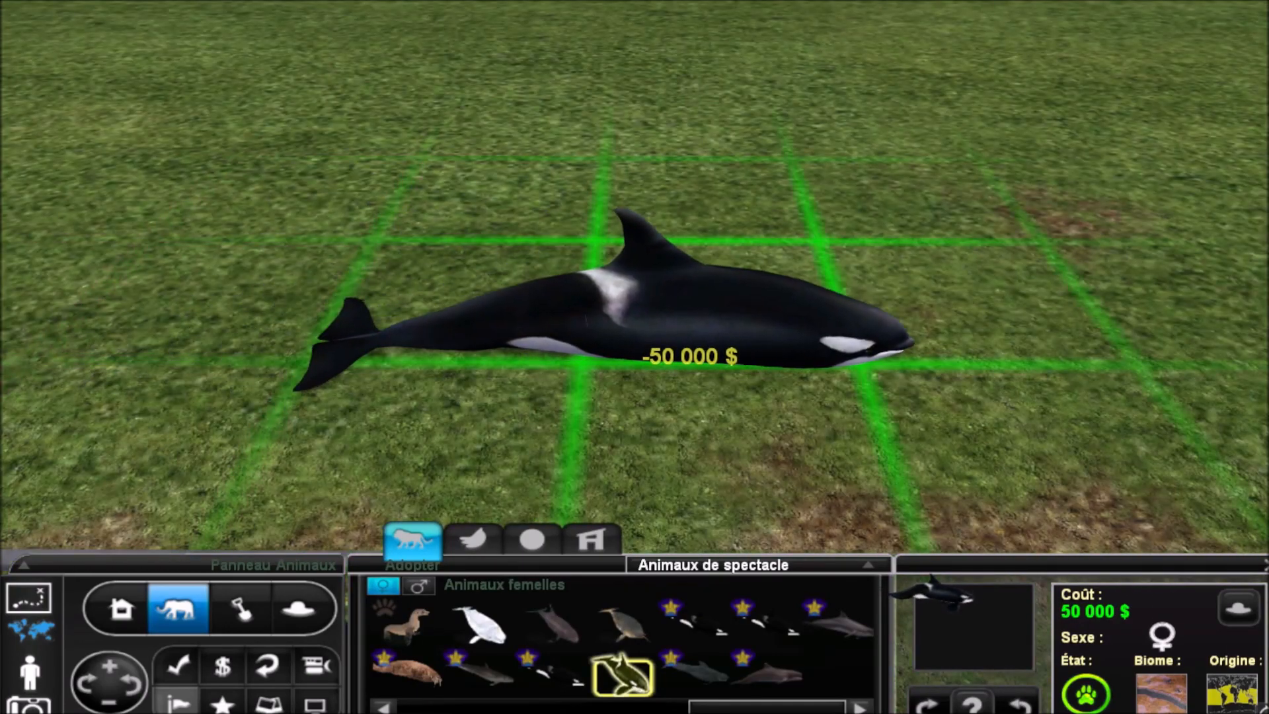
scroll("down", 3)
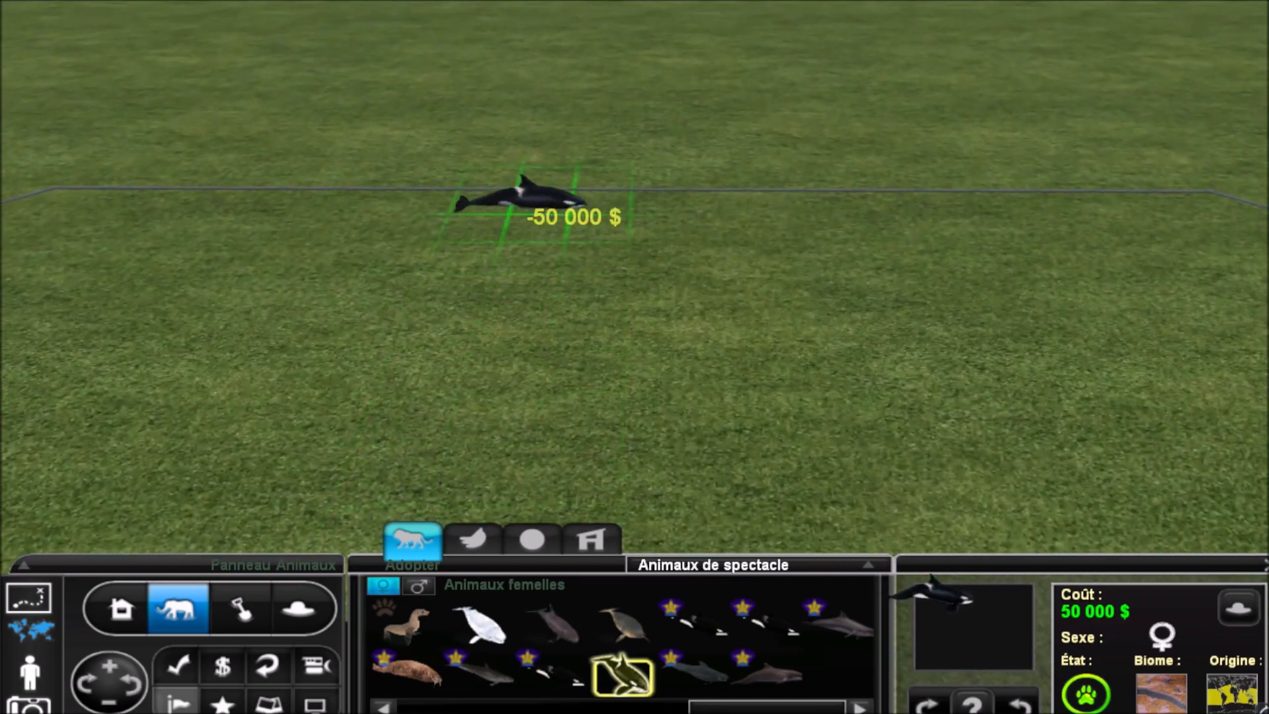
mouse_move(397, 267)
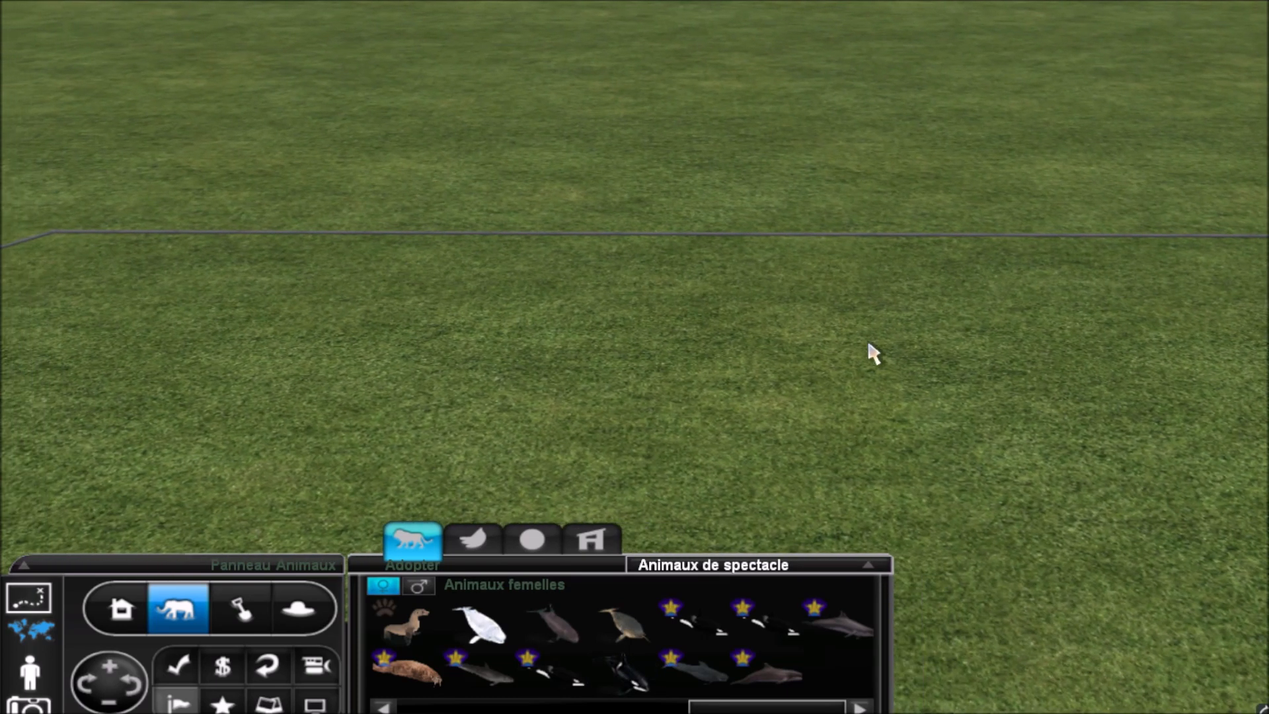
mouse_move(808, 303)
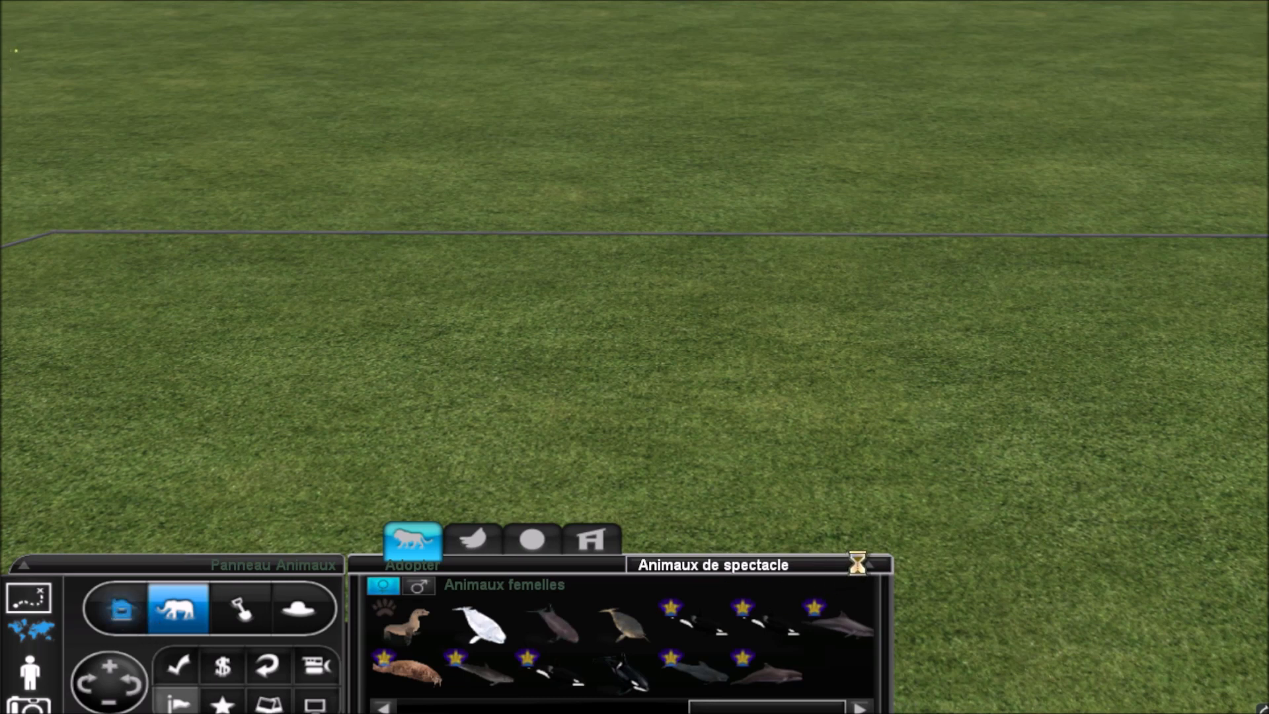
Step: Choose the show platform from the pool and show objects catalogue
left_click(119, 608)
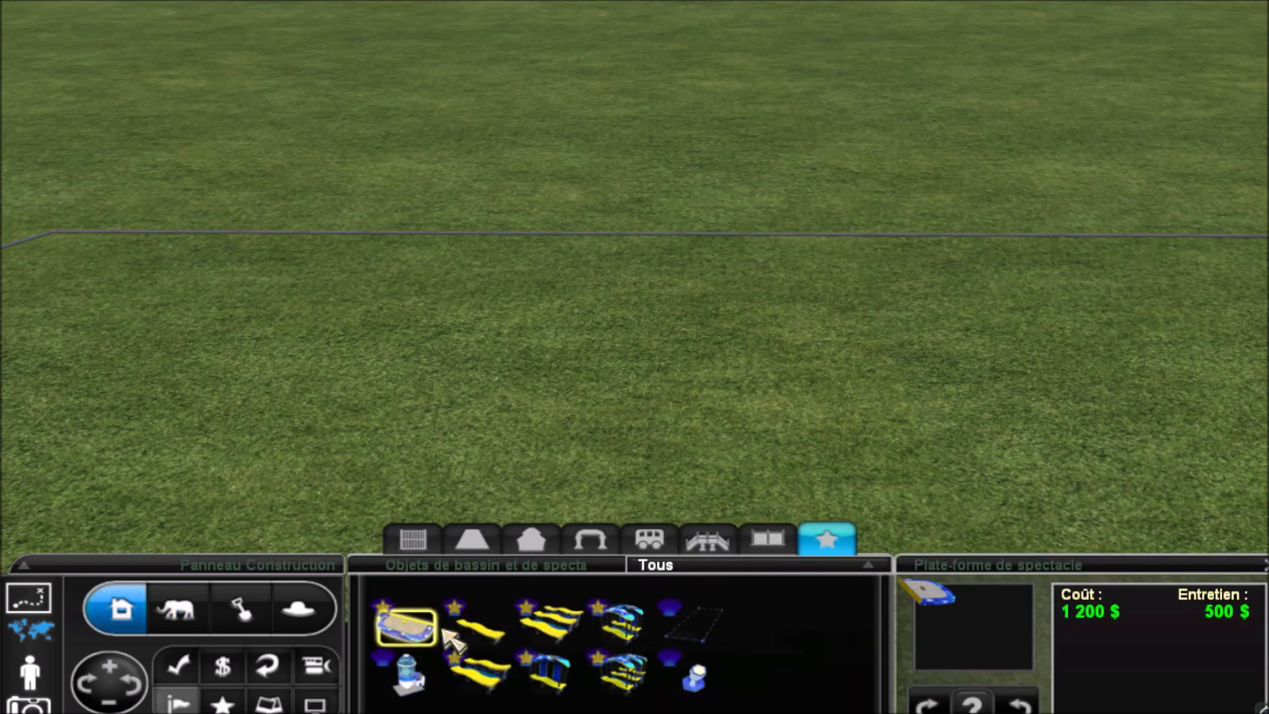
left_click(671, 284)
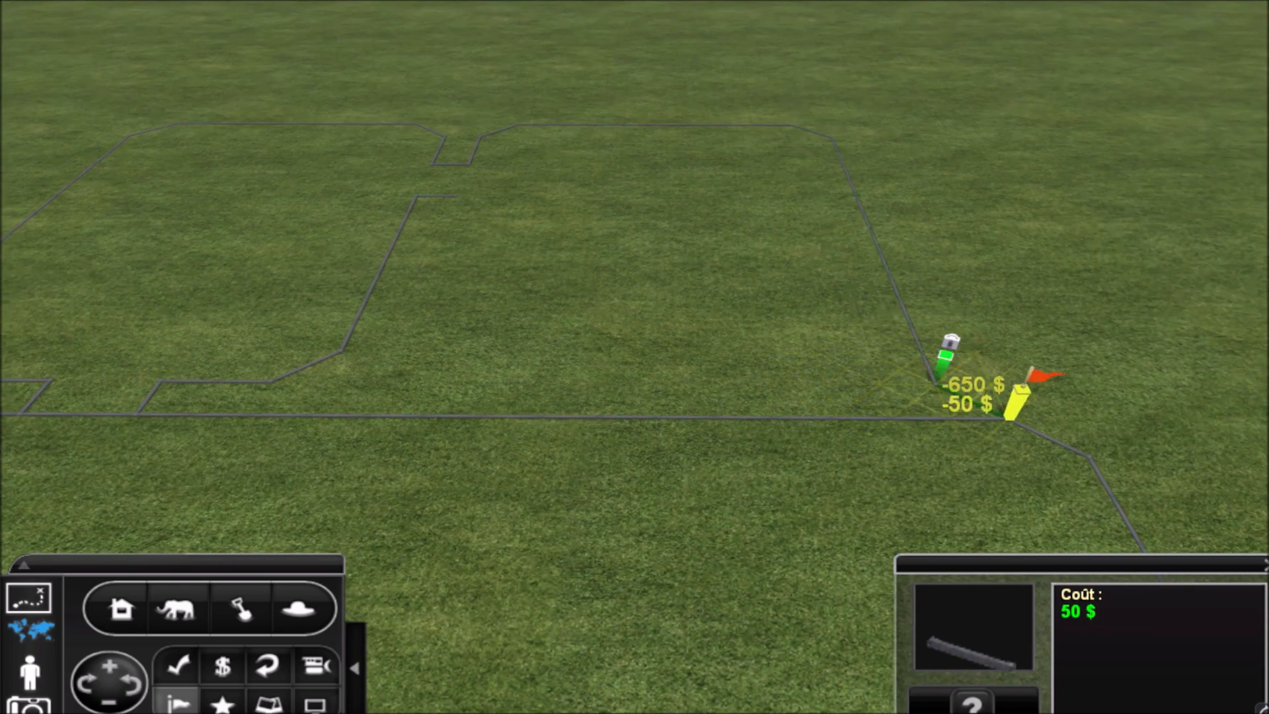
Step: Add two rectangular fence enclosures joined by a narrow channel, plus another to the right
left_click(317, 666)
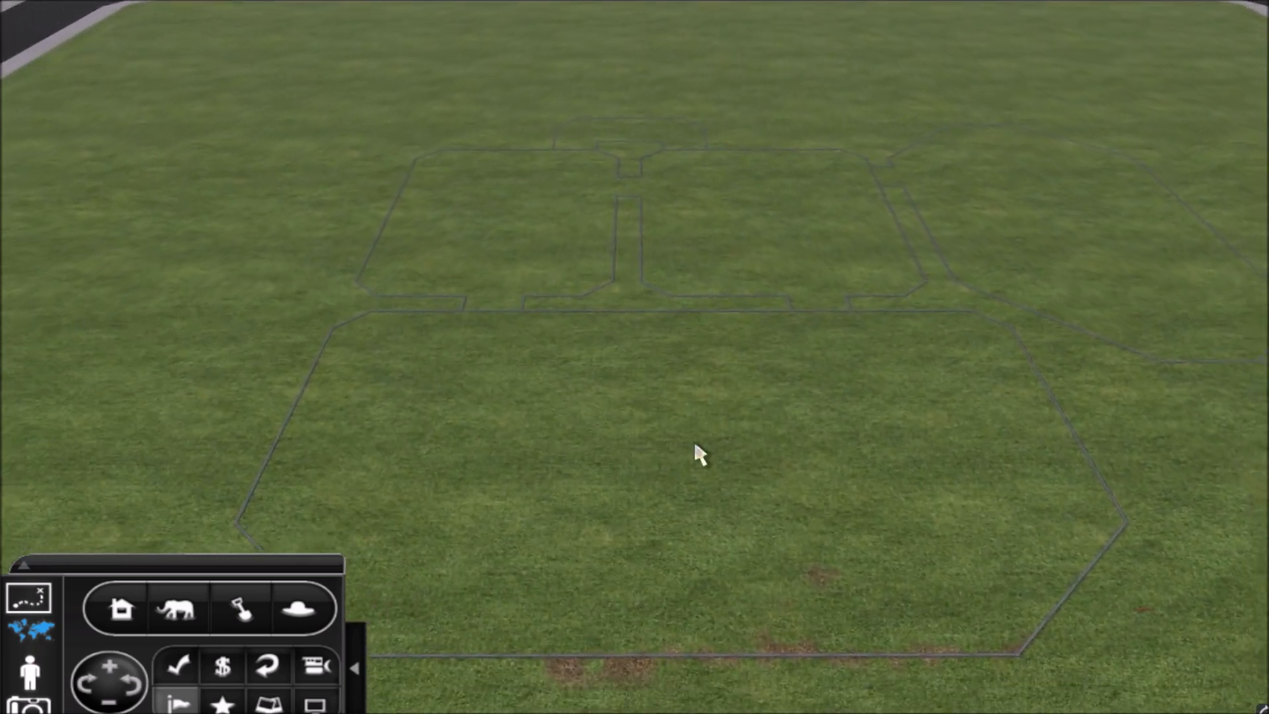
Step: Lay Chemin de sable sand paths outlining the pools and a central T-shaped walkway
left_click(120, 609)
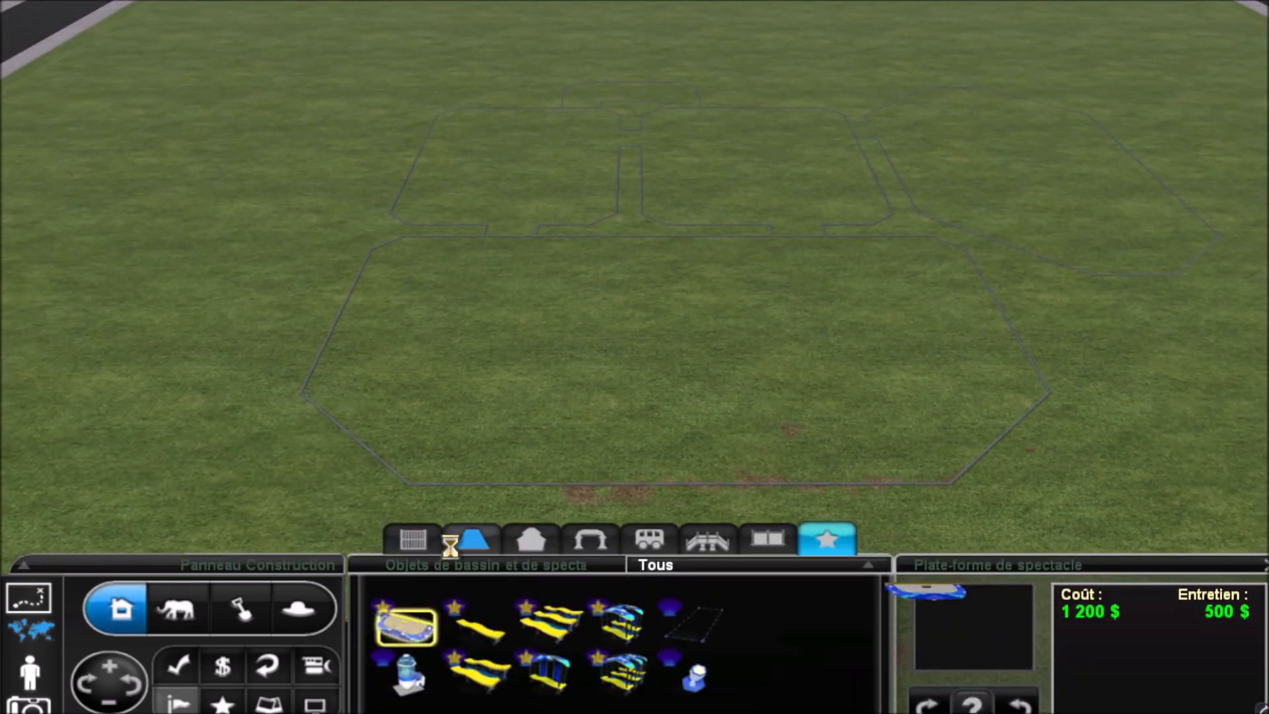
left_click(472, 540)
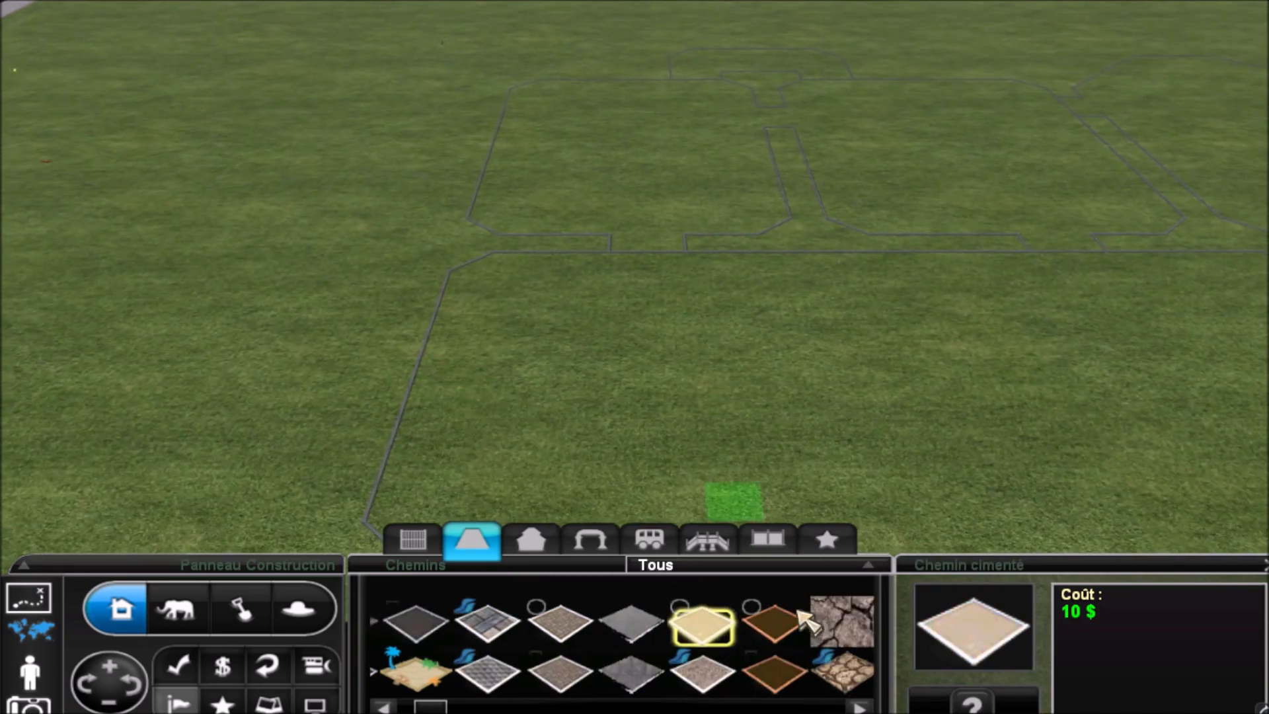
left_click(729, 498)
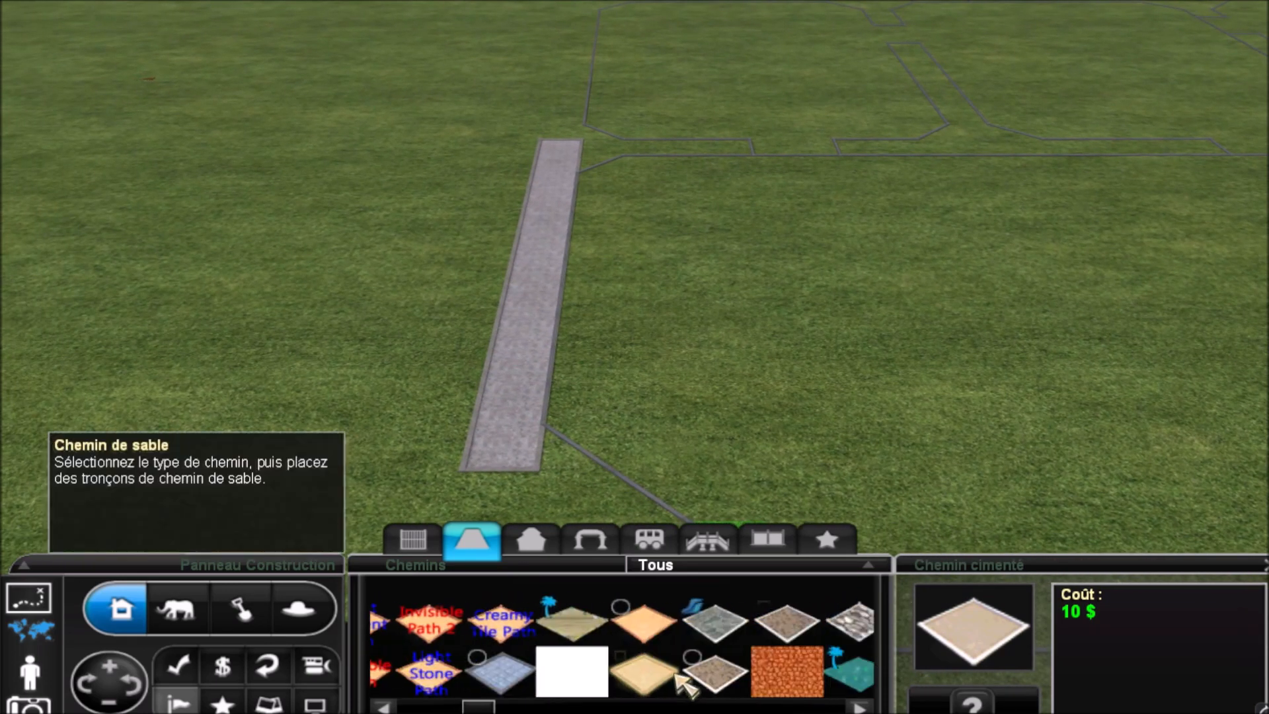
left_click(643, 671)
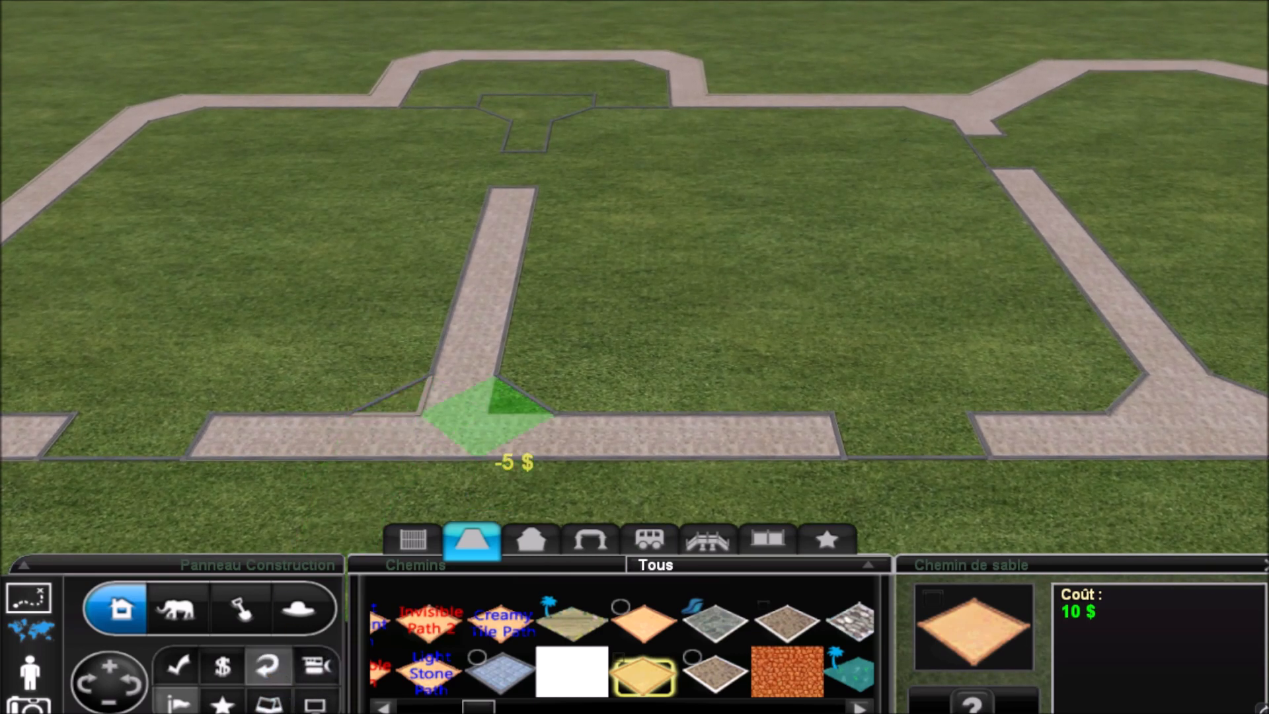
mouse_move(385, 397)
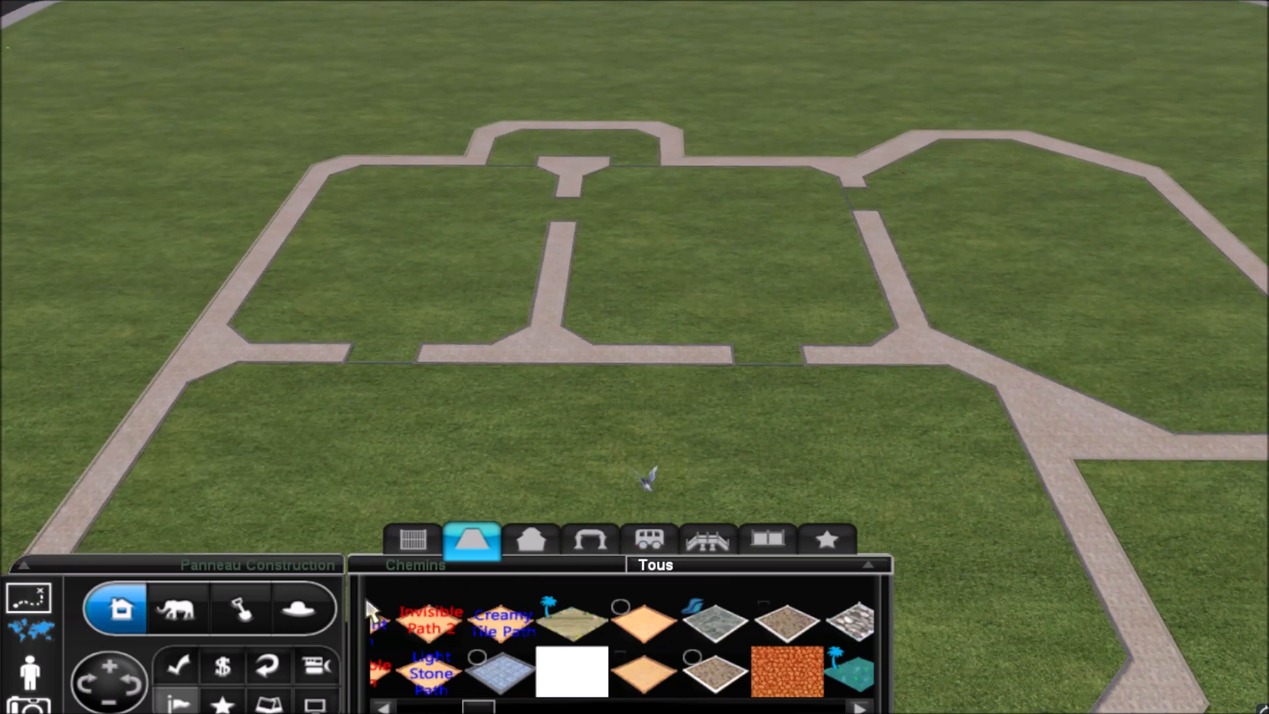
Step: Choose the Récifs reef biome in the Landscaping biome tools
left_click(239, 608)
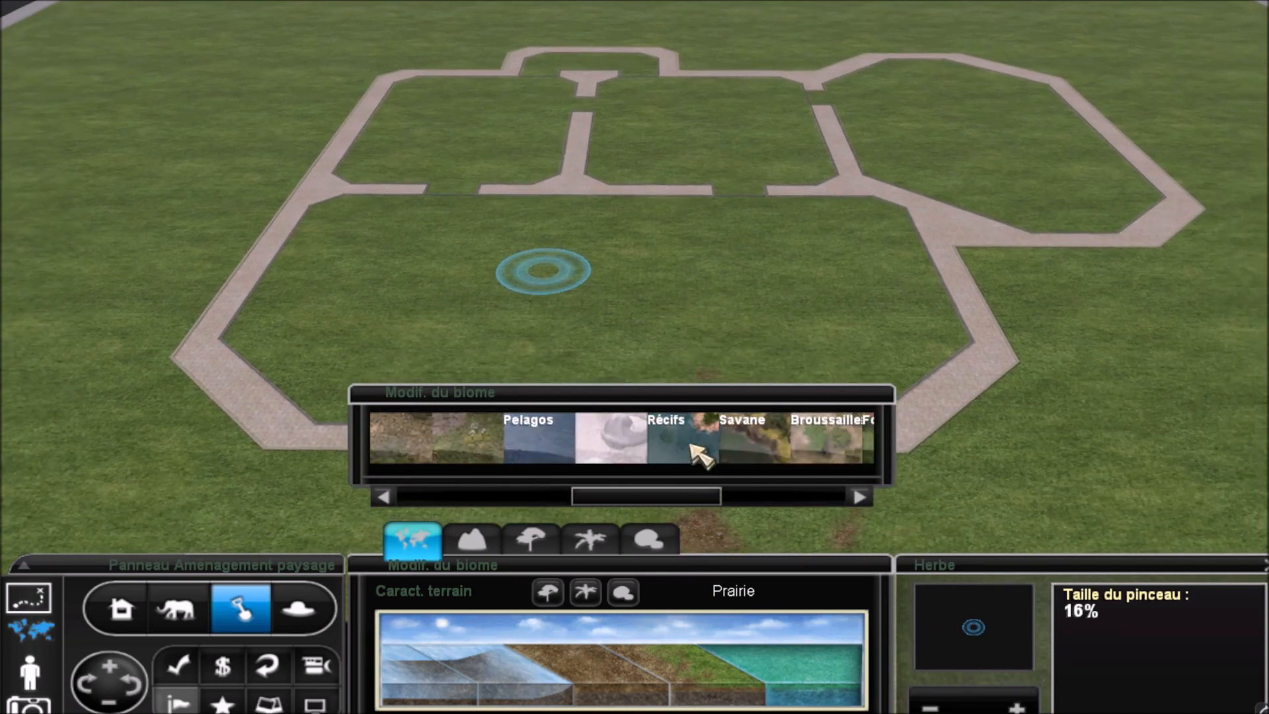
left_click(682, 440)
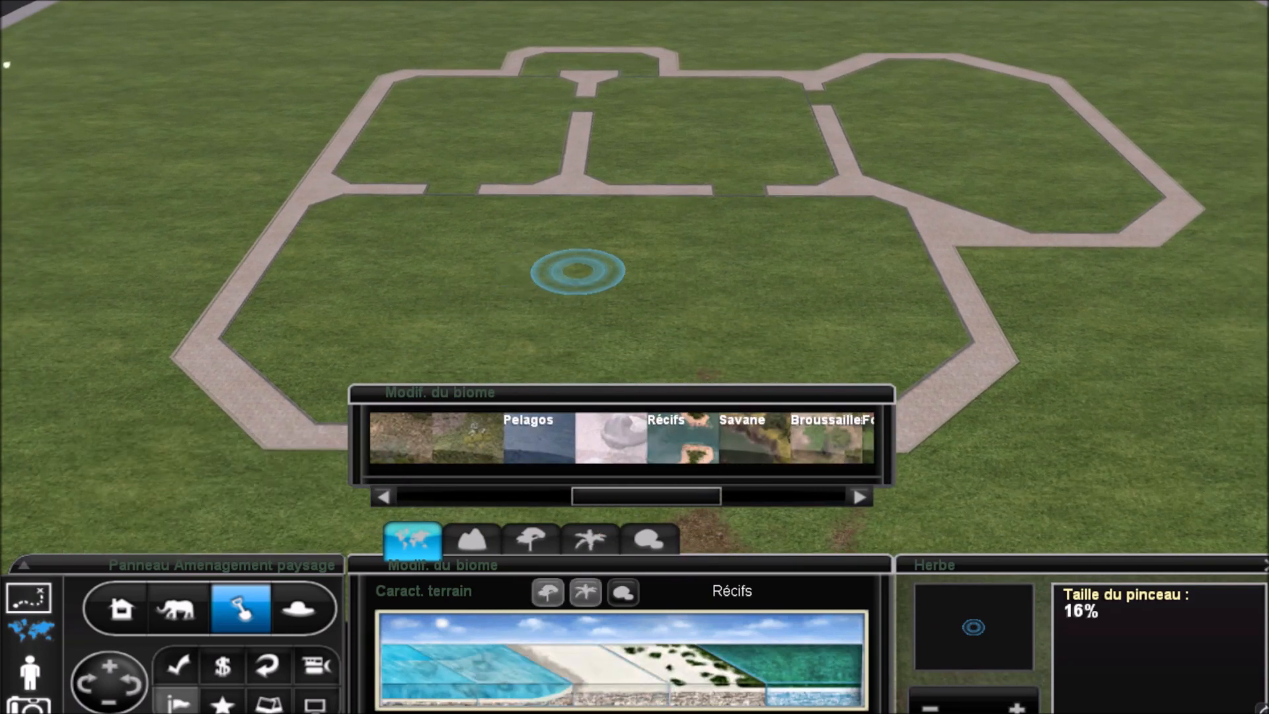
mouse_move(541, 347)
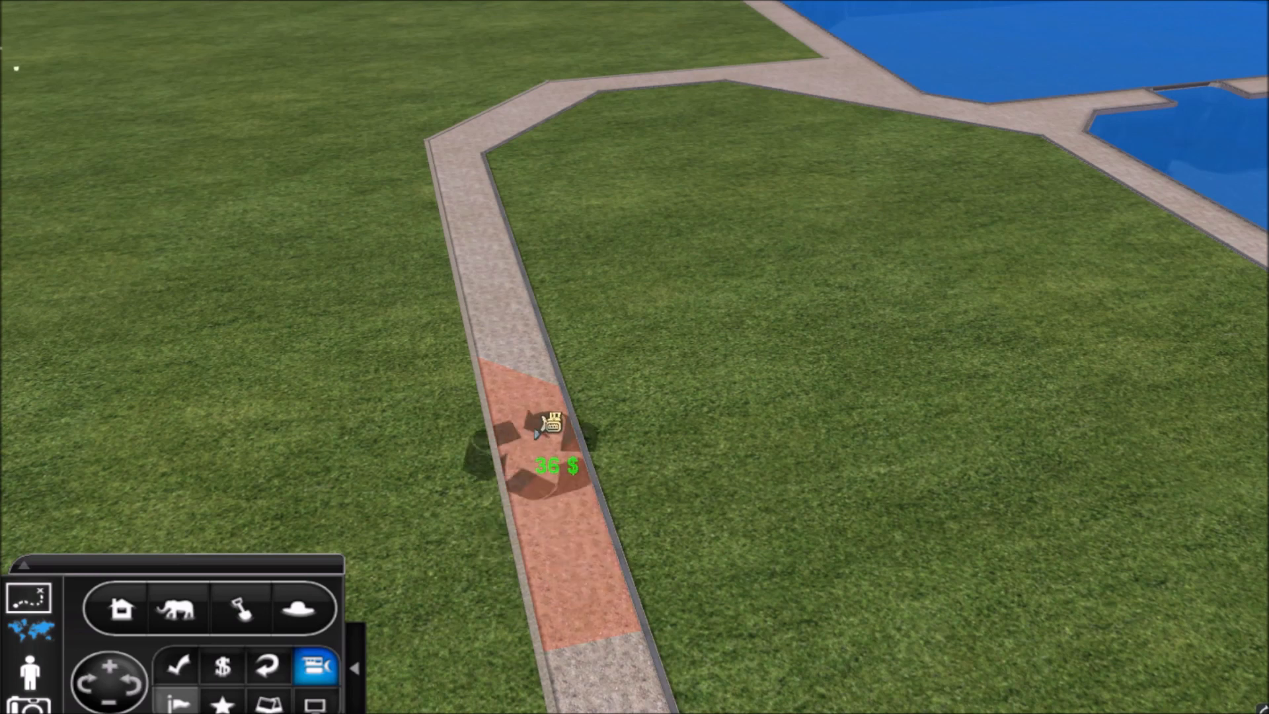
Step: Remove the extra path stretch and fill the front path-enclosed area with deep water
left_click(120, 609)
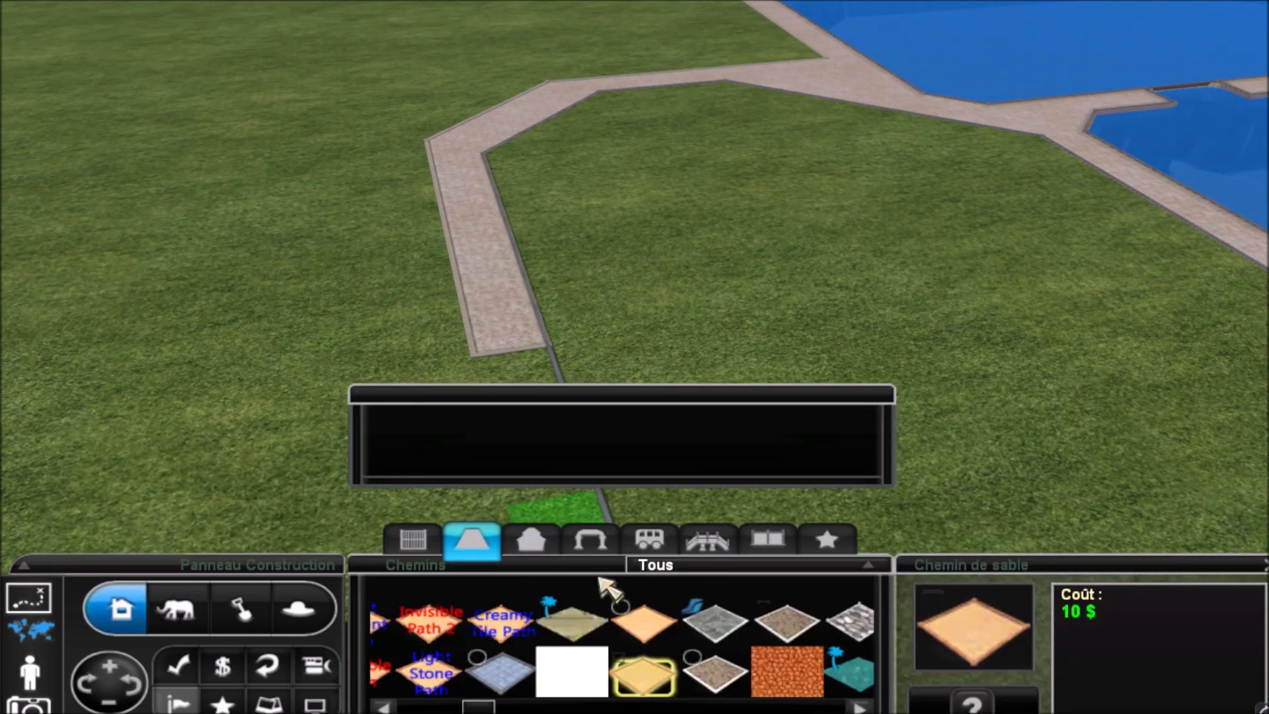
left_click(239, 608)
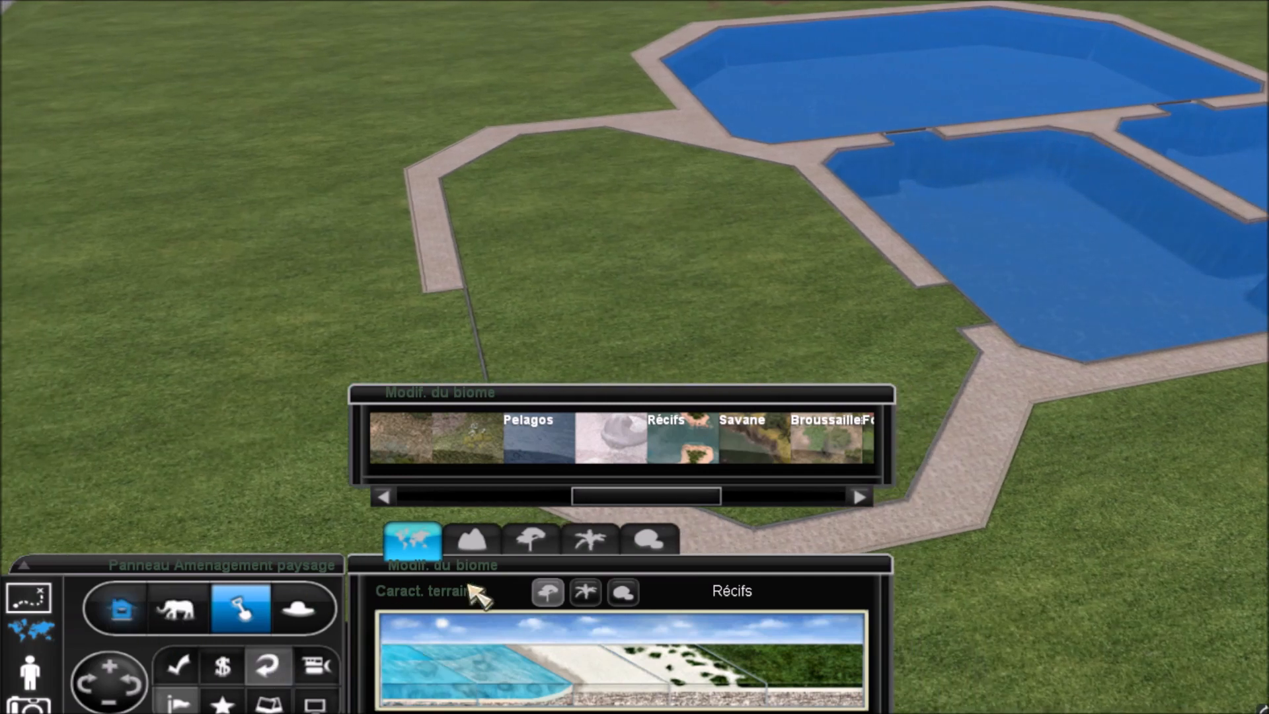
left_click(121, 610)
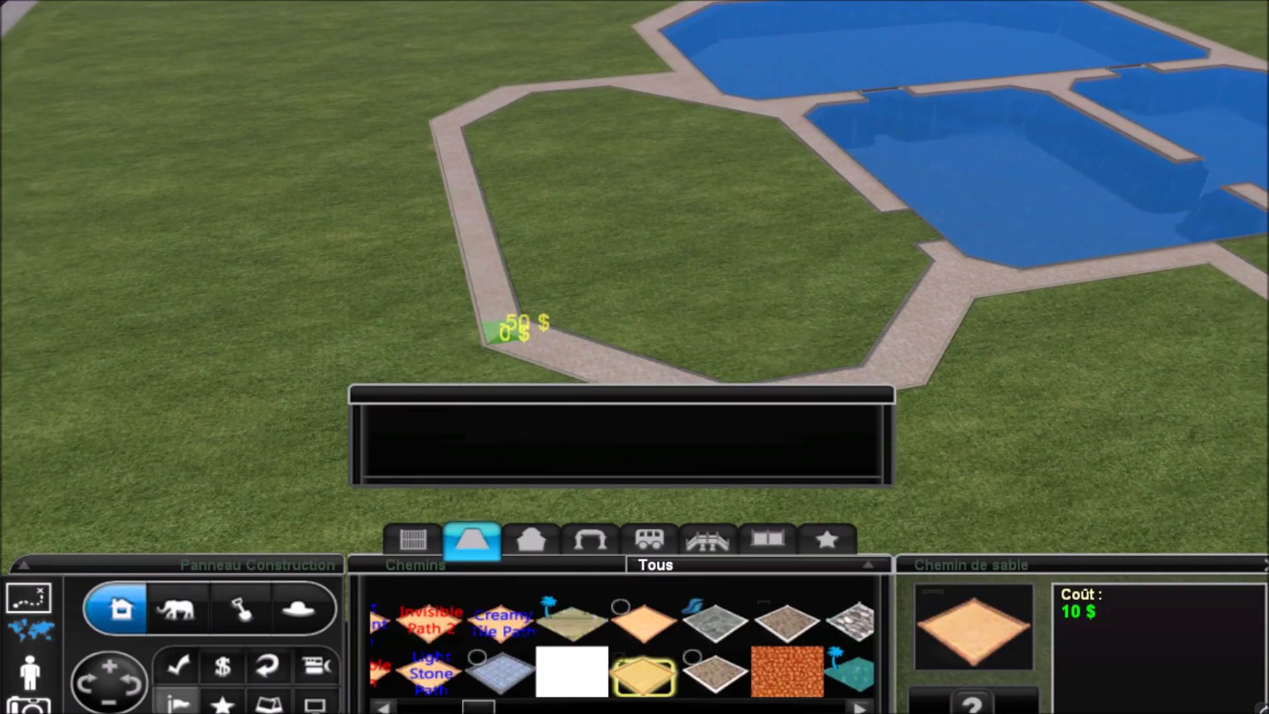
left_click(239, 607)
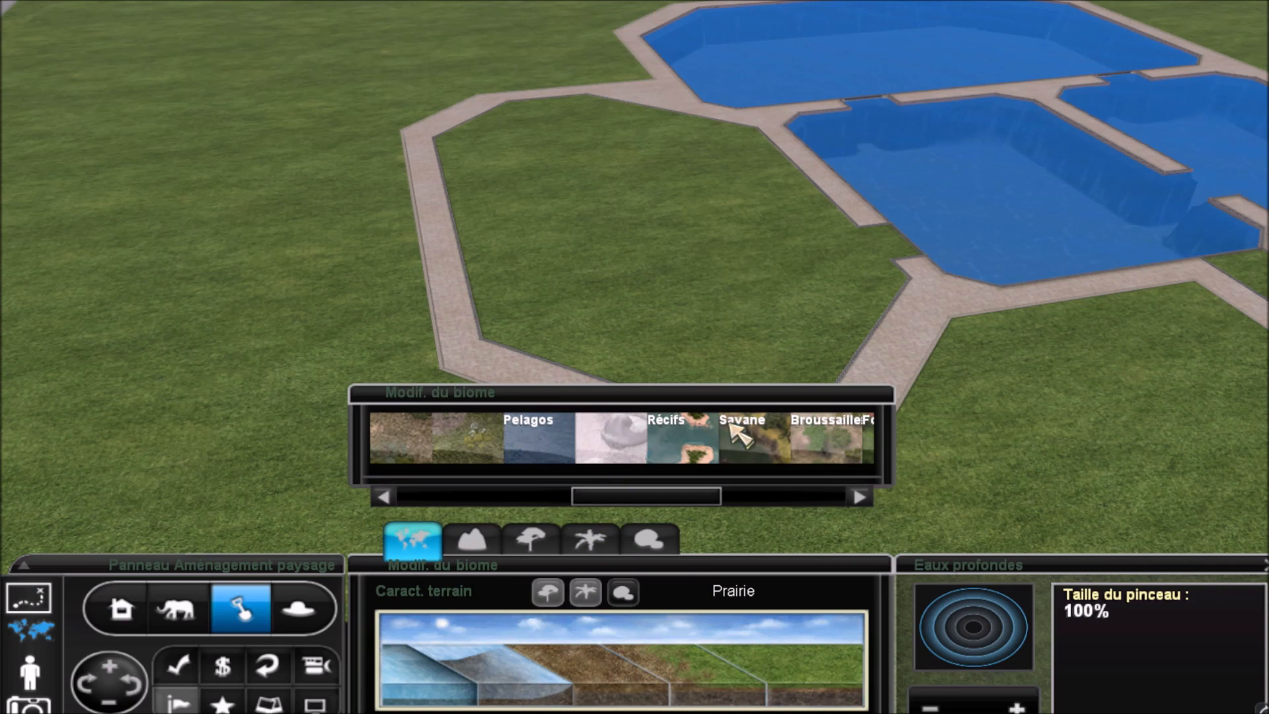
left_click(675, 437)
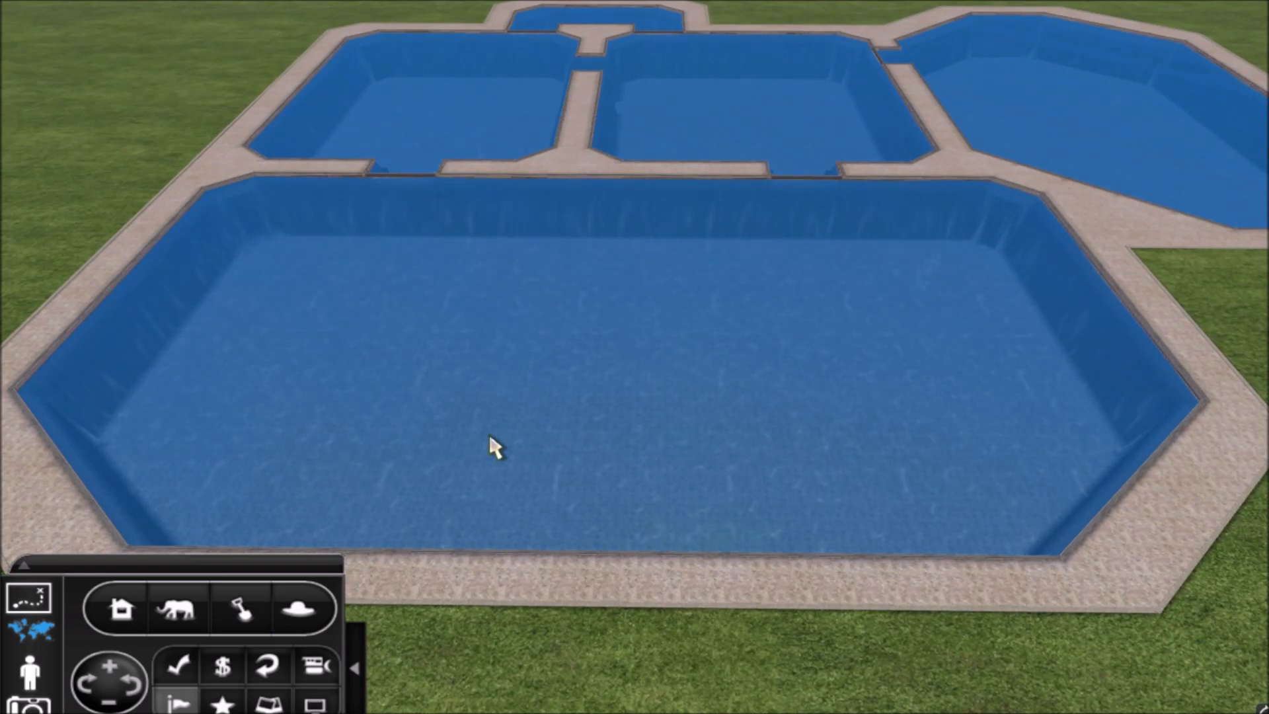
Step: Line the show pool with a see-through tank wall and check it in guest walk view
left_click(120, 610)
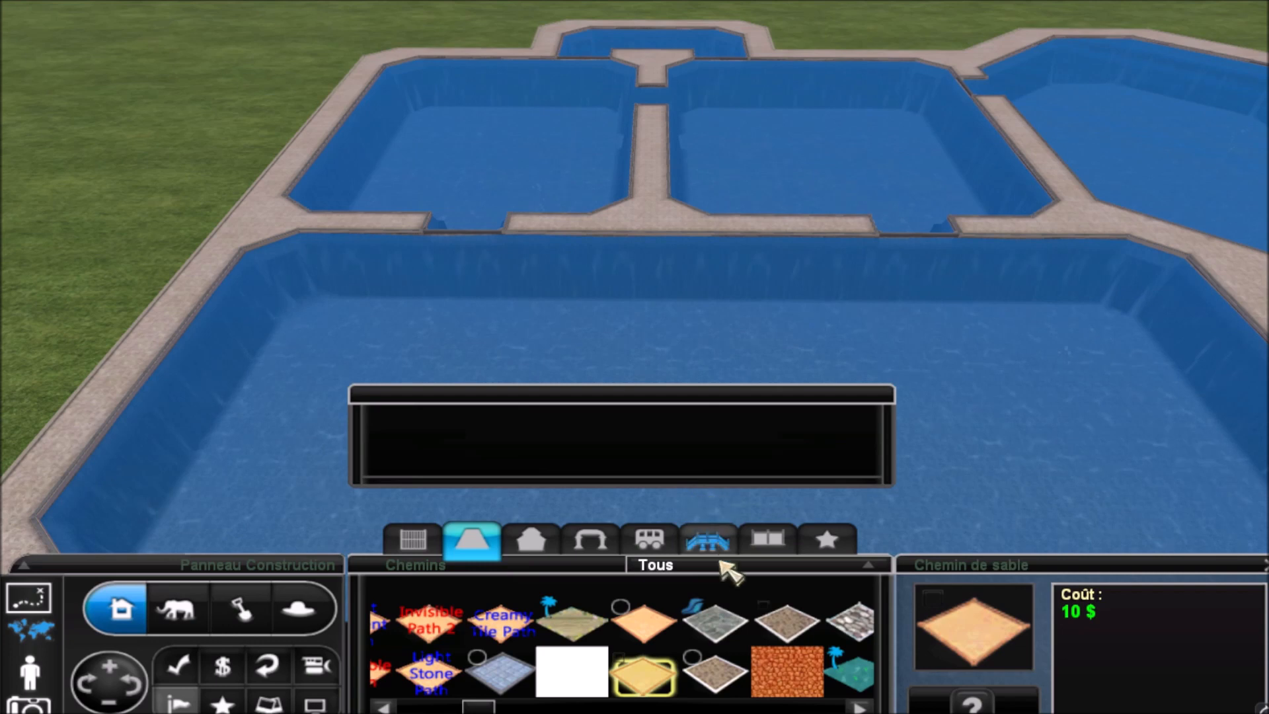
left_click(767, 540)
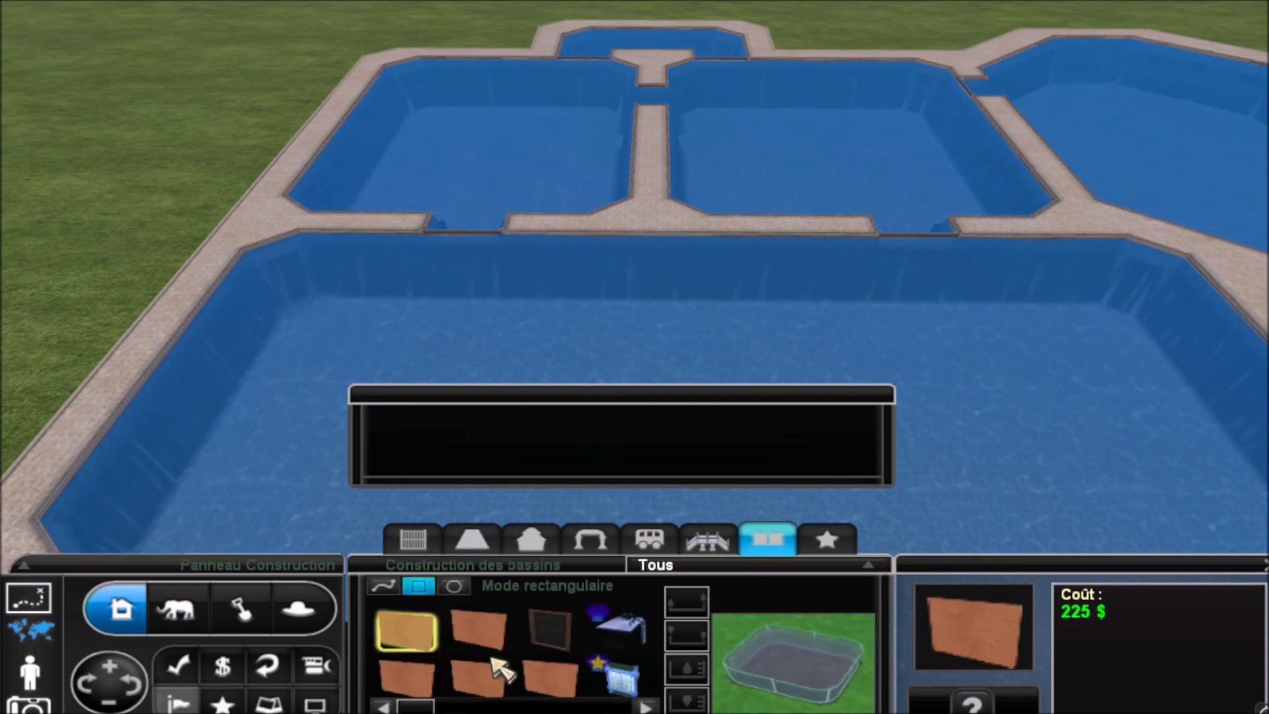
left_click(383, 585)
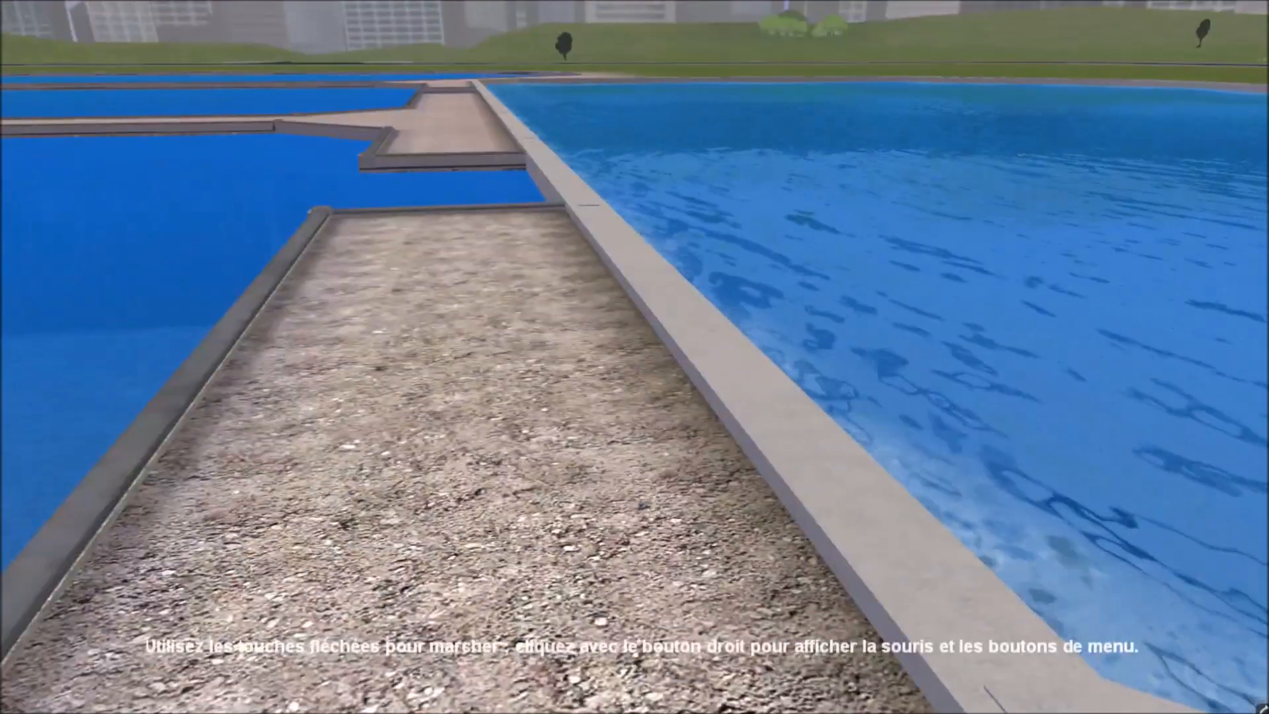
right_click(663, 437)
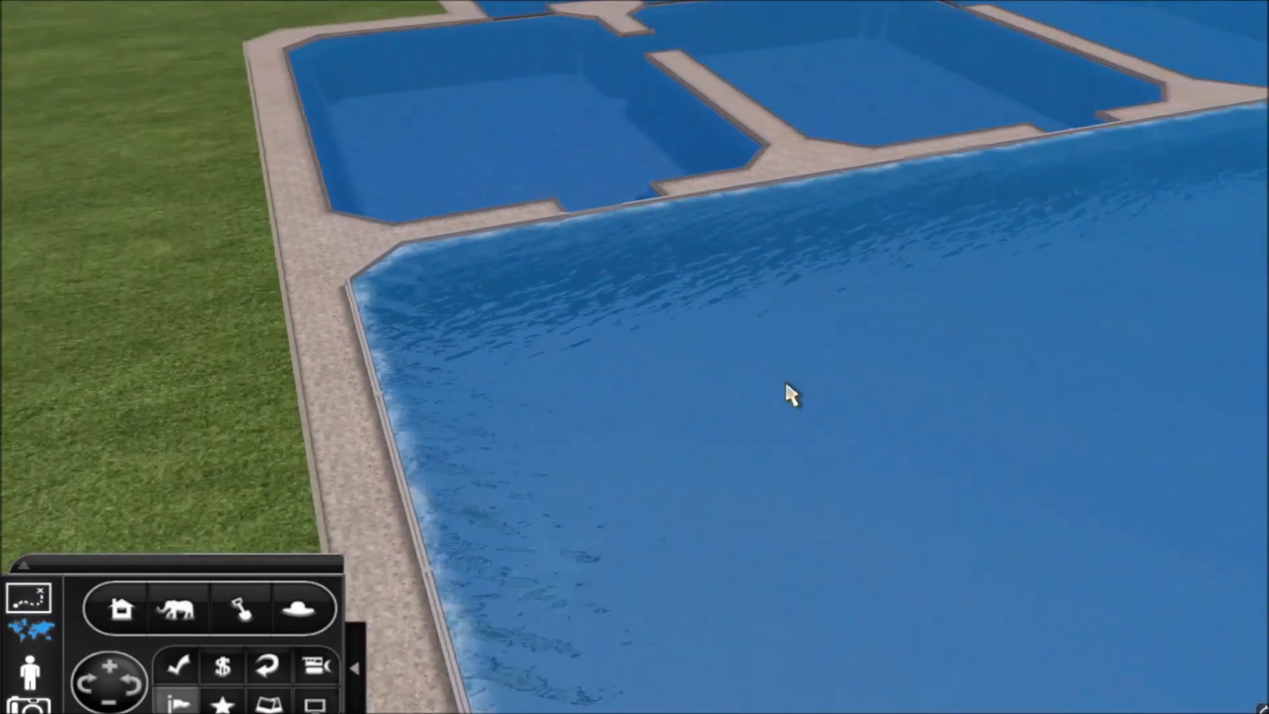
Step: Browse the terrain tools and show objects, then return to the tank-building pieces
left_click(239, 609)
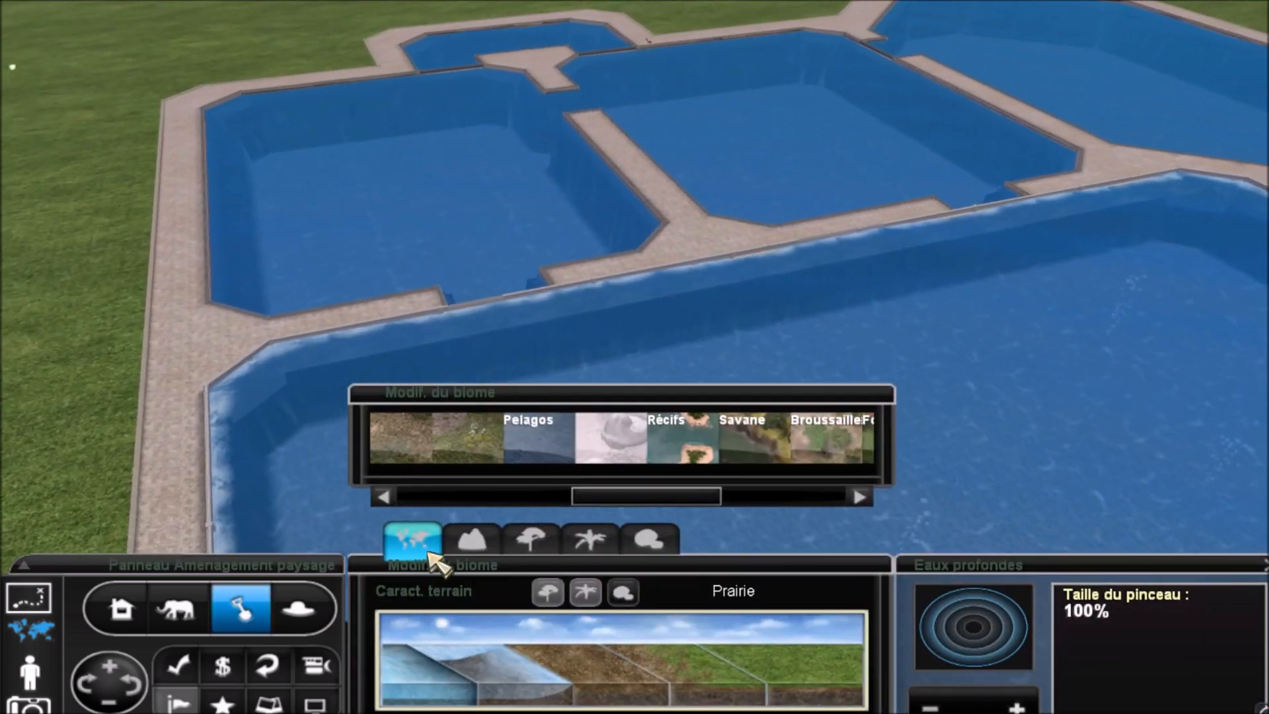
left_click(472, 539)
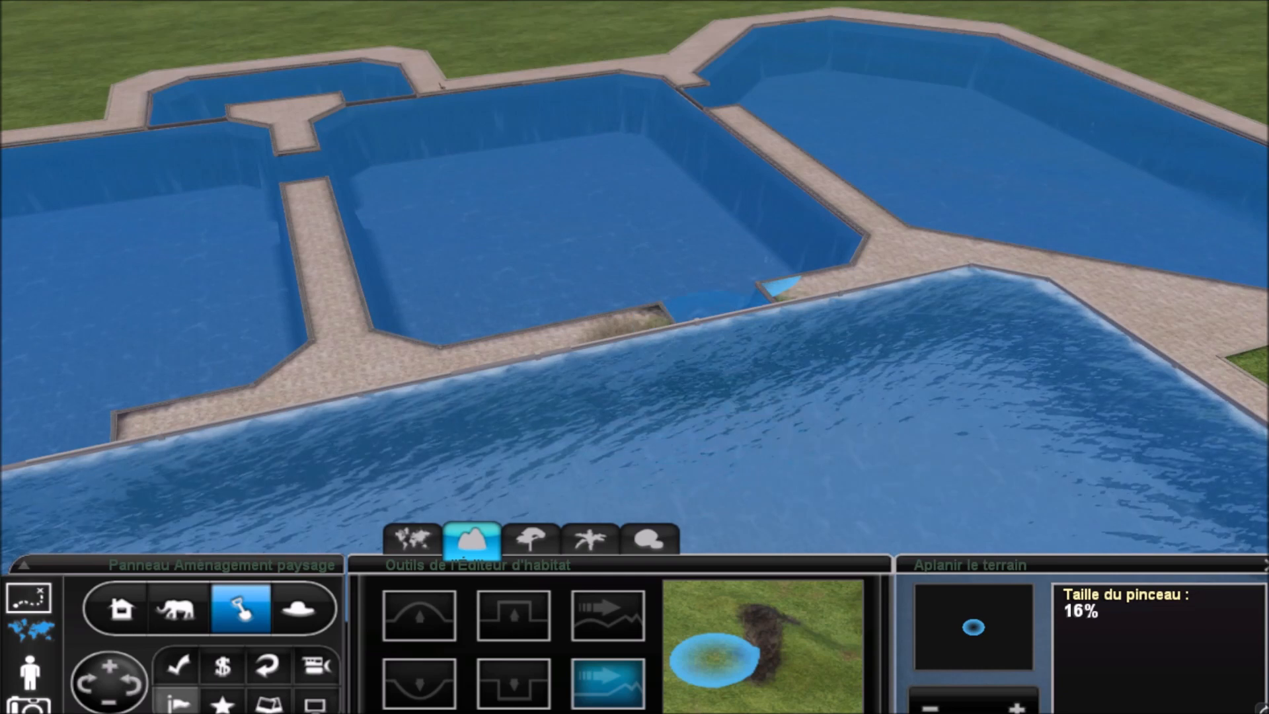
left_click(120, 609)
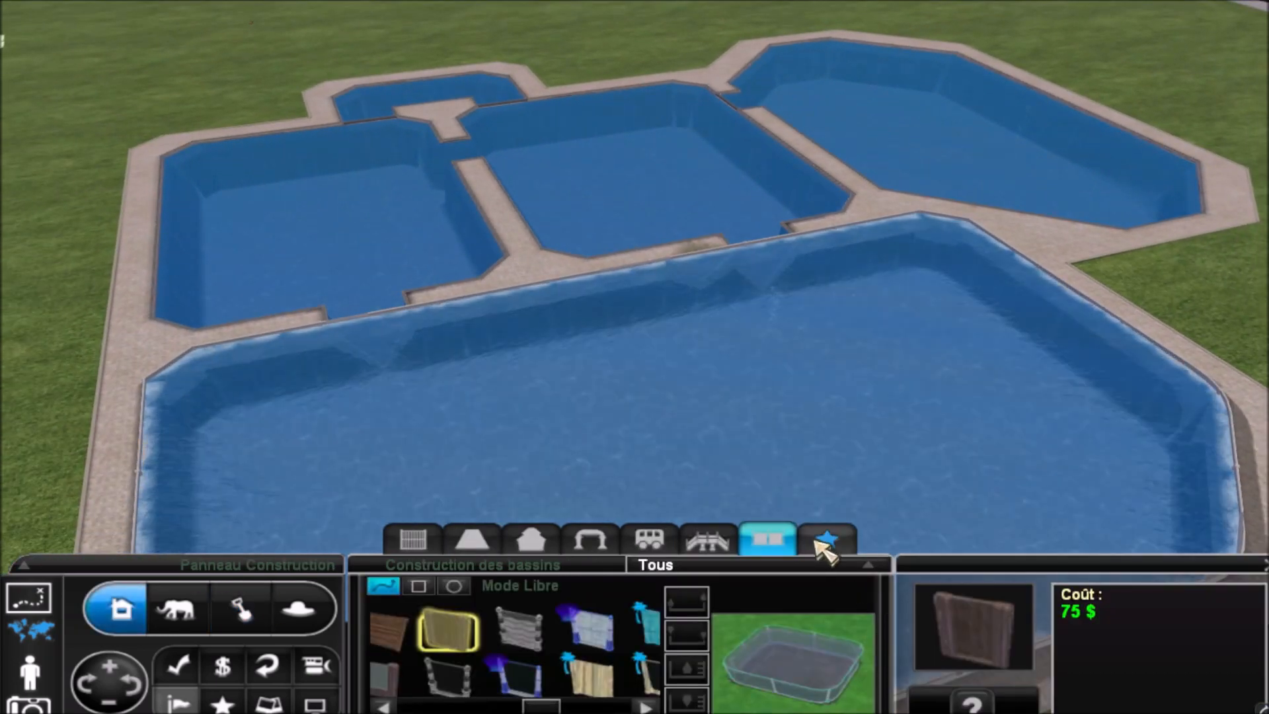
left_click(826, 540)
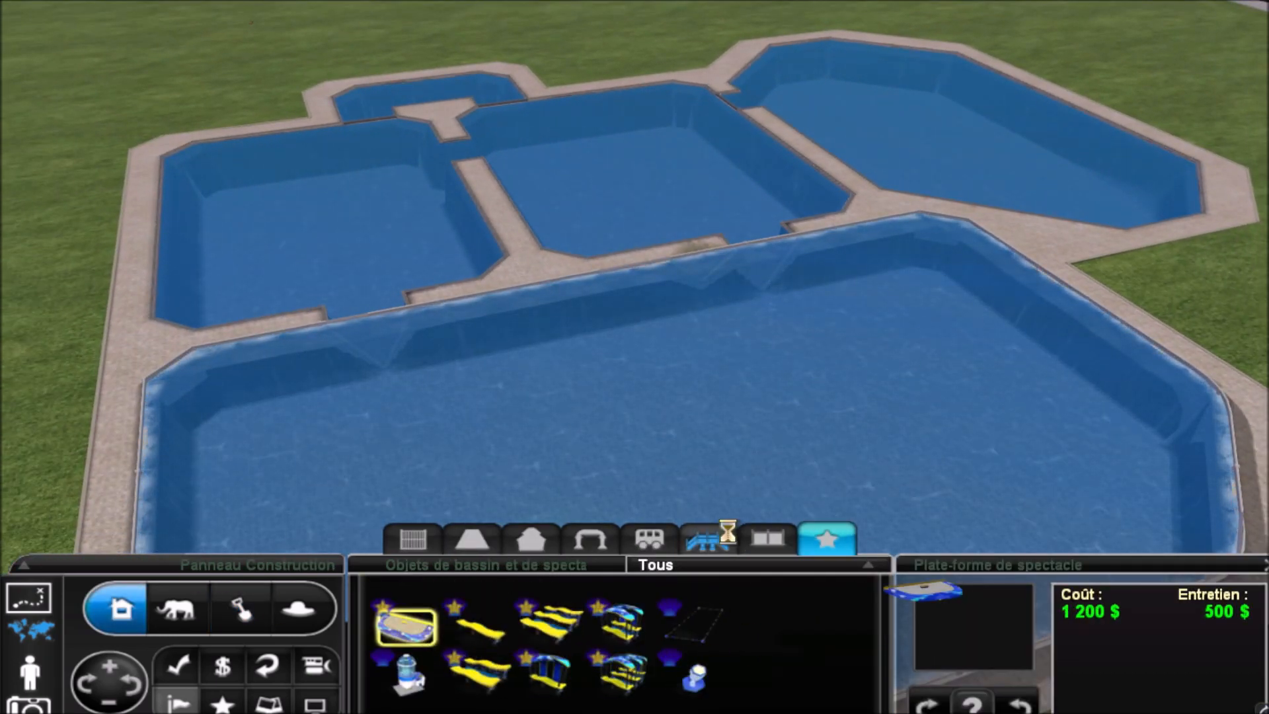
left_click(765, 538)
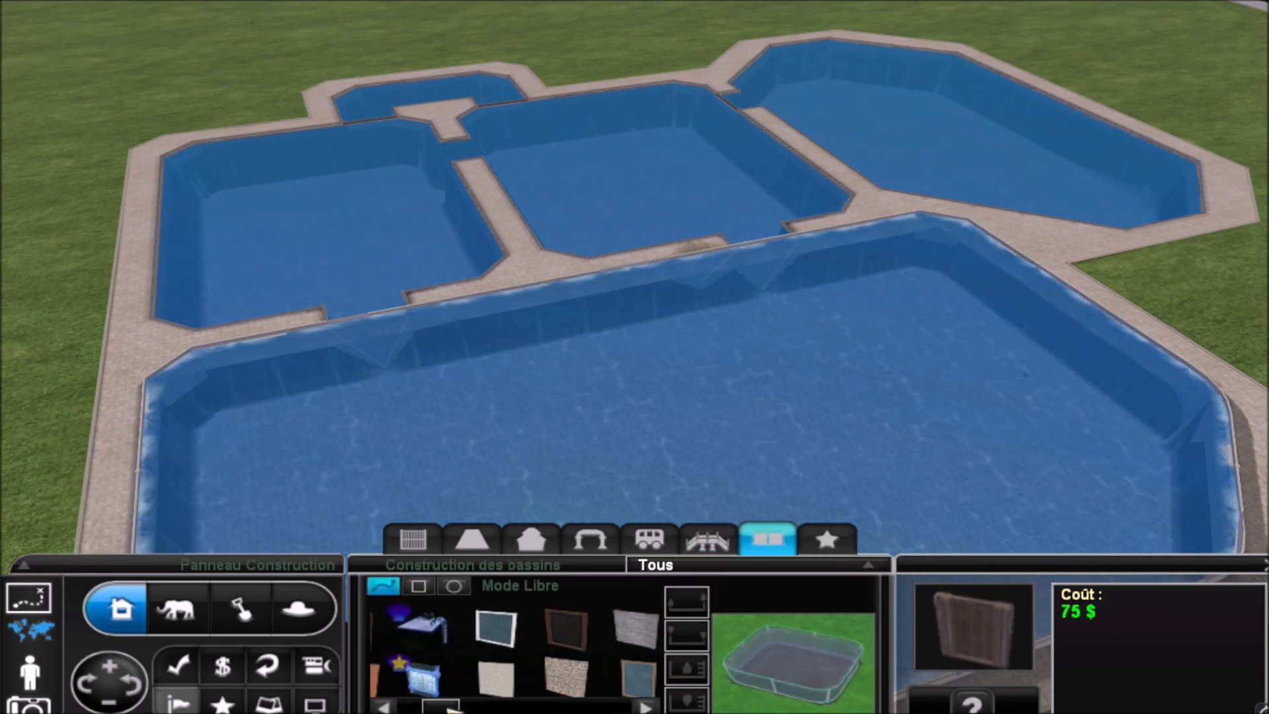
left_click(428, 678)
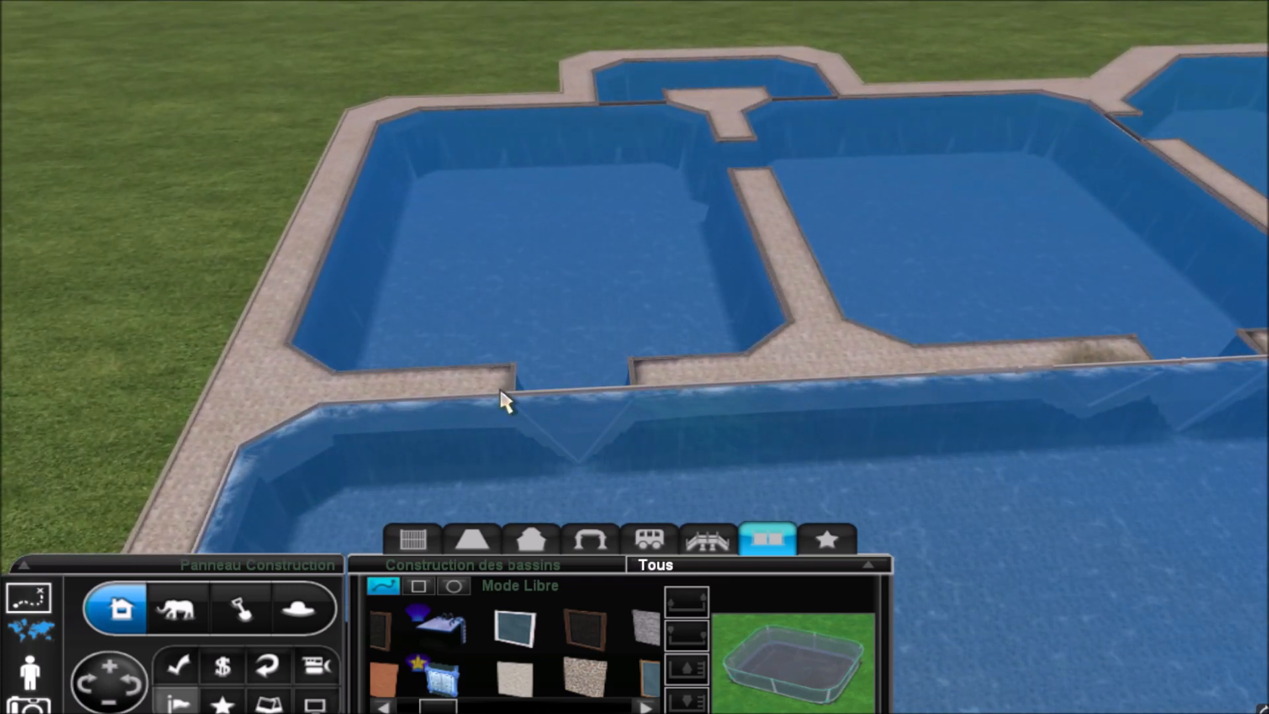
Step: Place an Ouverture de bassin tank opening between the left reef pool and the show pool
left_click(443, 671)
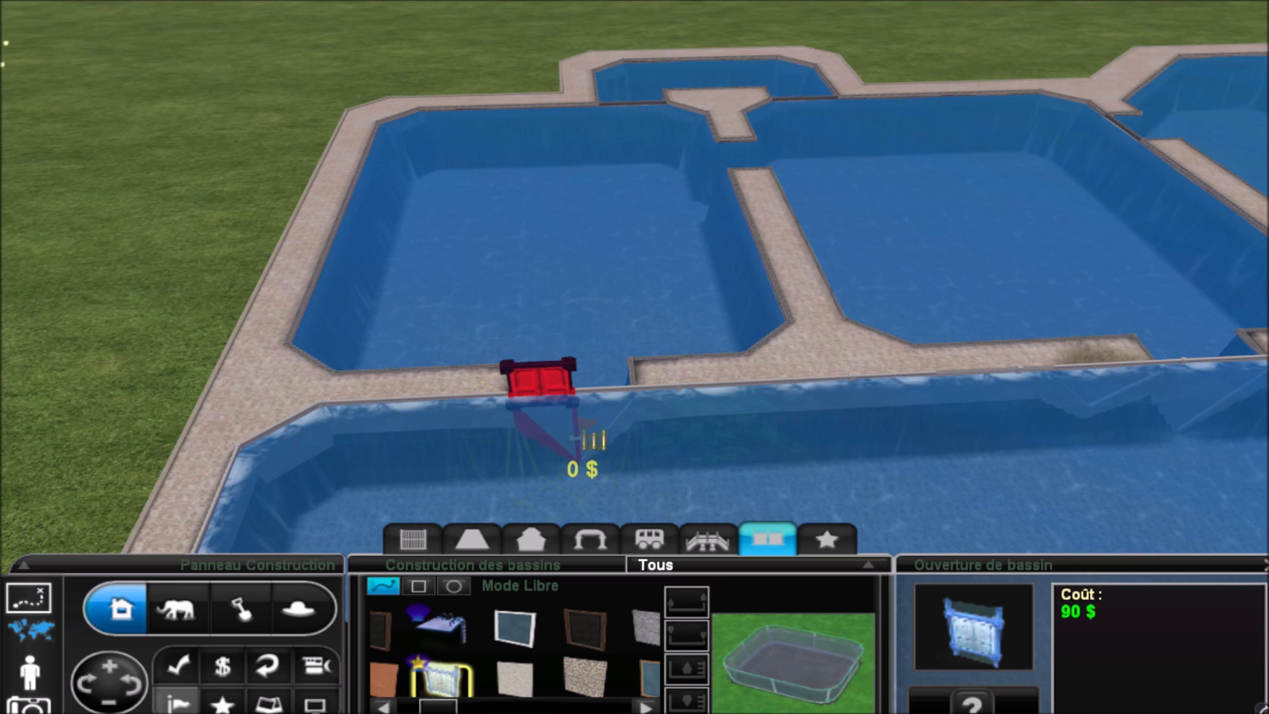
left_click(538, 381)
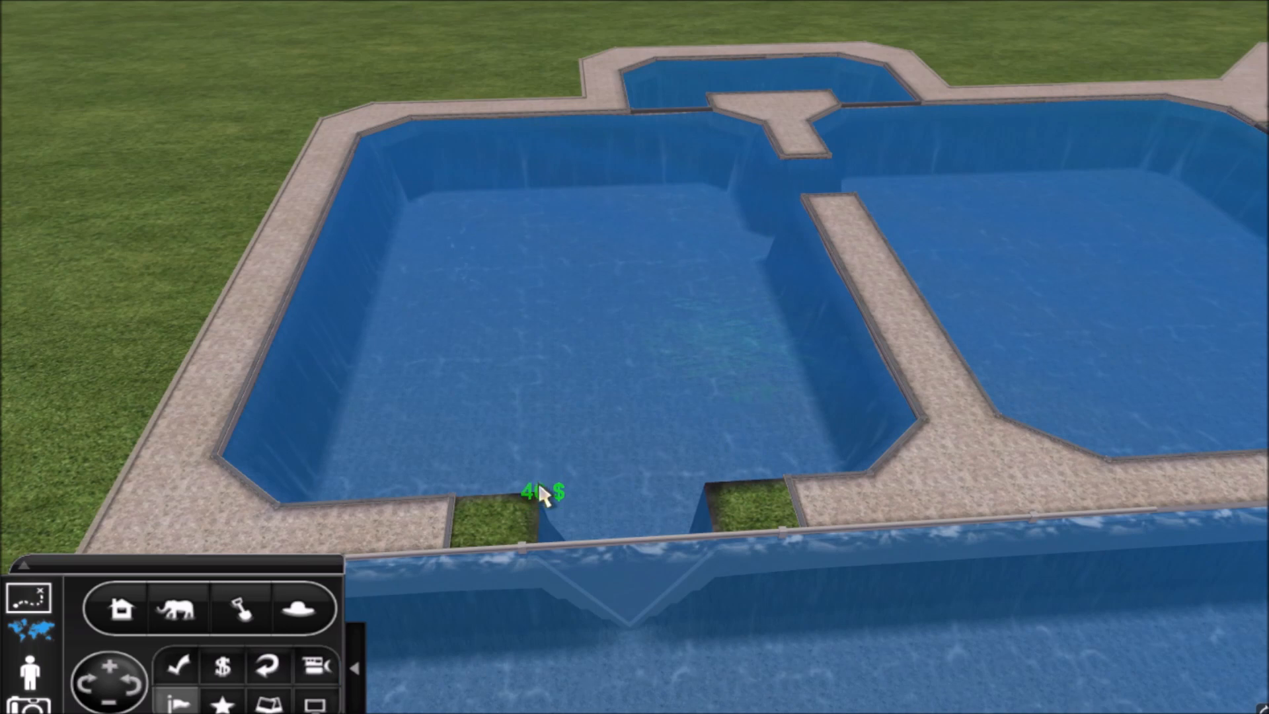
left_click(240, 609)
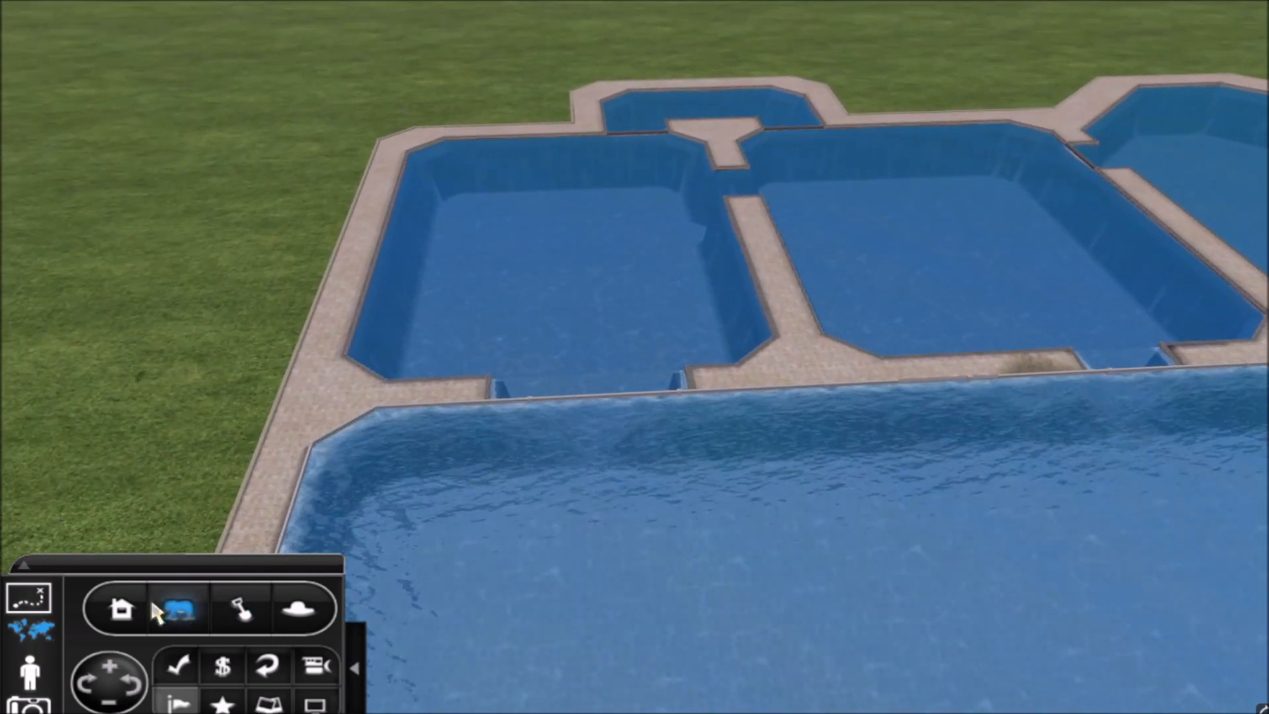
Step: Cut a water channel through the walkway joining the left and middle reef pools
left_click(239, 609)
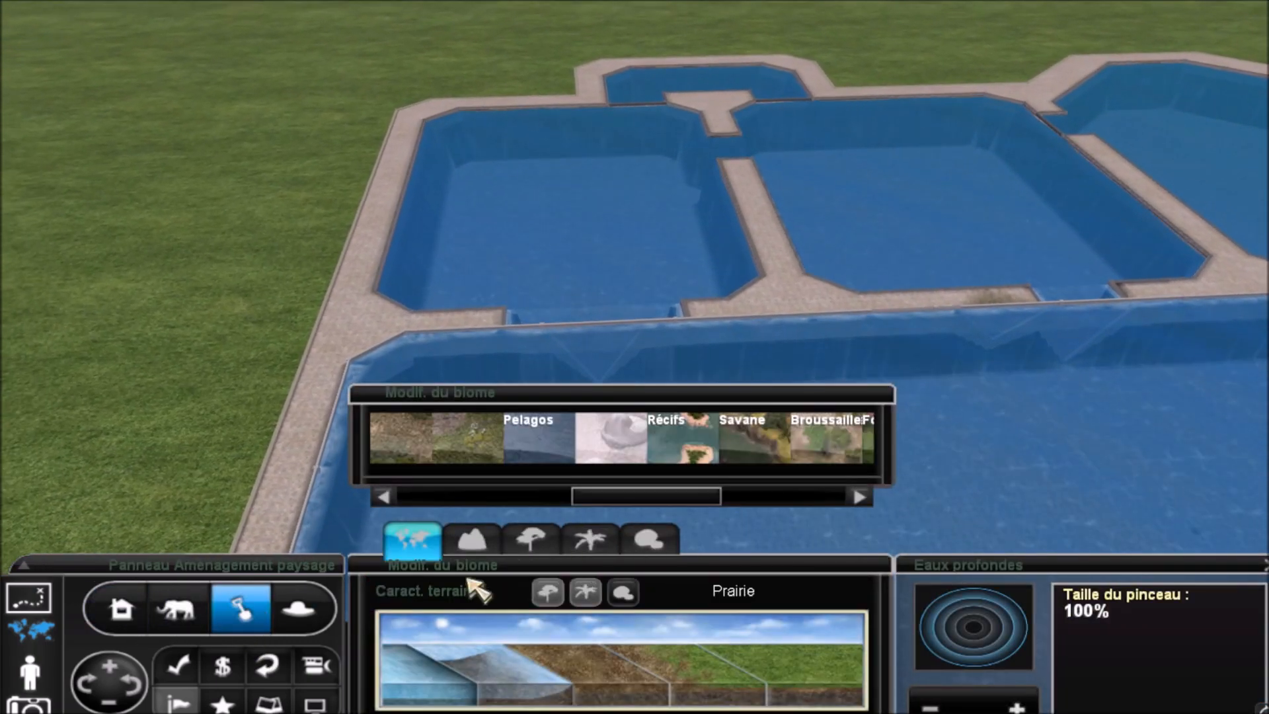
left_click(473, 540)
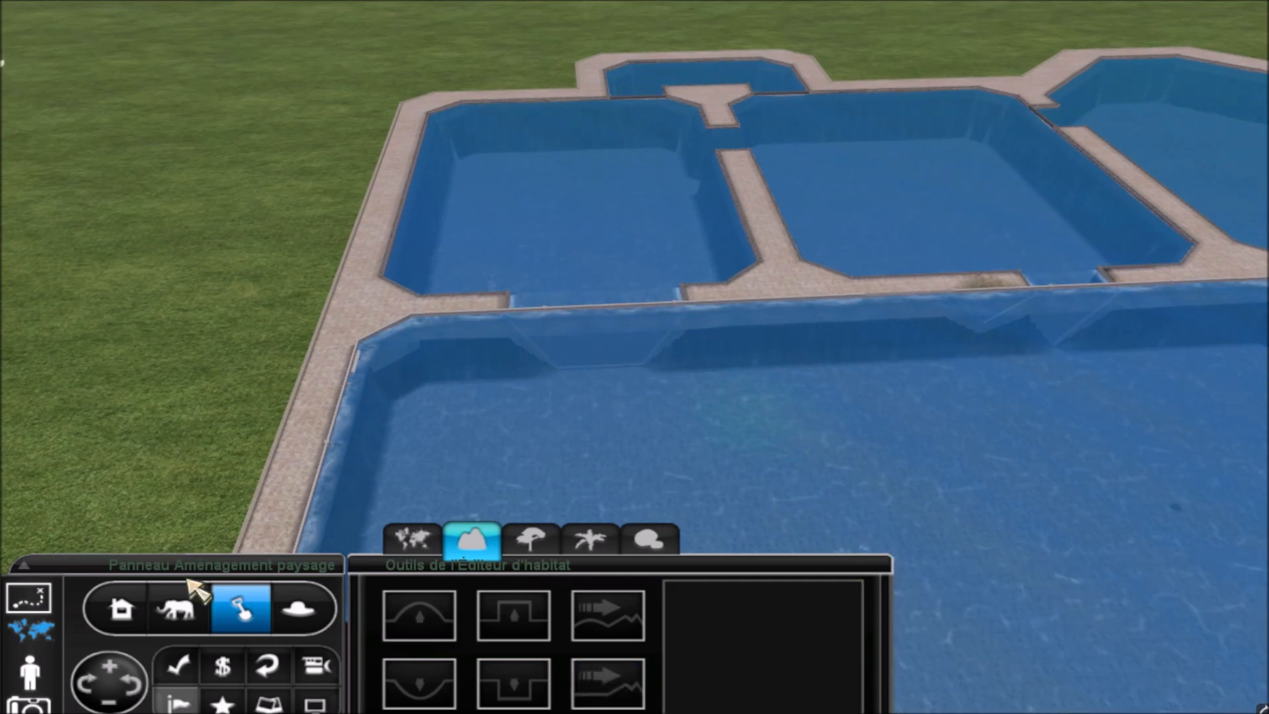
left_click(119, 610)
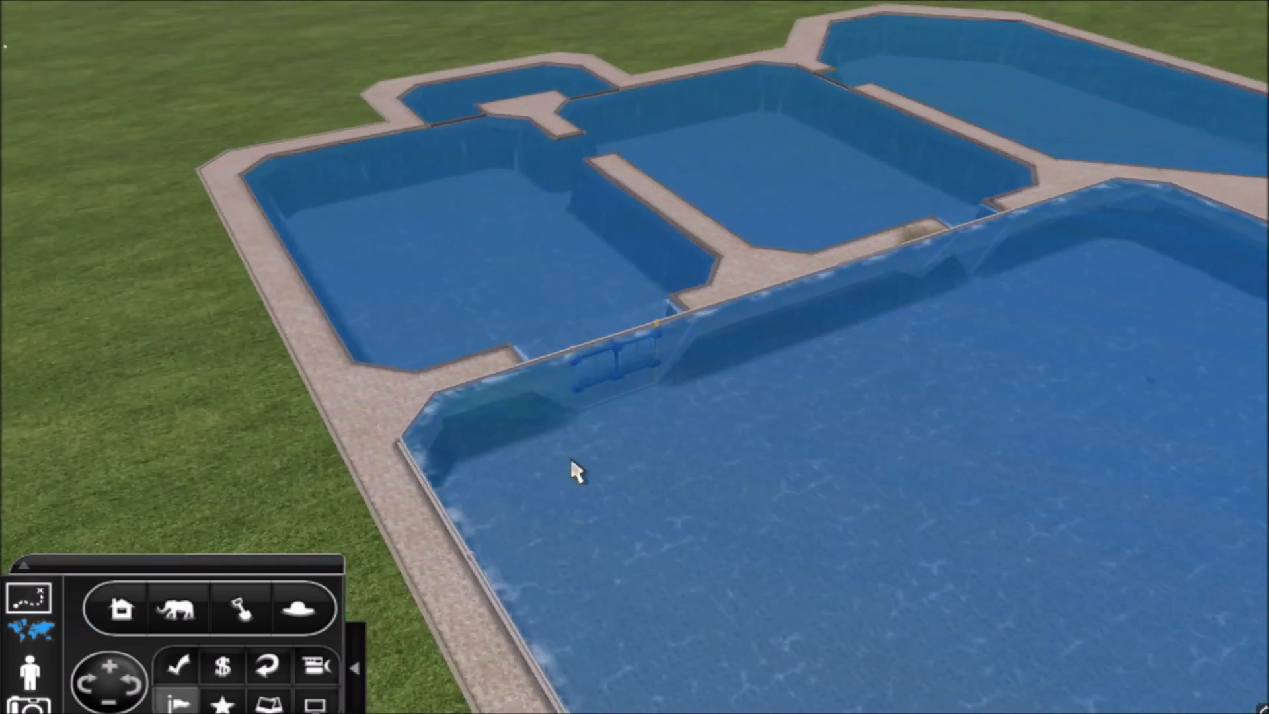
left_click(121, 610)
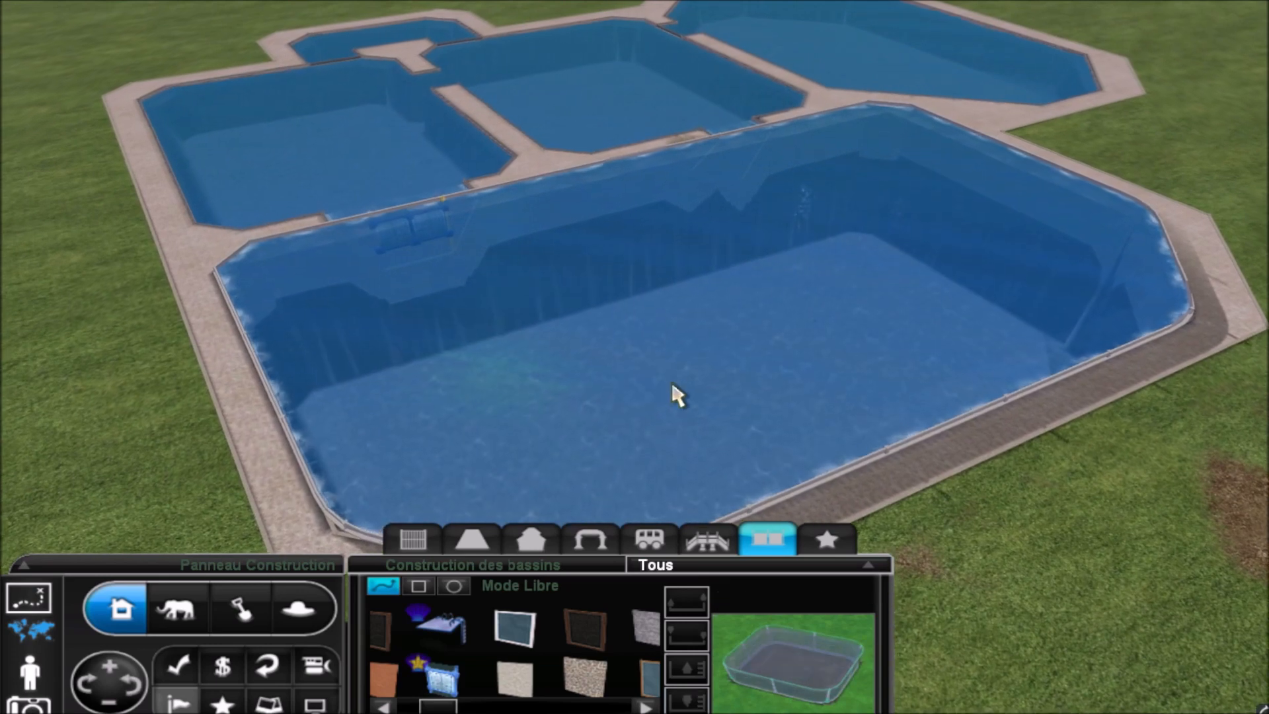
left_click(826, 539)
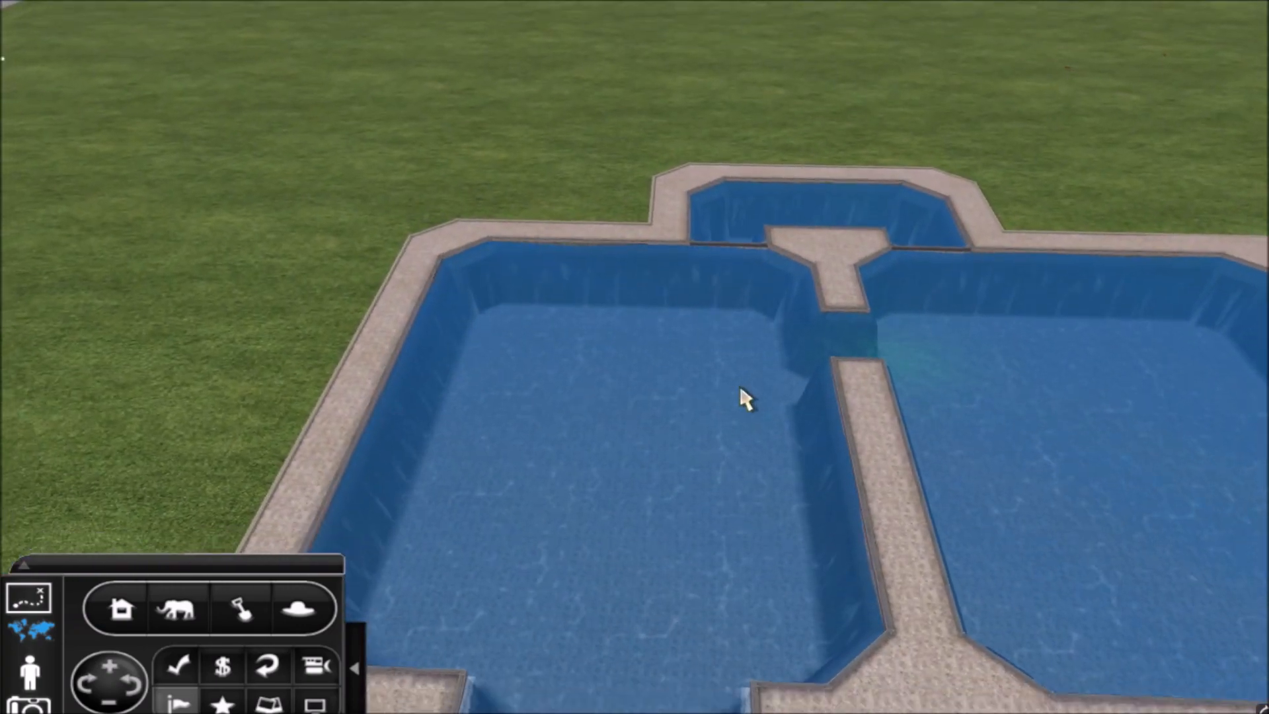
Step: Place a show platform in the large show pool and dig a trench across nearby grass
left_click(240, 610)
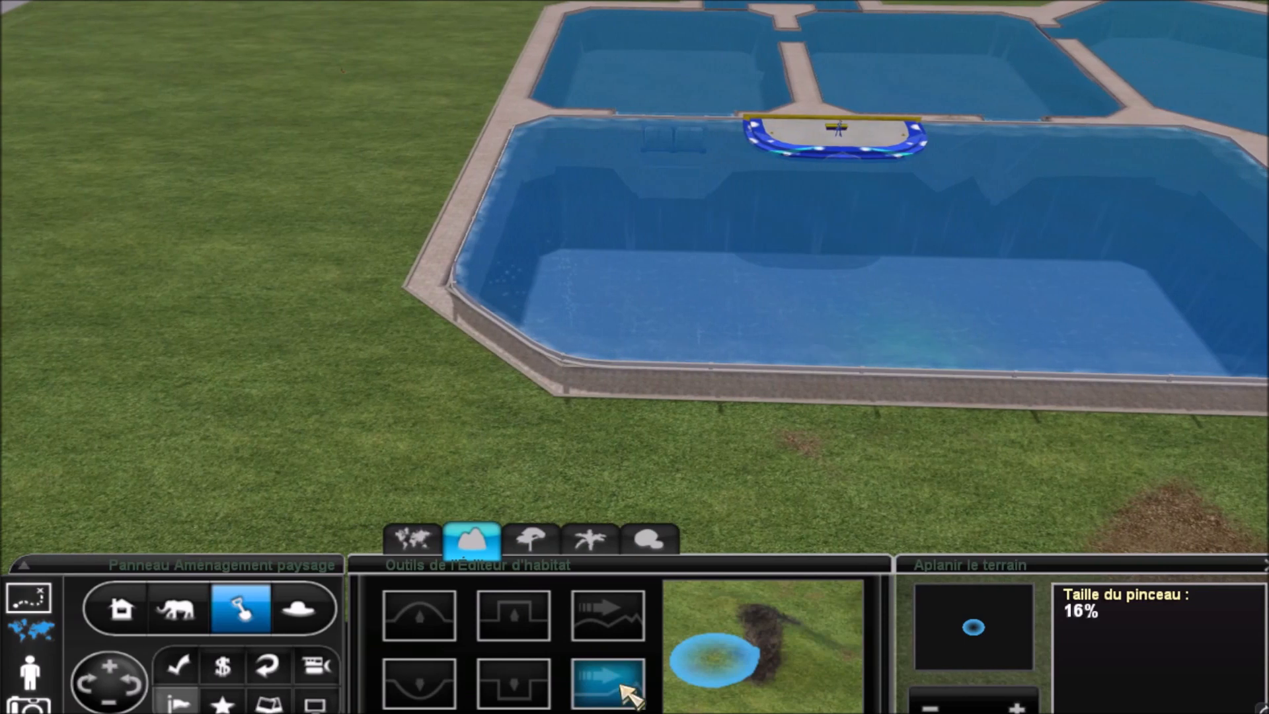
left_click(512, 683)
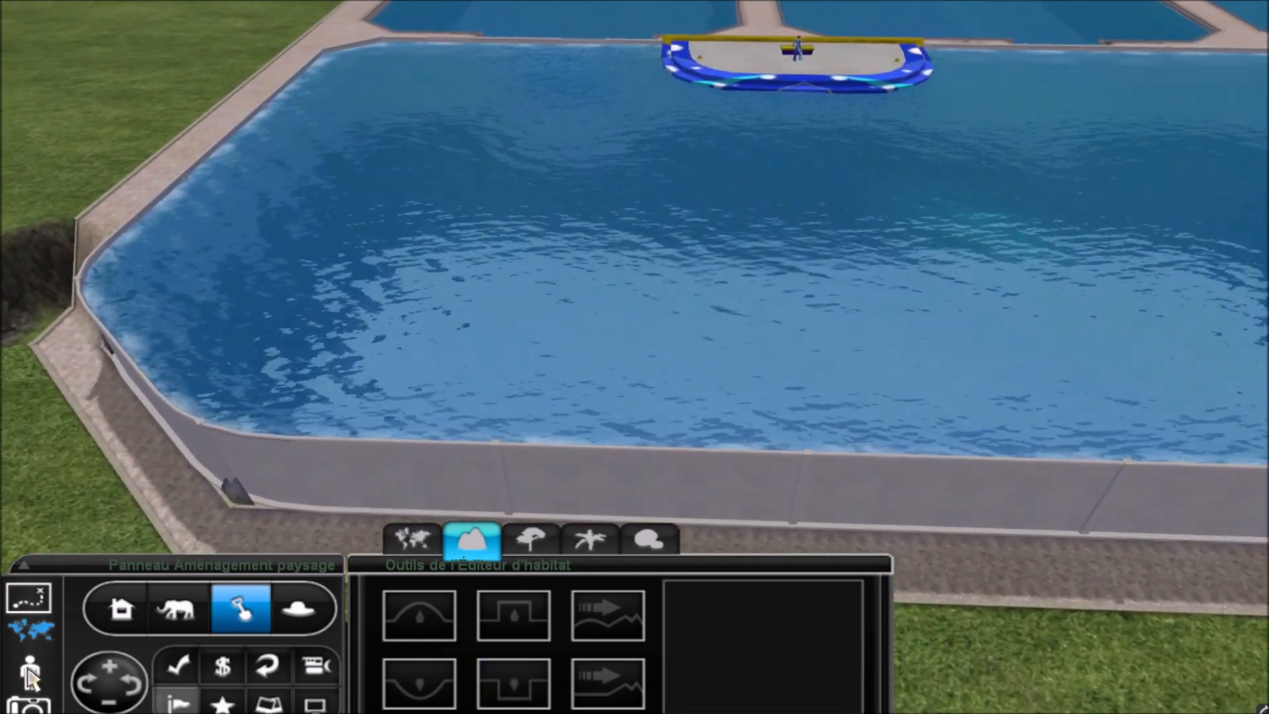
left_click(31, 667)
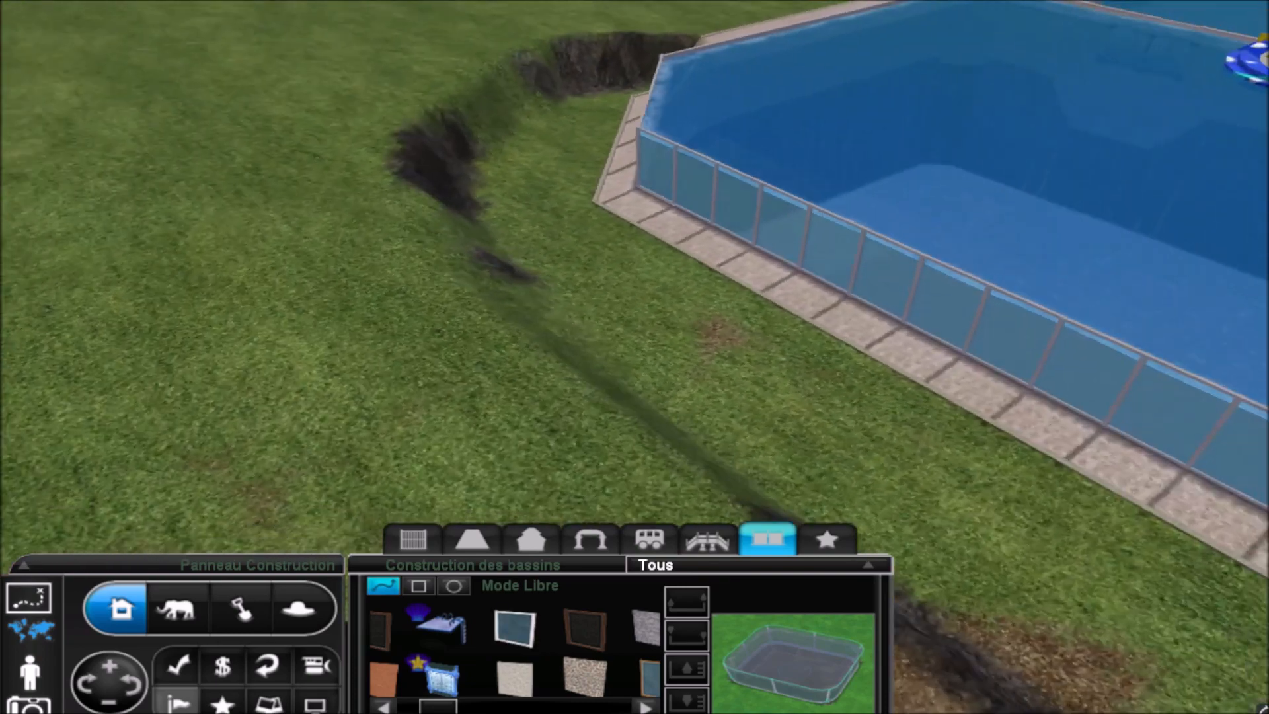
mouse_move(705, 540)
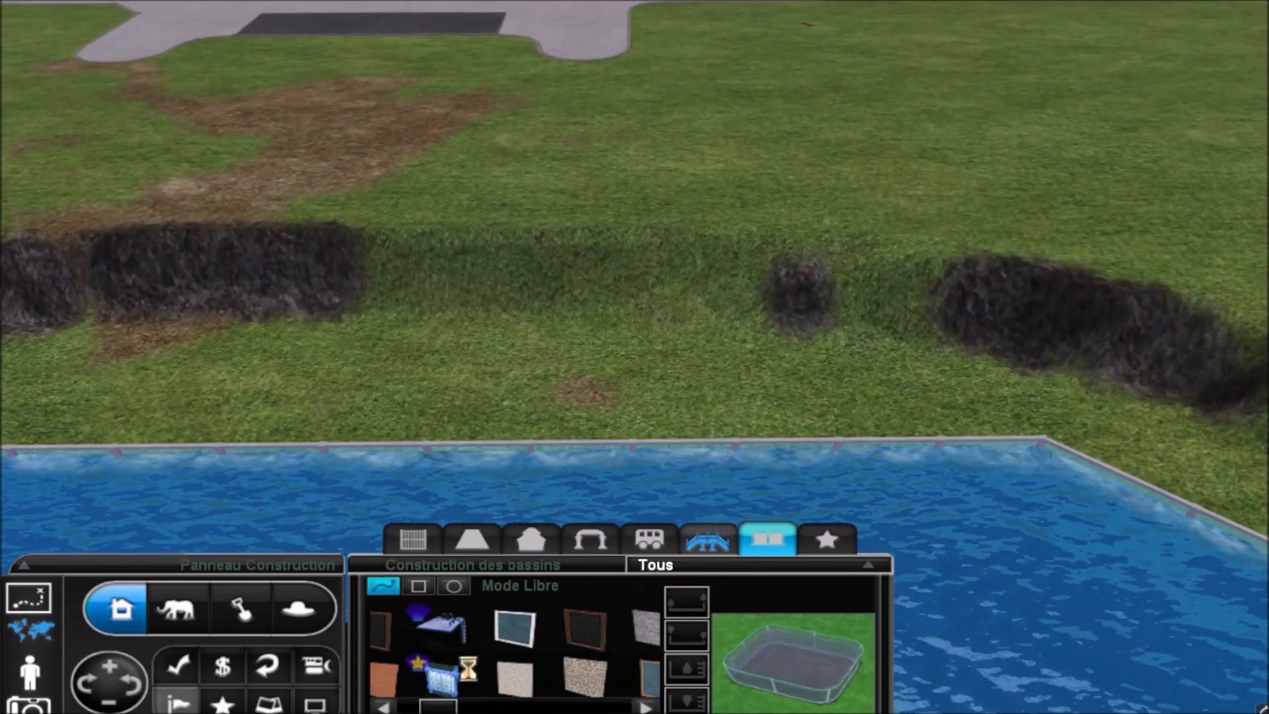
Step: Build a long stone ramp rising from the pool-side walkway toward the zoo paths
left_click(708, 538)
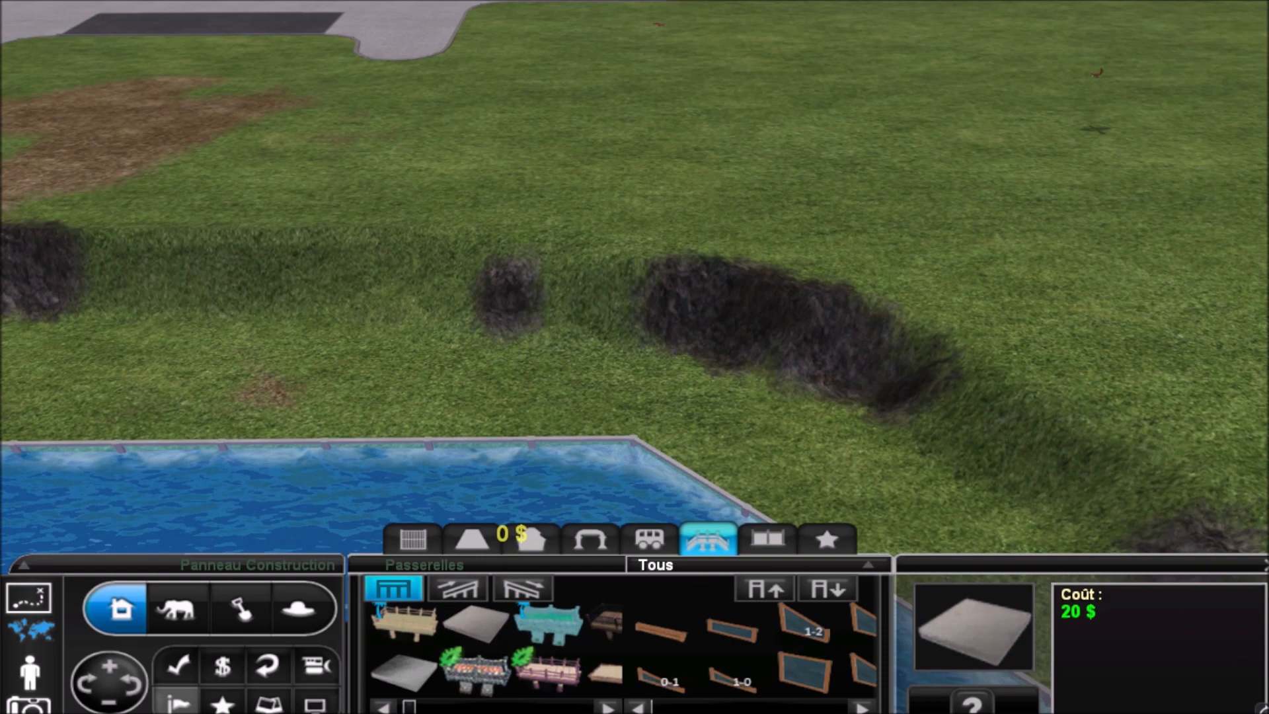
left_click(457, 587)
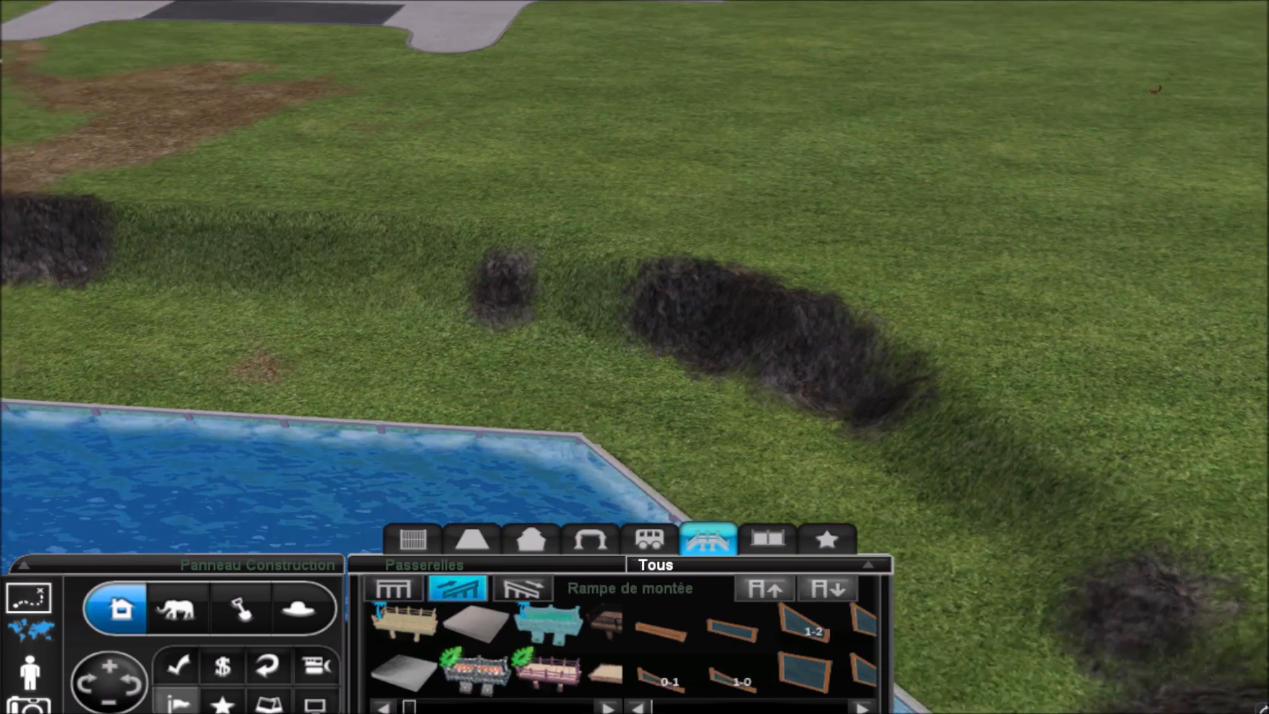
left_click(472, 539)
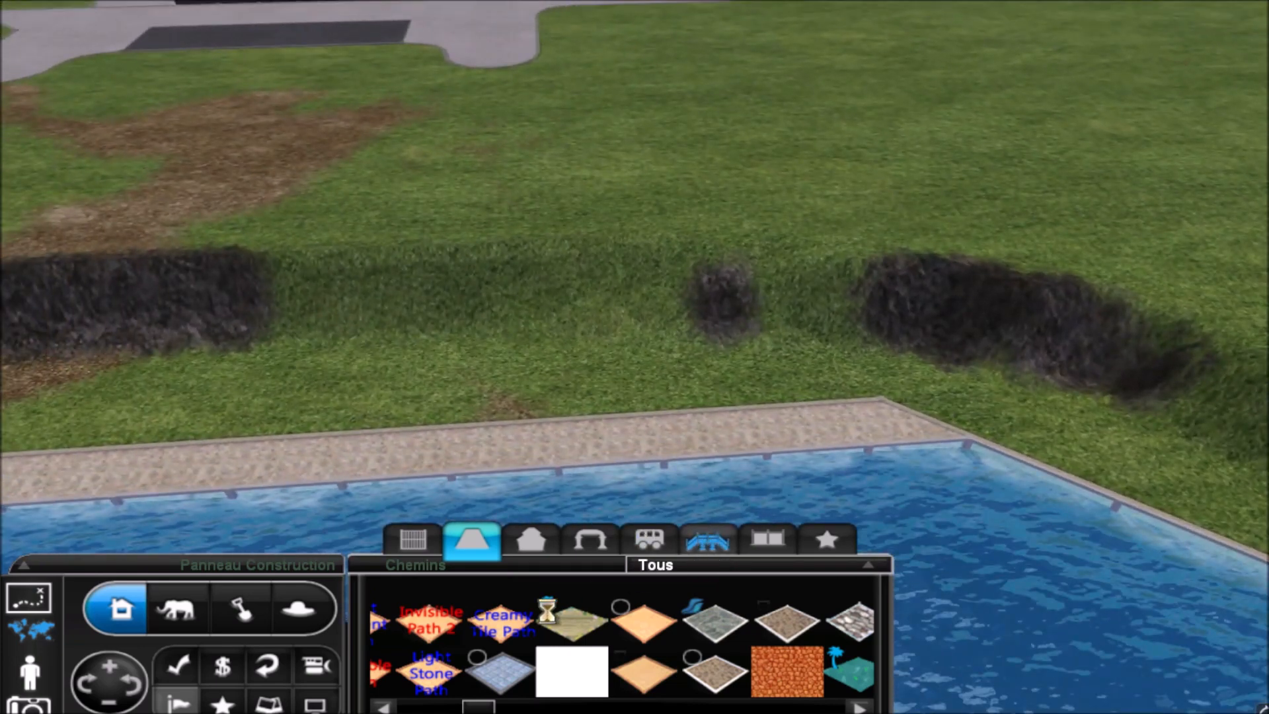
left_click(706, 540)
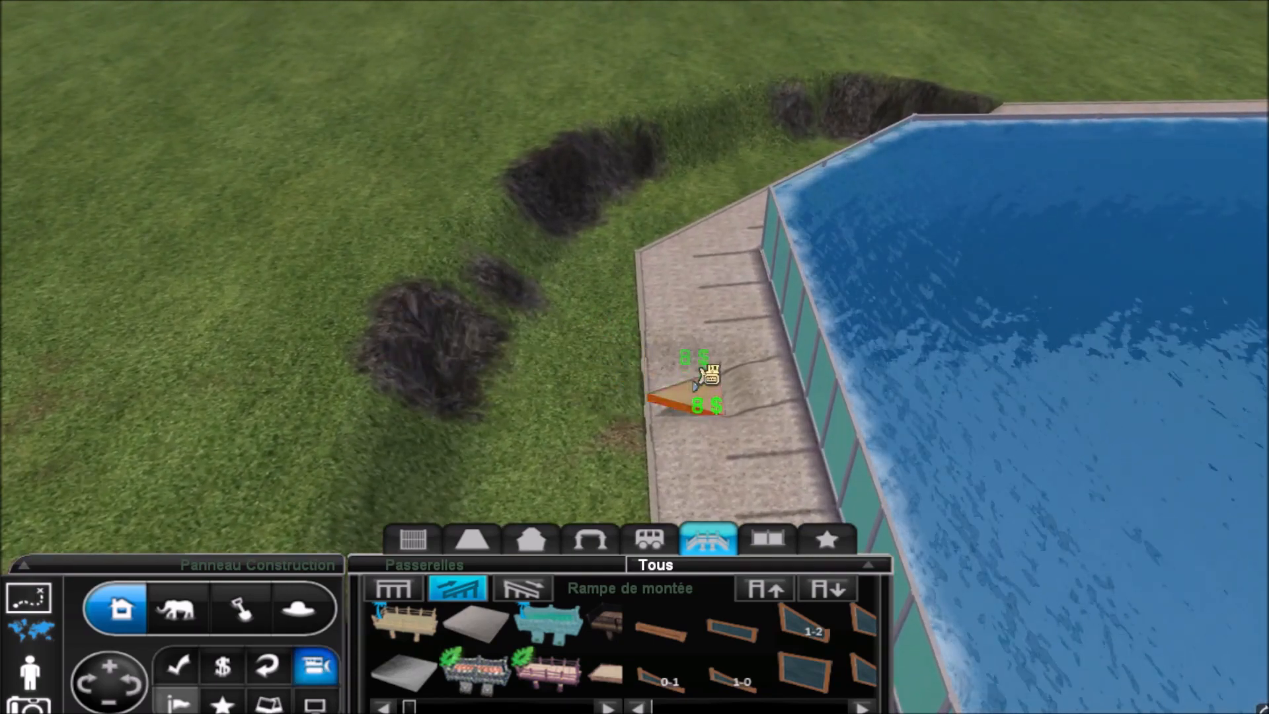
left_click(239, 608)
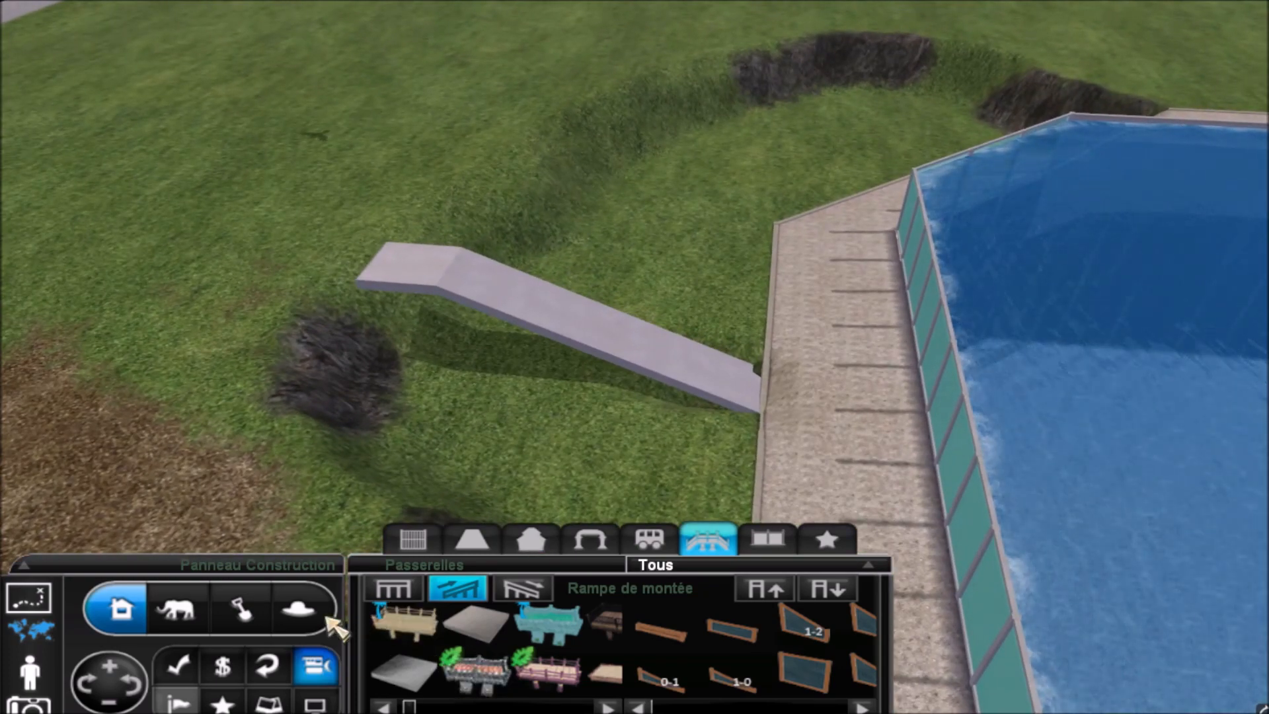
left_click(240, 608)
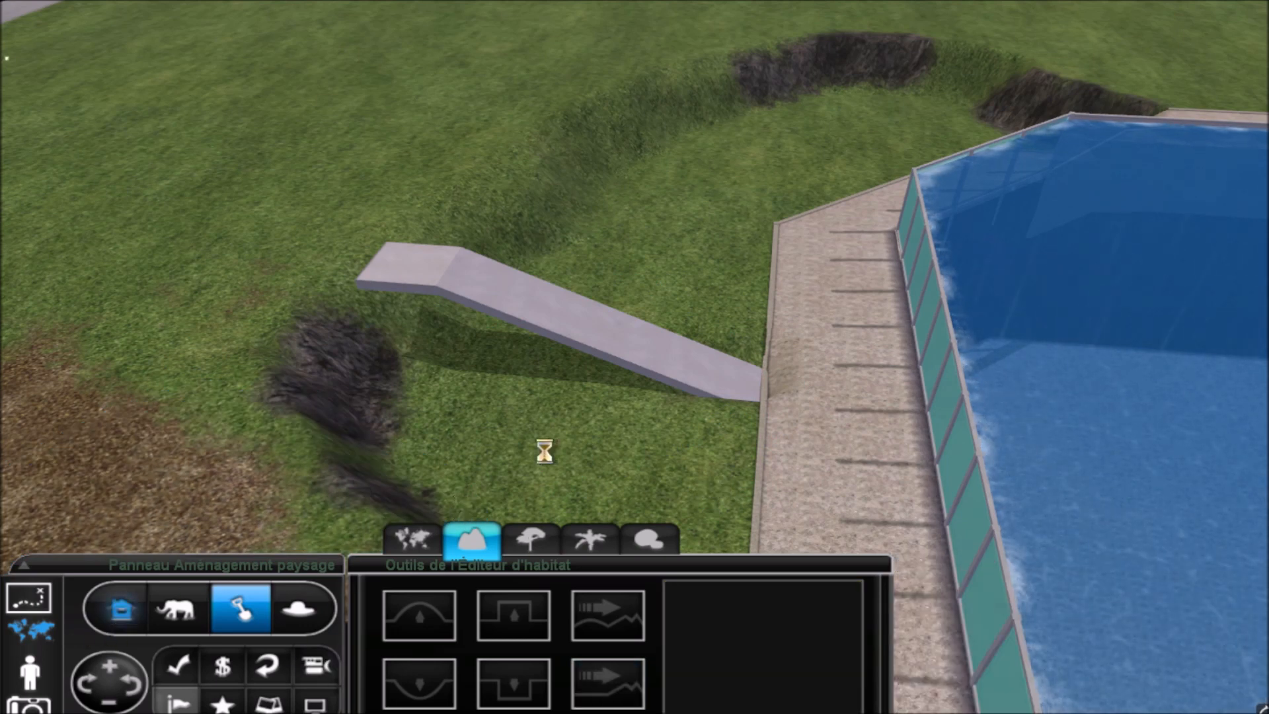
left_click(120, 609)
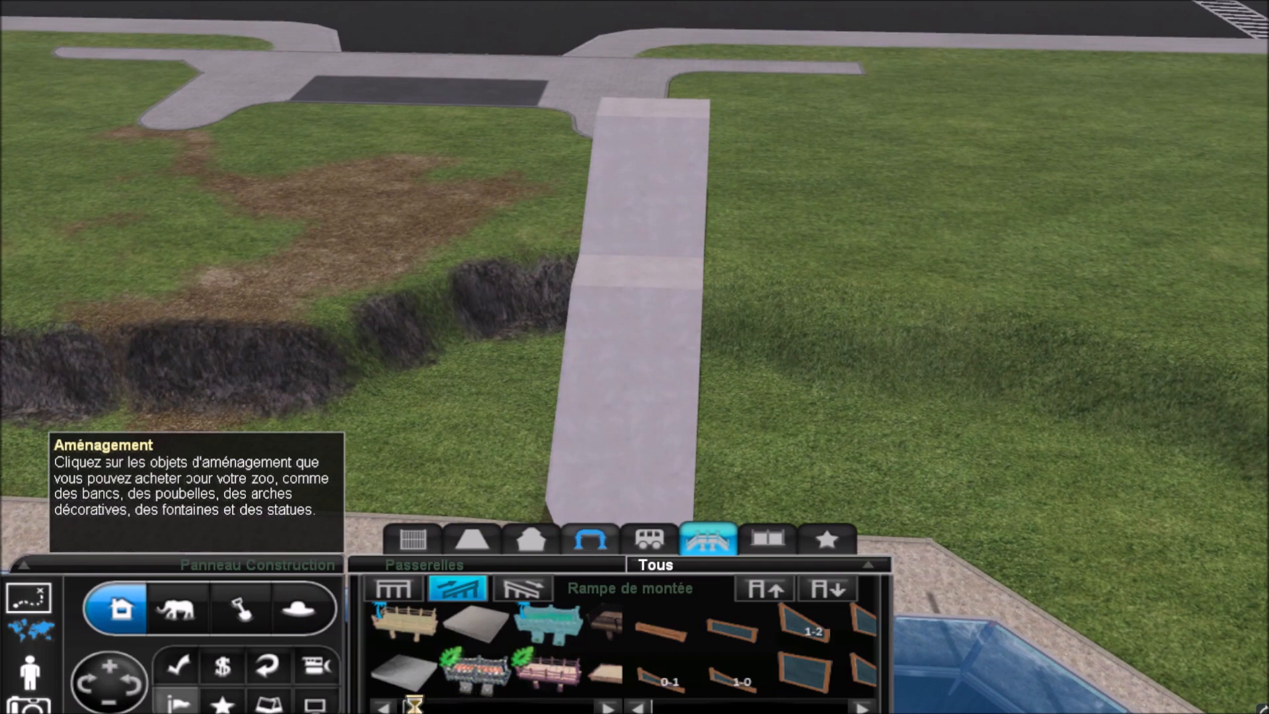
mouse_move(532, 670)
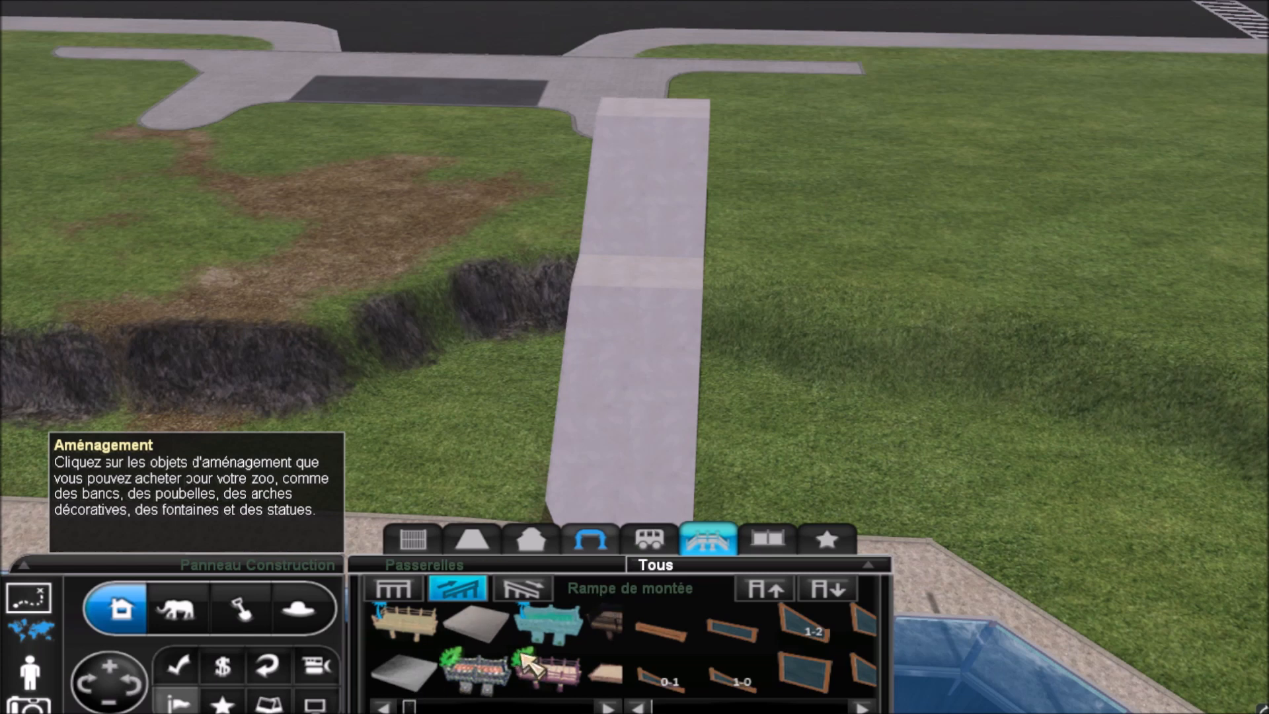
Step: Add a flight of stone stairs at the lower end of the long ramp
left_click(590, 538)
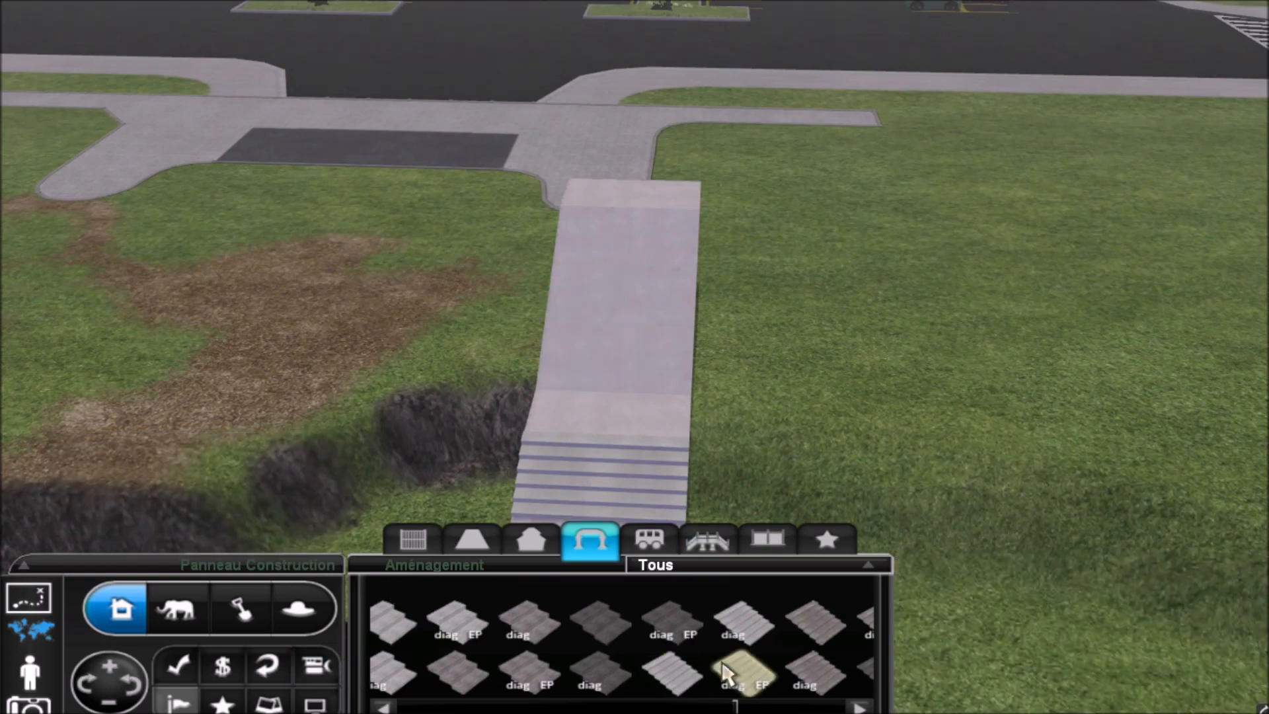
left_click(670, 676)
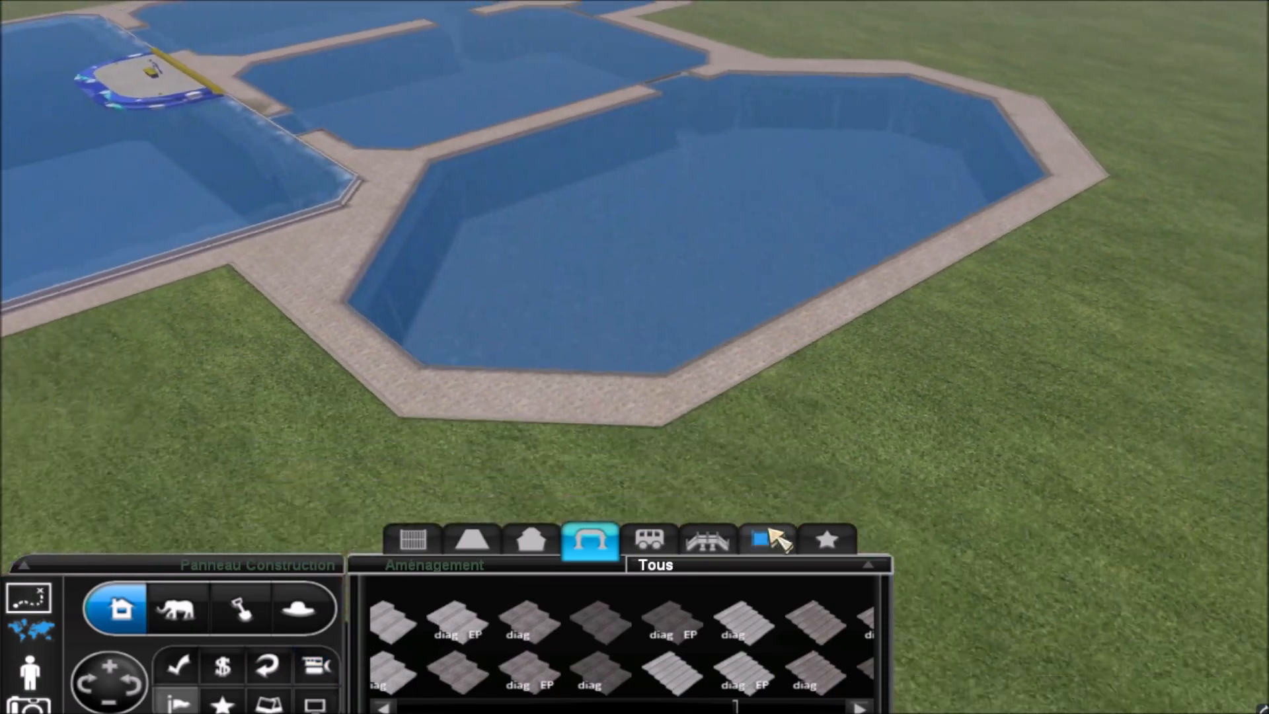
Step: Give the large pool a glass viewing wall and line its outer edge with raised walkway
left_click(765, 540)
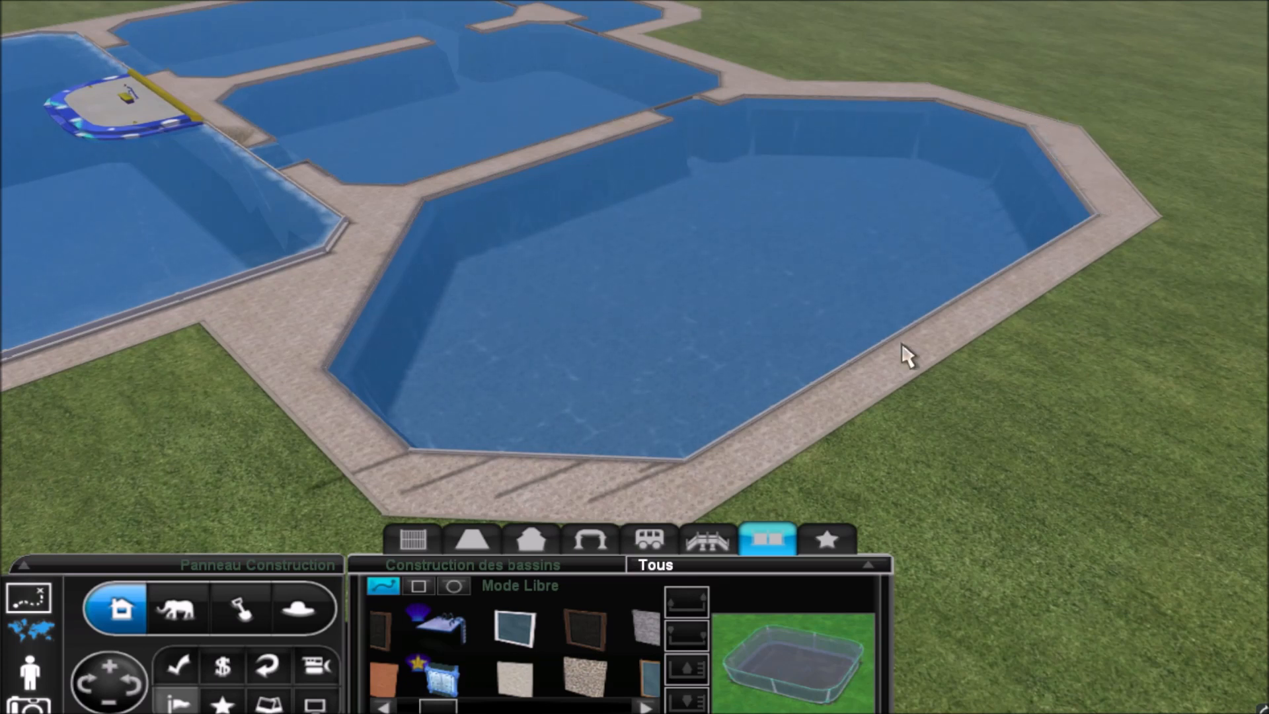
left_click(239, 609)
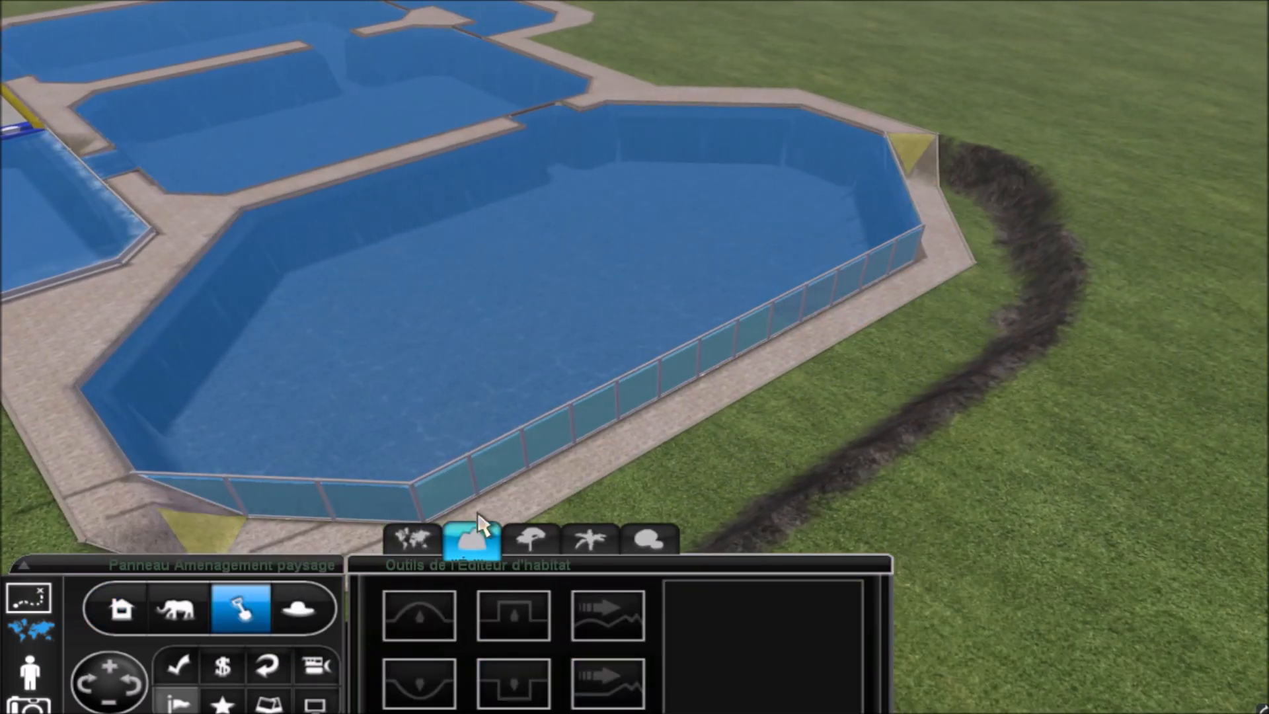
left_click(120, 609)
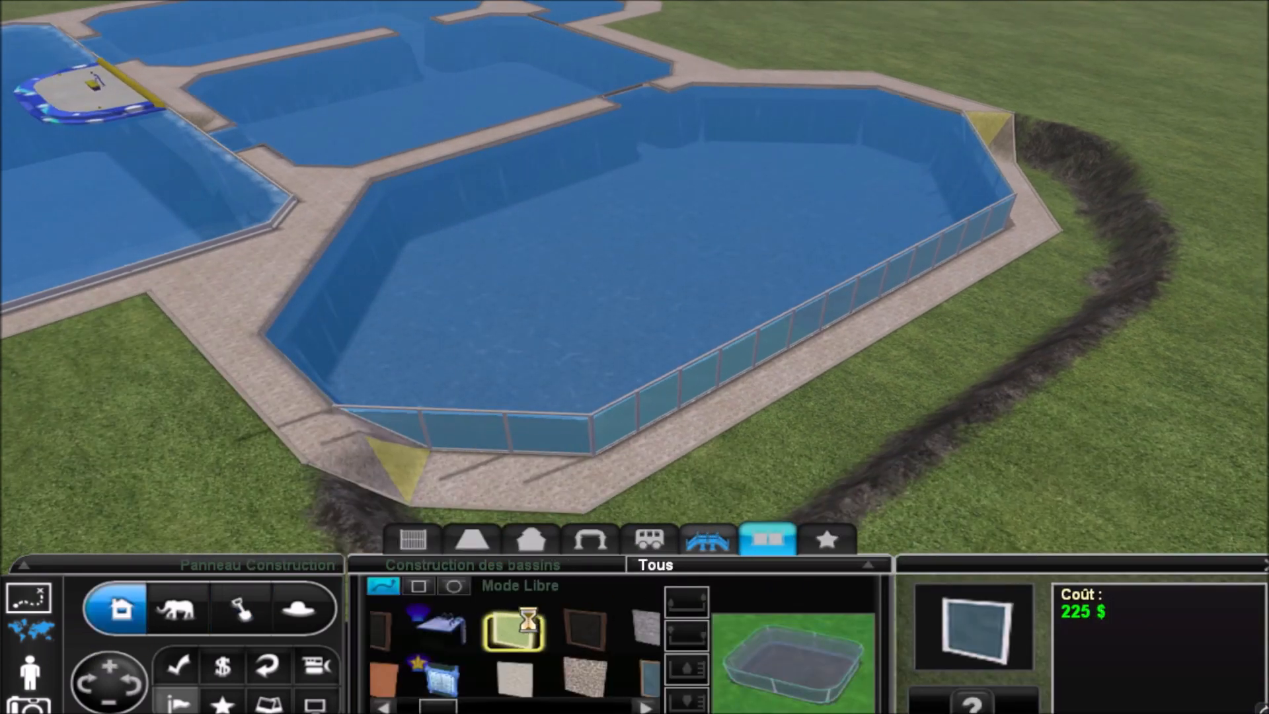
left_click(707, 539)
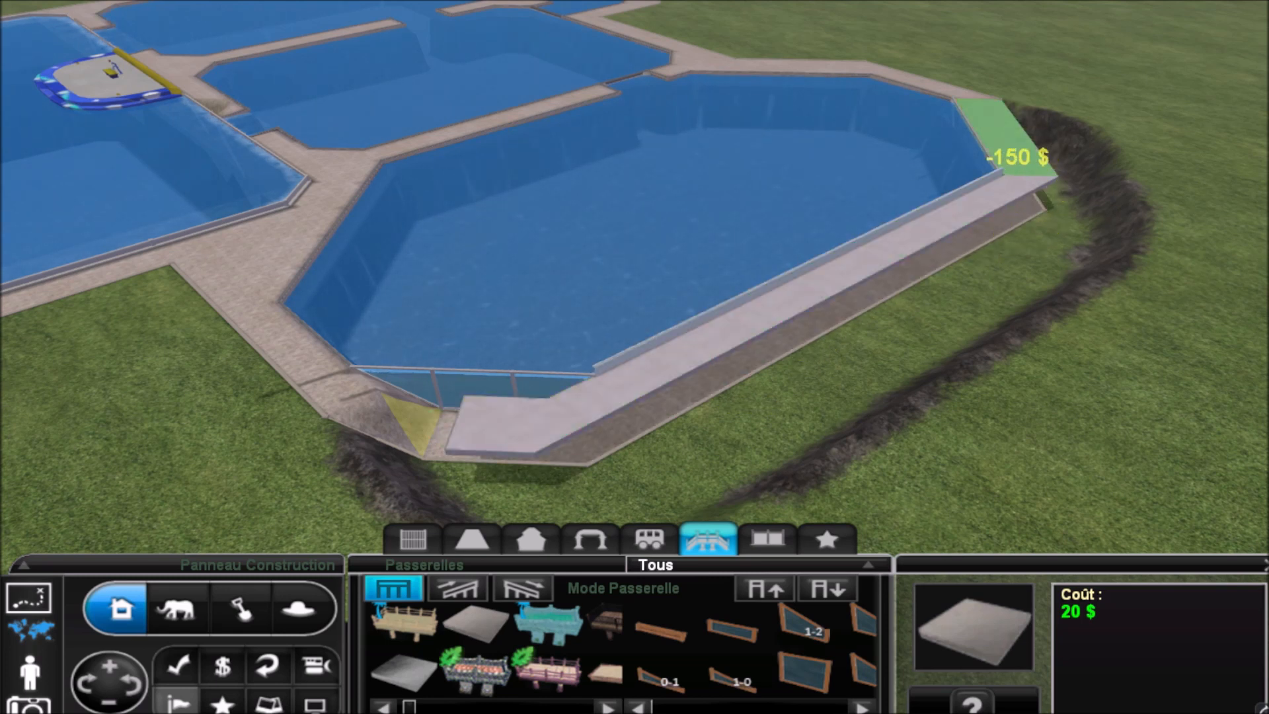
mouse_move(550, 415)
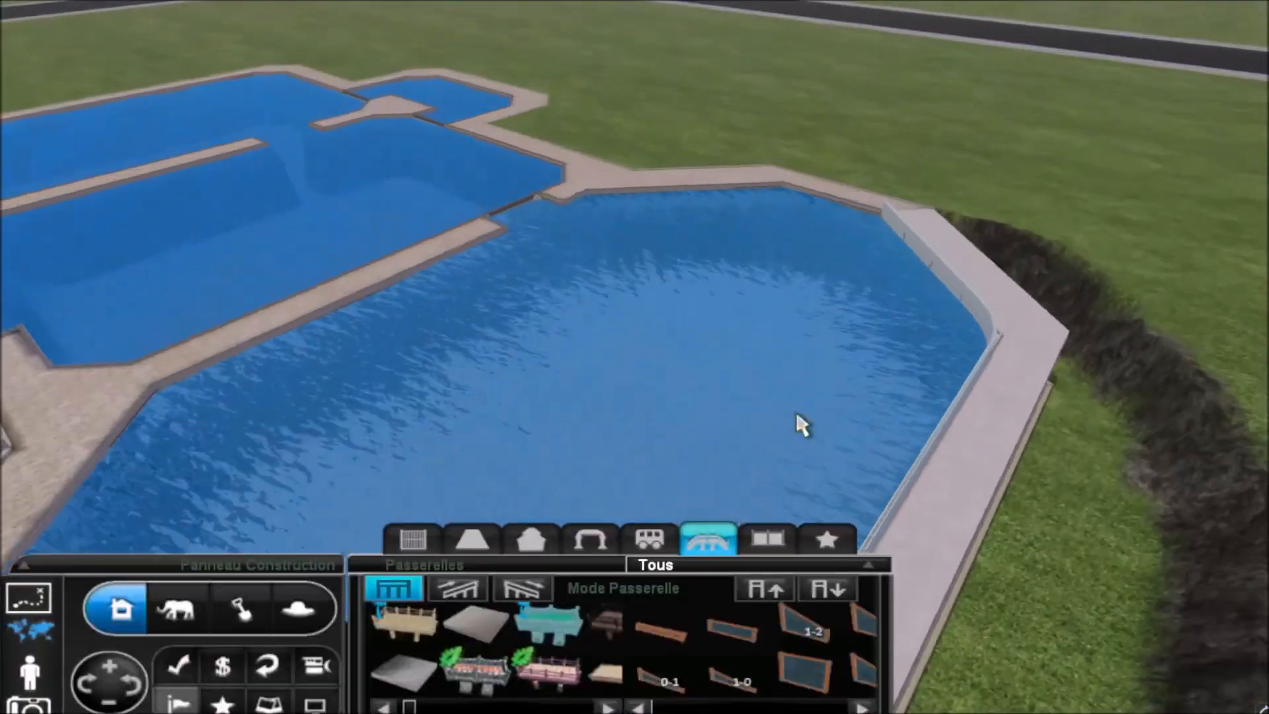
left_click(240, 608)
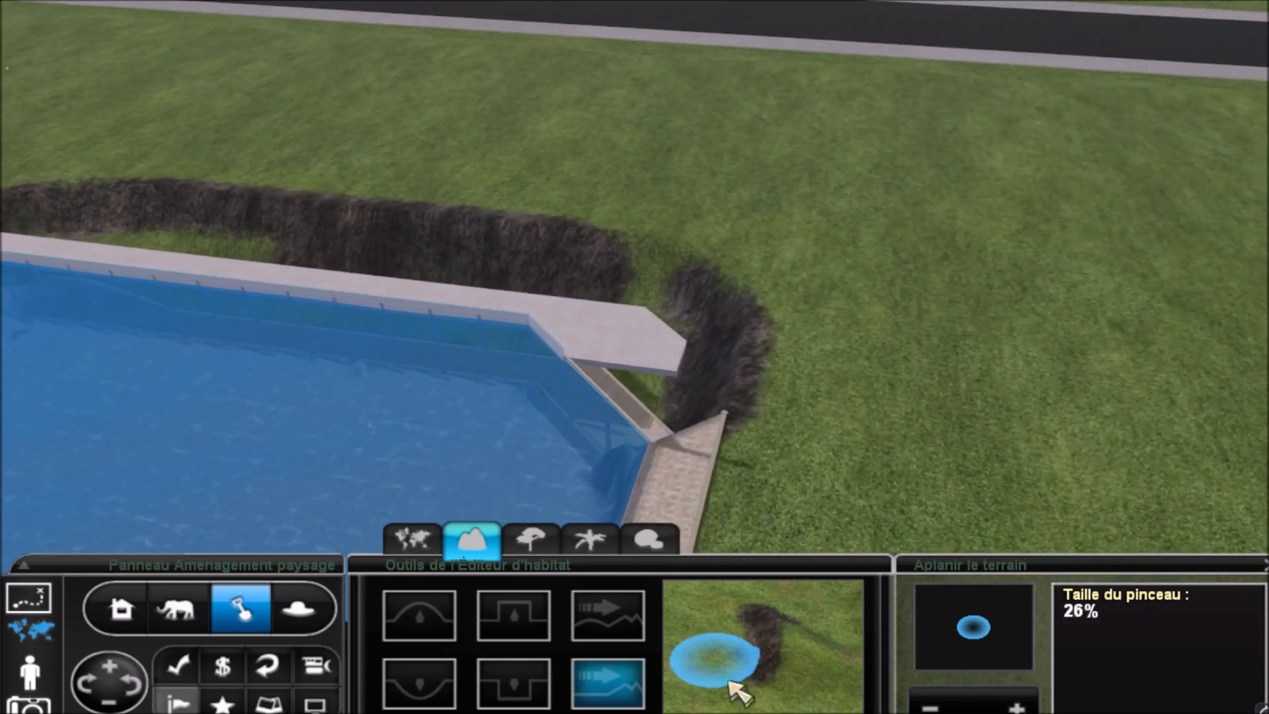
Step: Dig a curving trench beside the pool's raised walkway with the flatten and ditch brushes
left_click(418, 682)
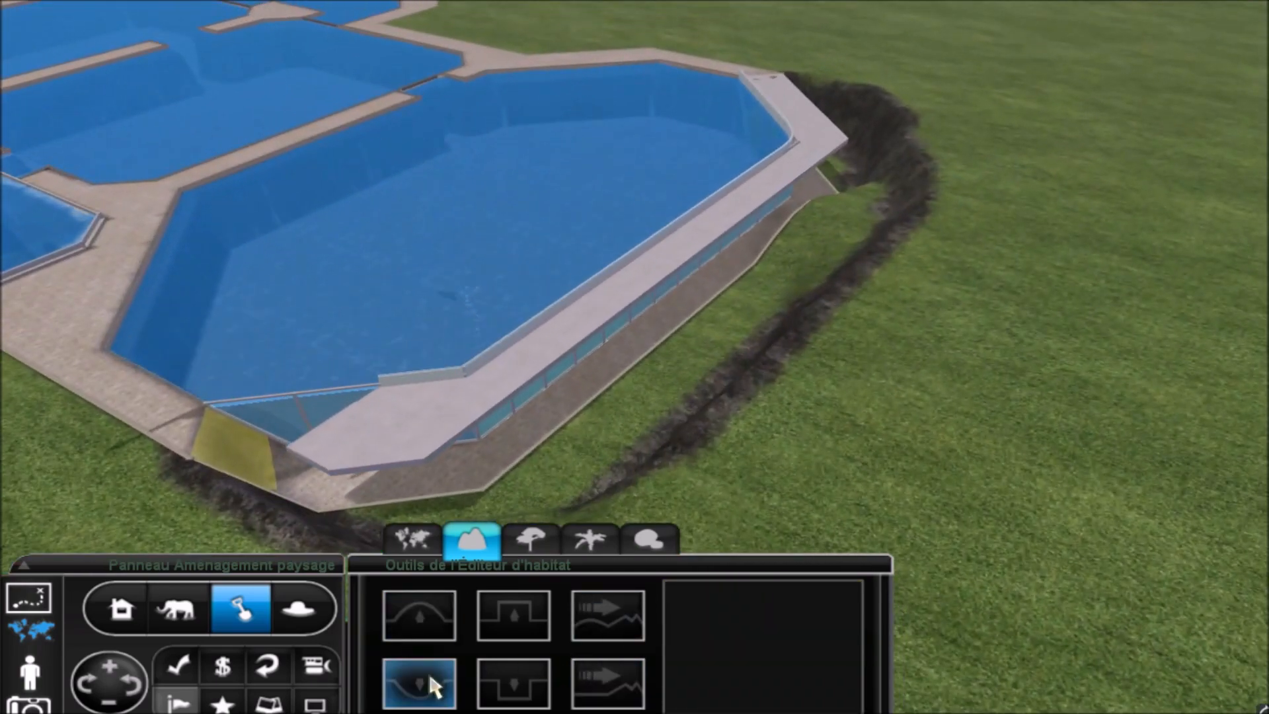
left_click(607, 680)
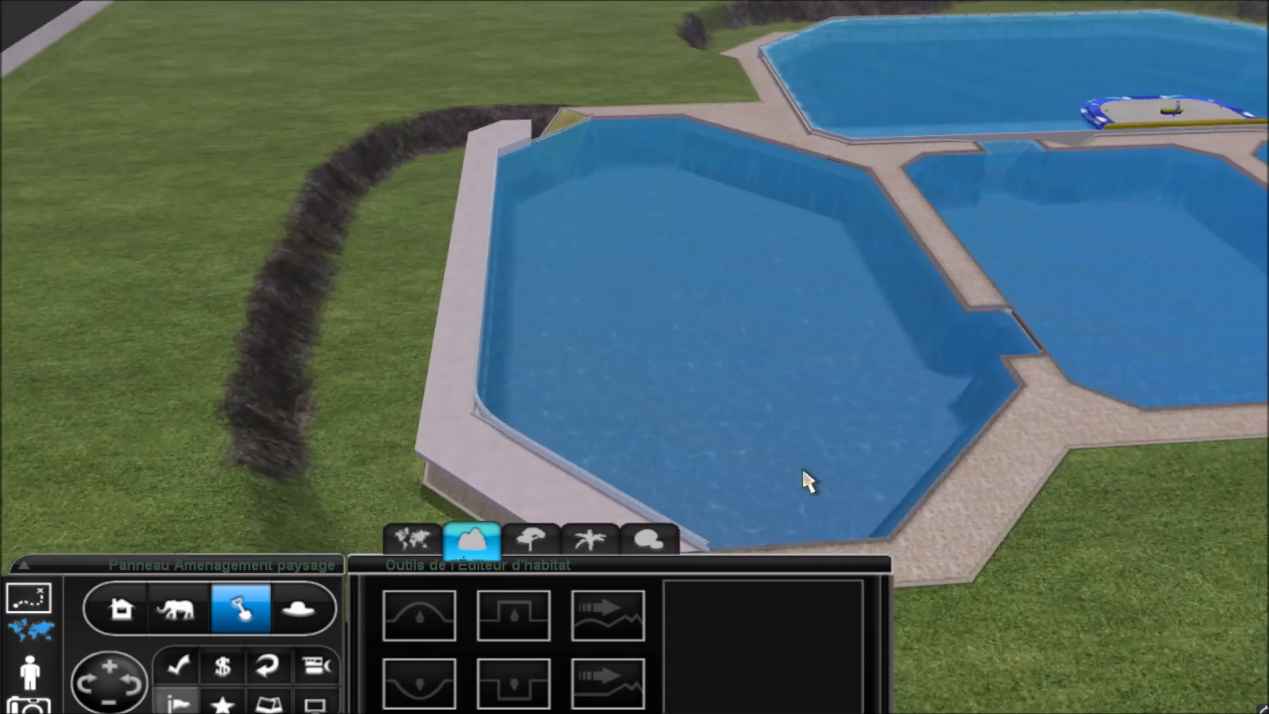
left_click(514, 684)
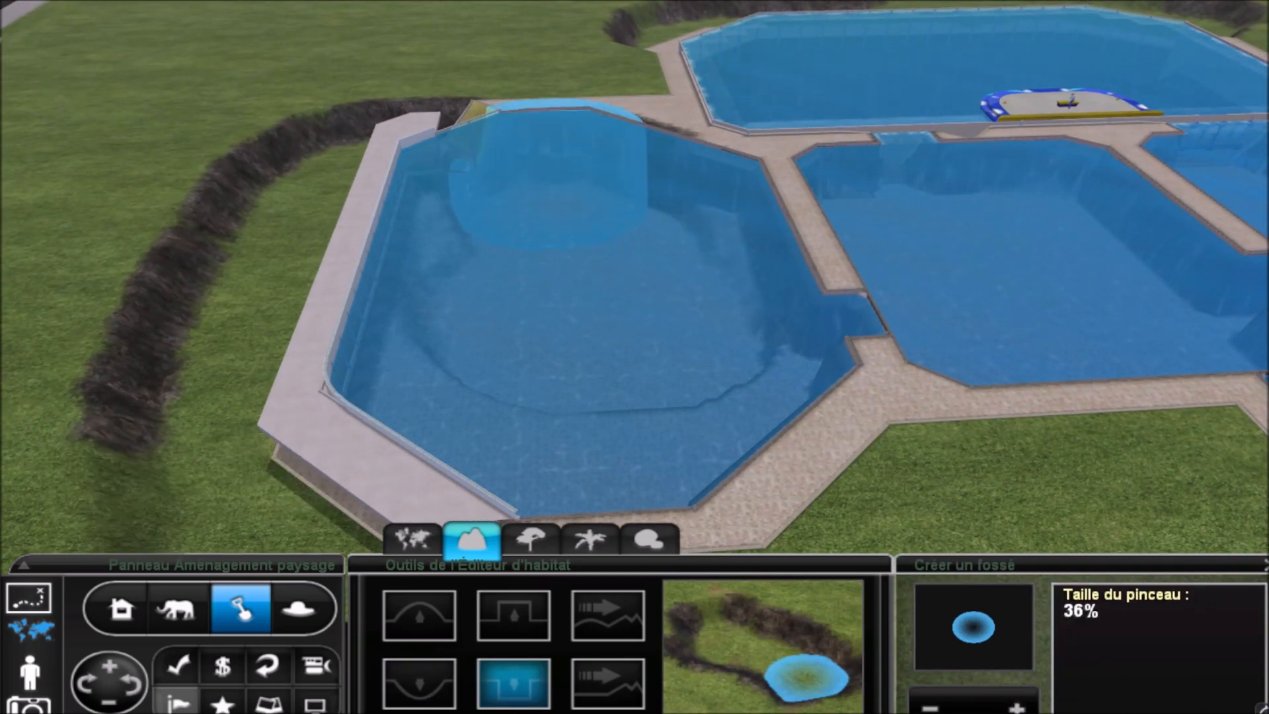
left_click(675, 324)
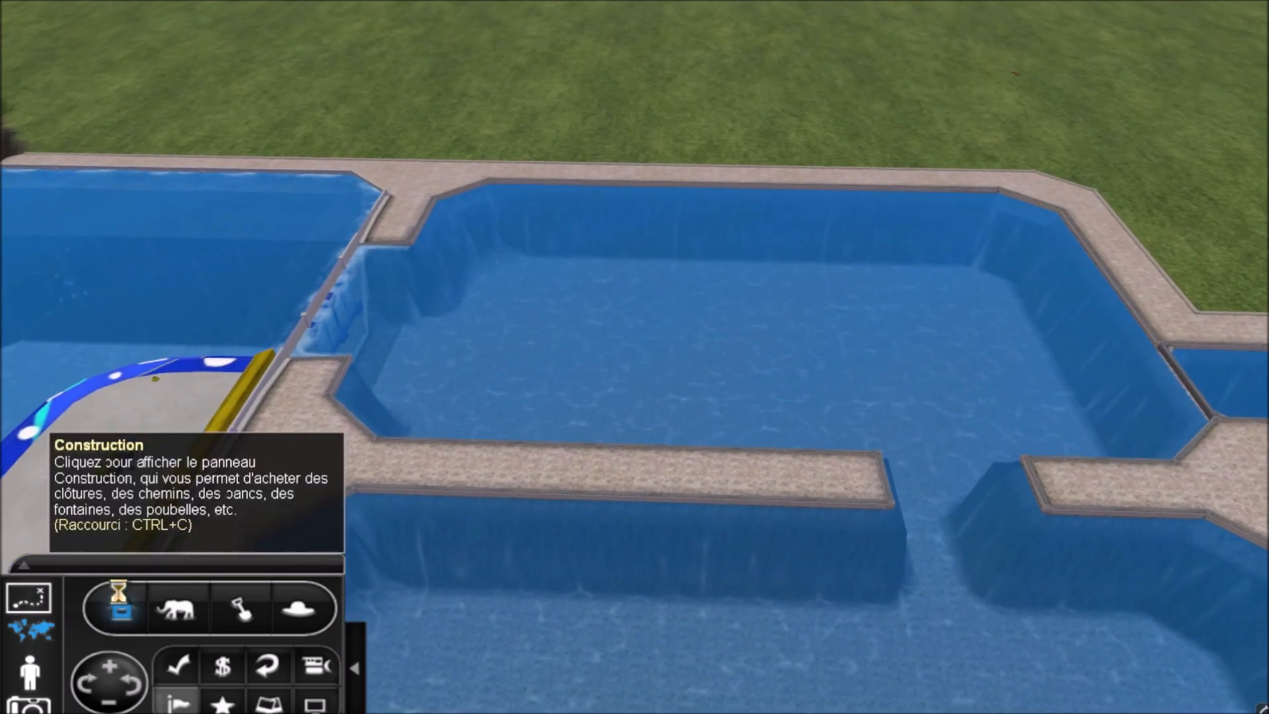
Step: Build a ramp up to a raised walkway along the pool edge and preview it in walk-through
left_click(119, 609)
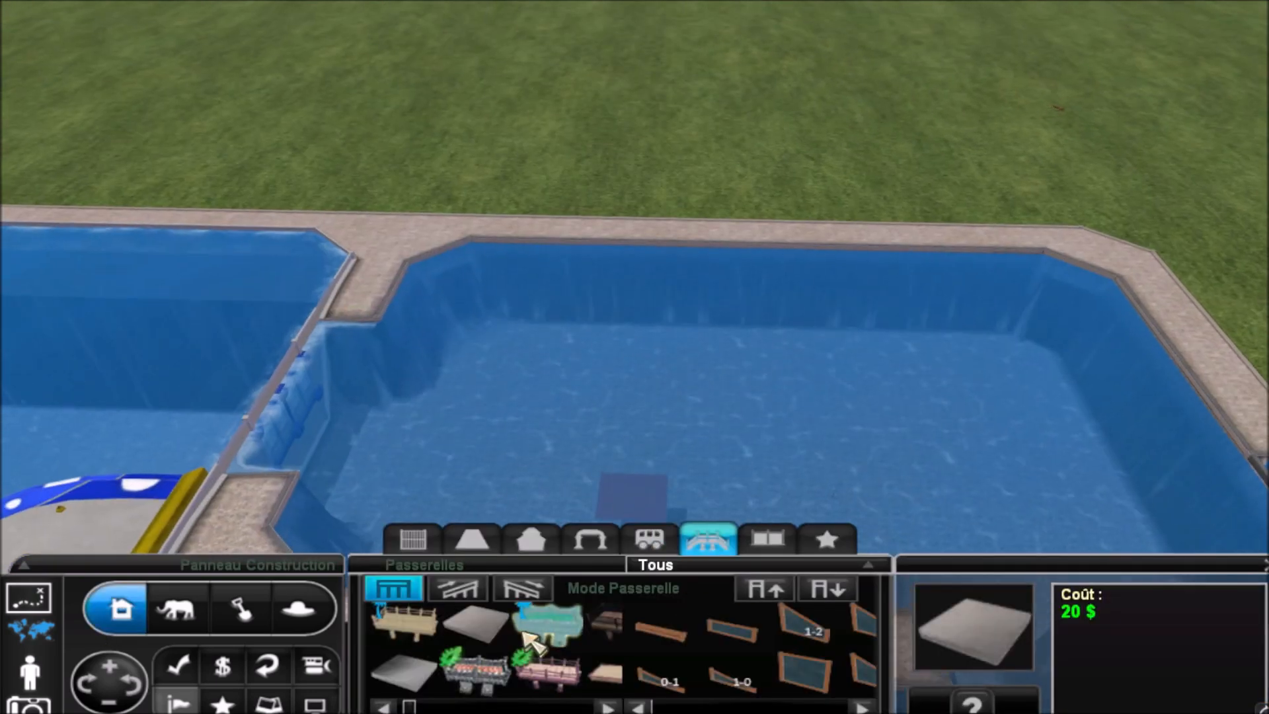
left_click(455, 588)
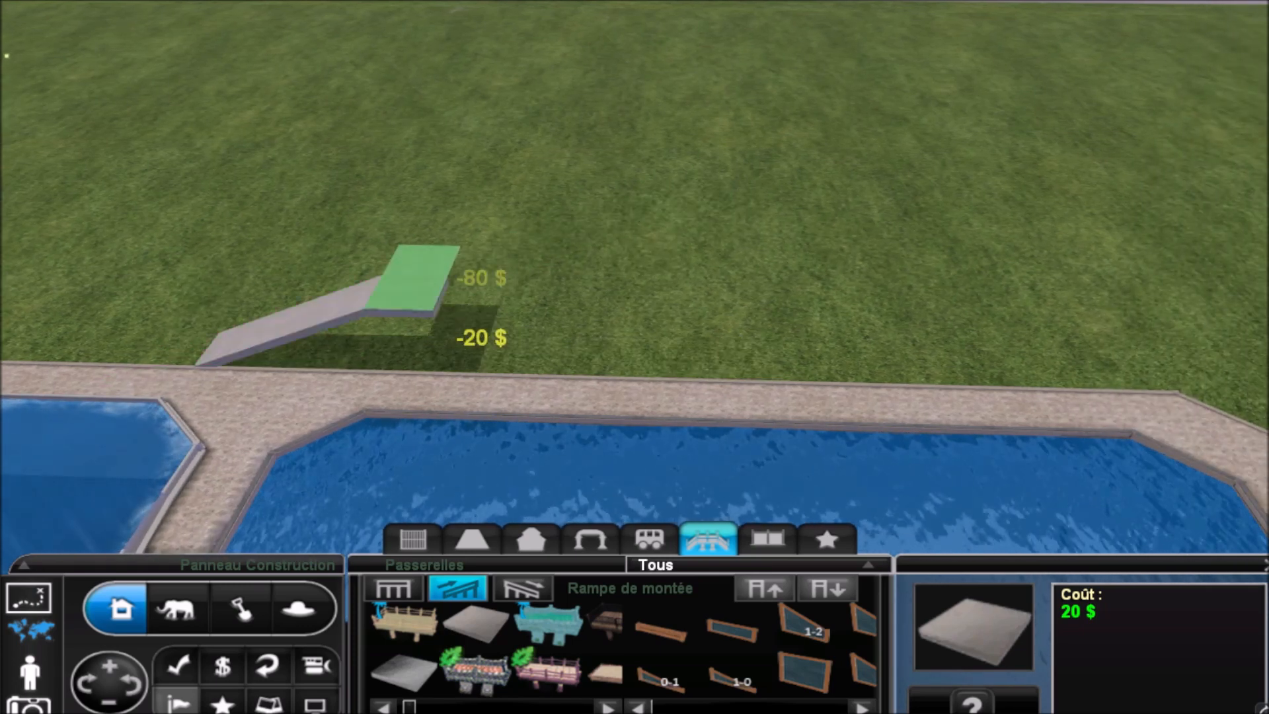
mouse_move(174, 360)
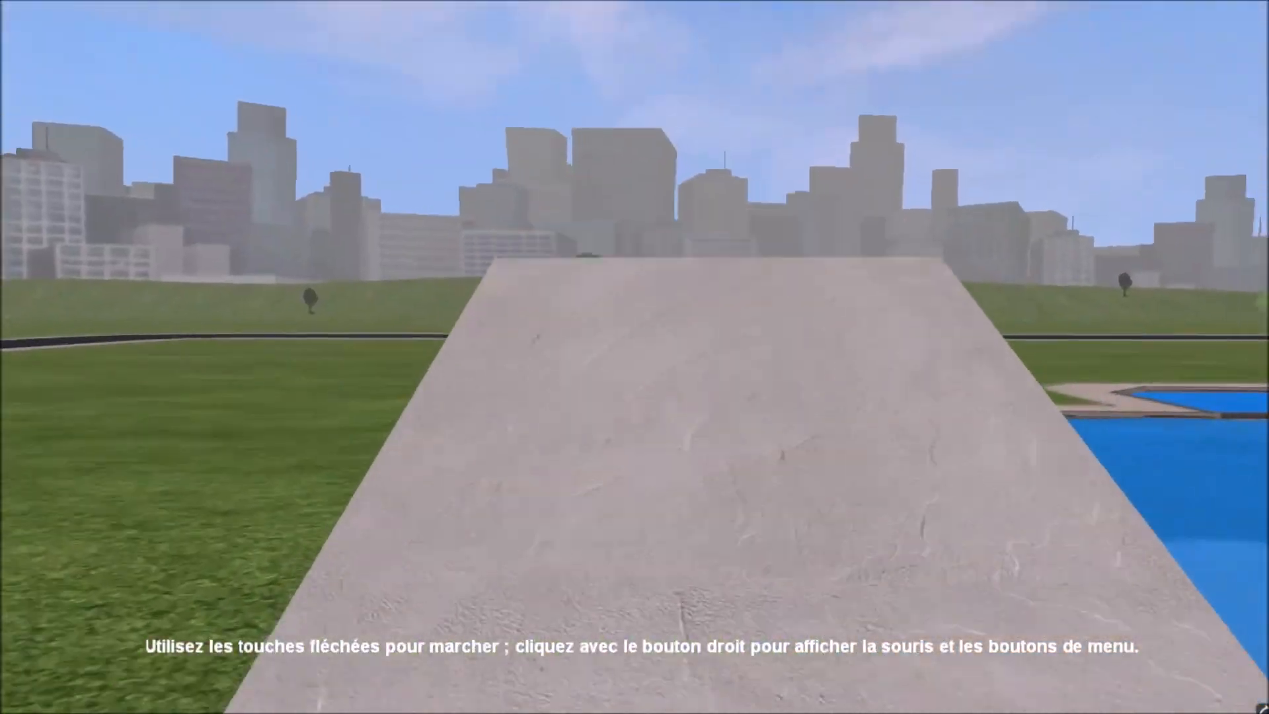
right_click(634, 357)
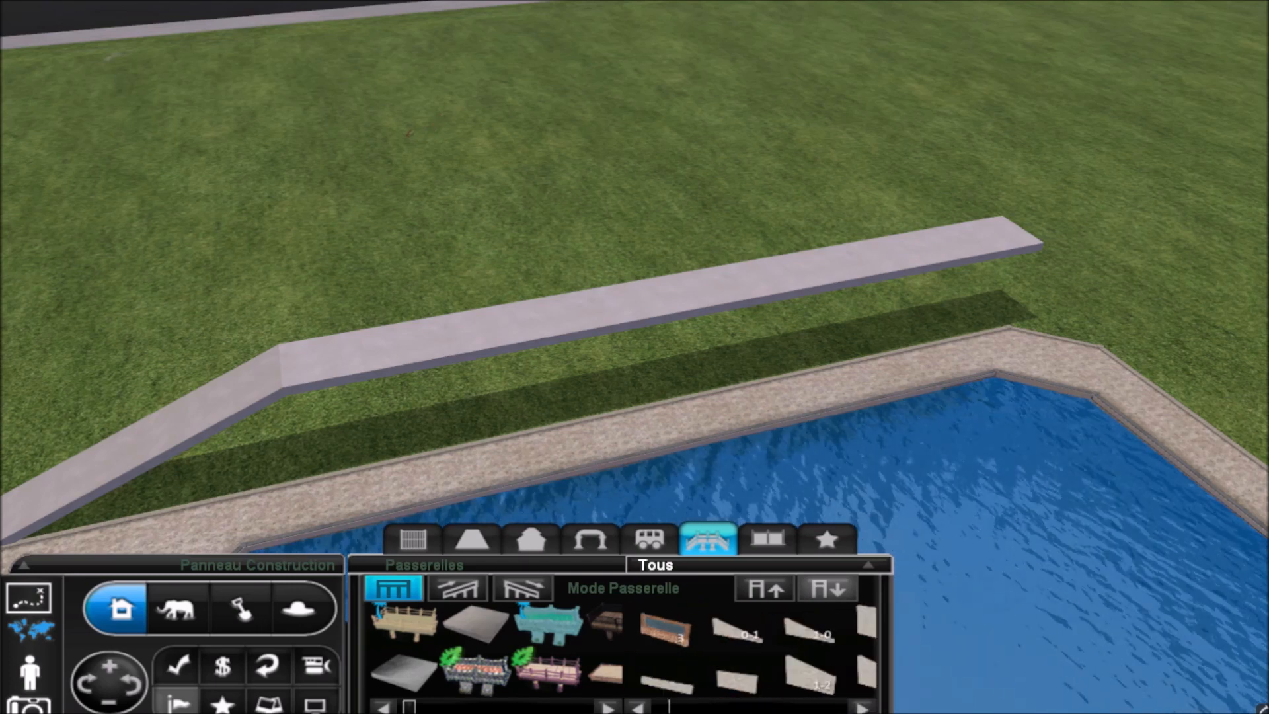
Step: Attach a brick-capped wall panel along part of the raised walkway beside the pools
left_click(719, 675)
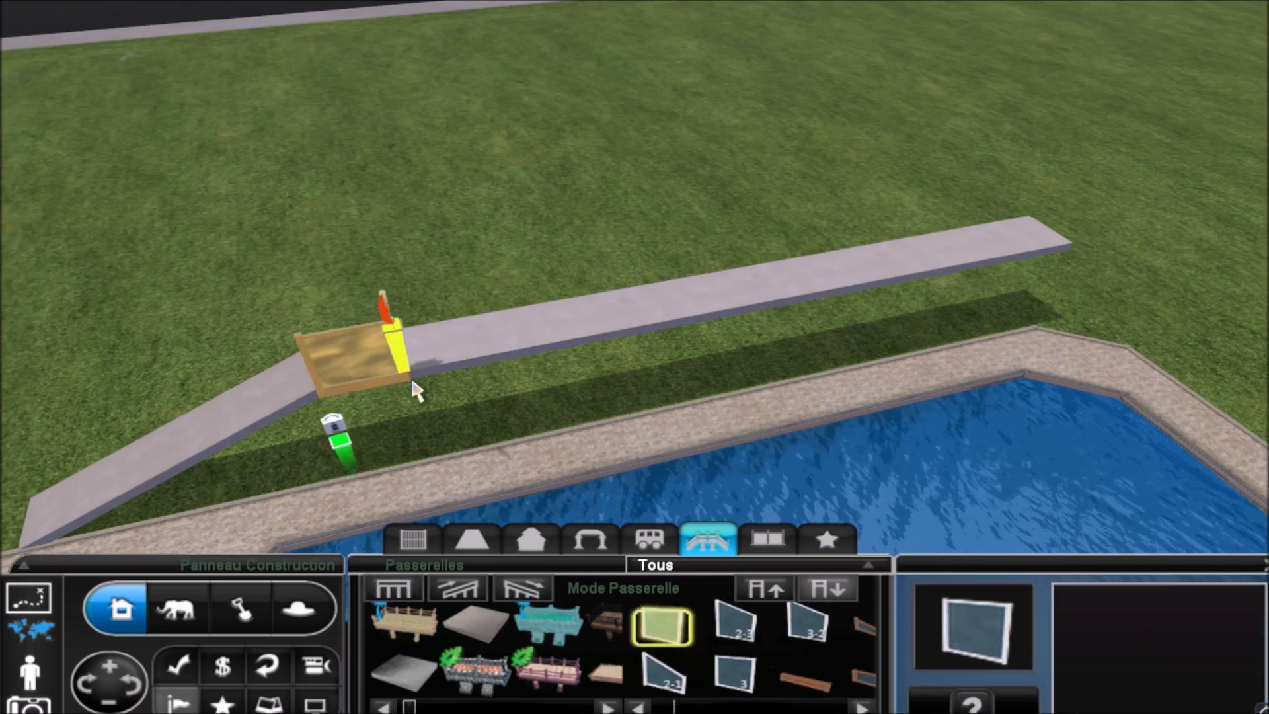
left_click(412, 393)
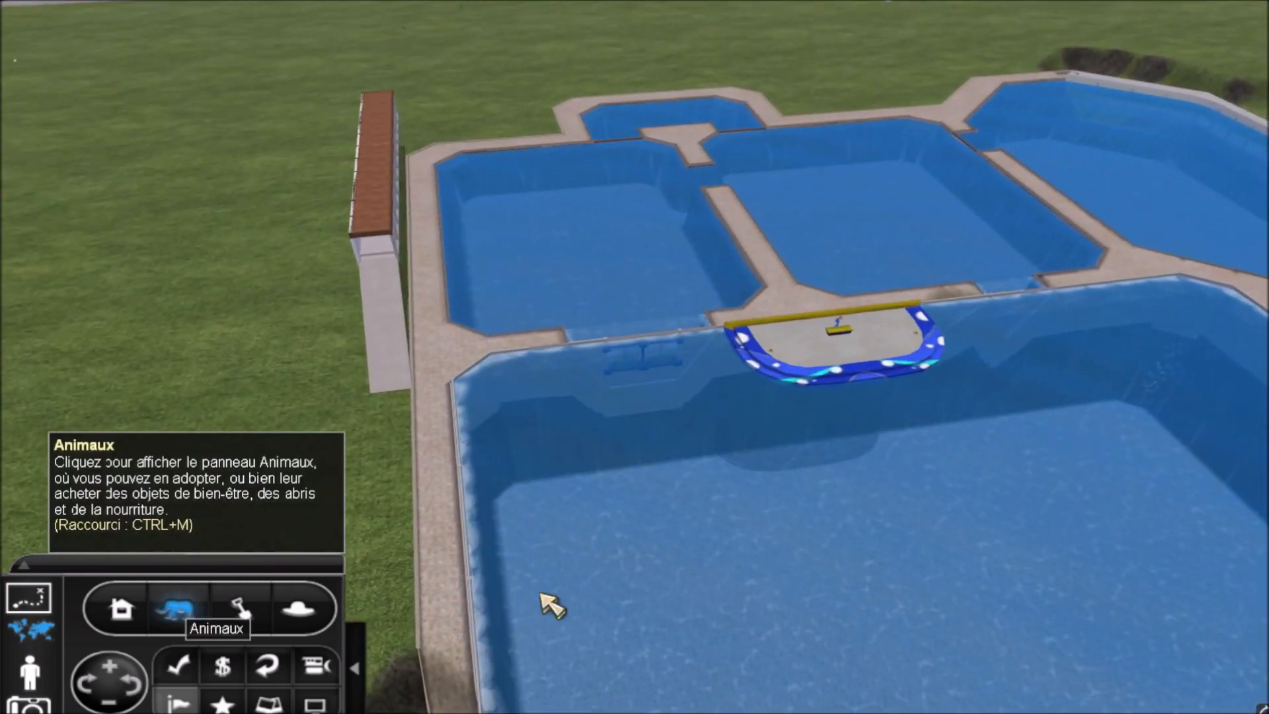
left_click(179, 609)
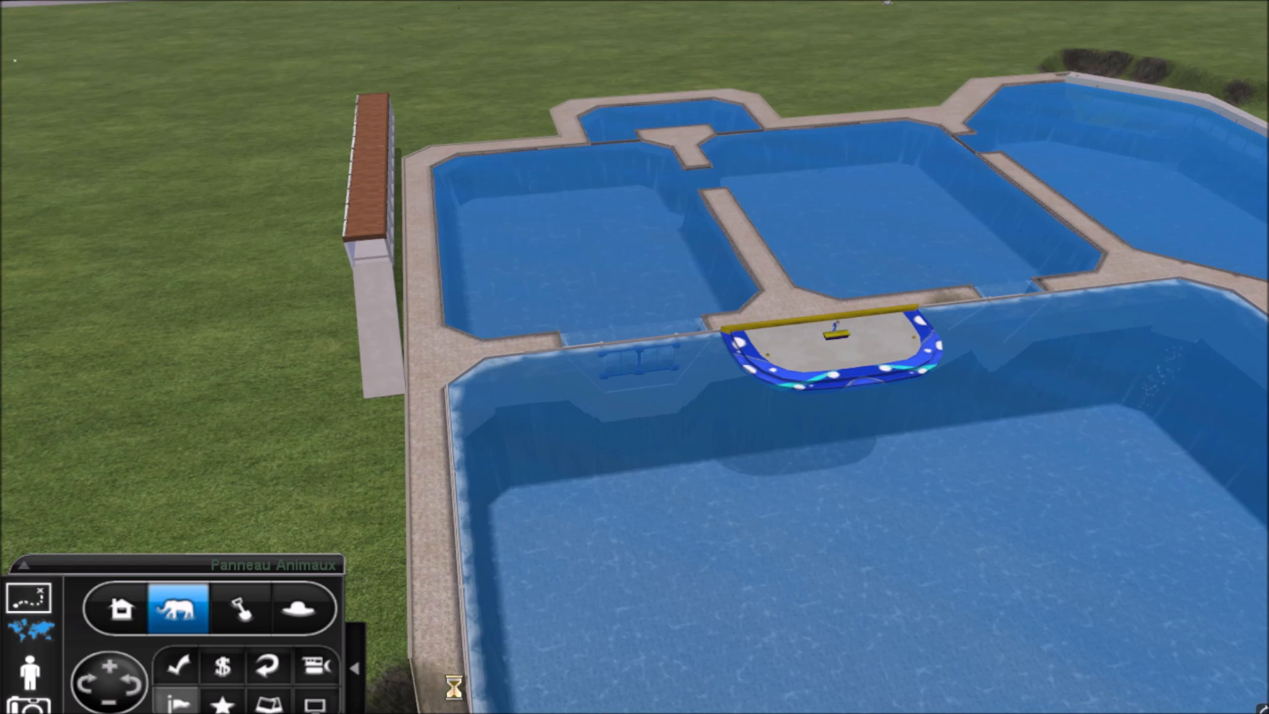
mouse_move(453, 685)
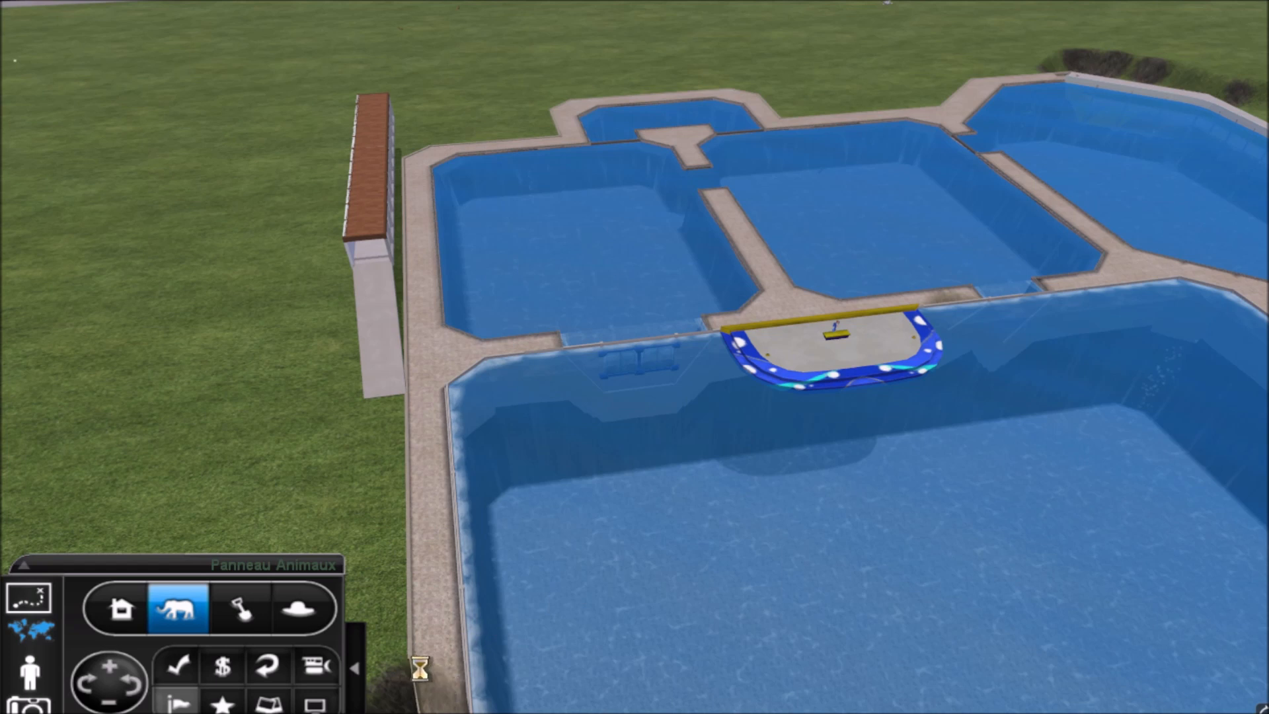